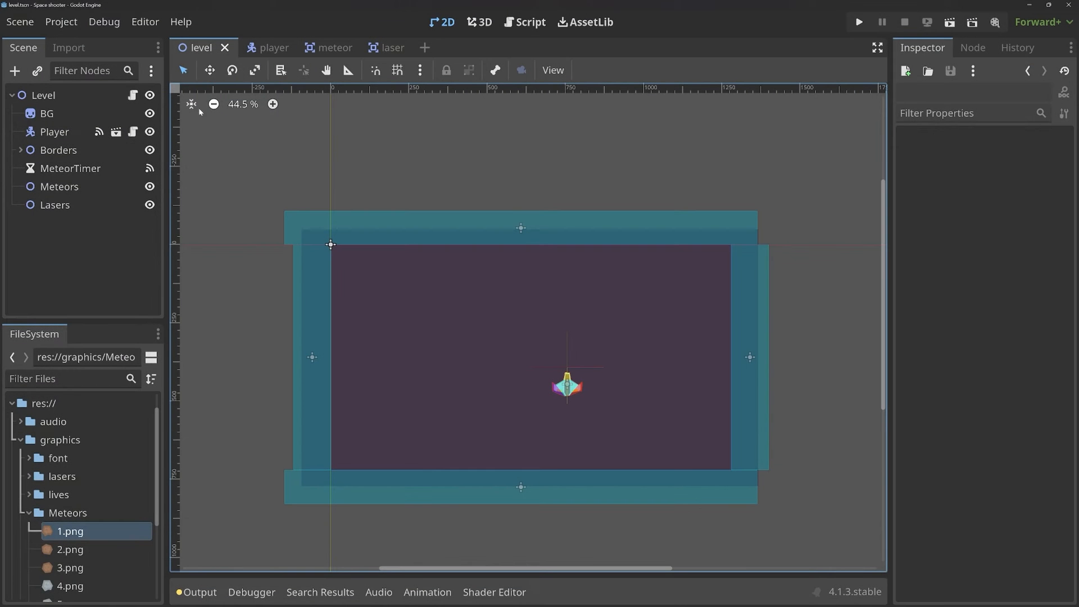
# - Add a new AnimatedSprite2D child node to the Level scene
pyautogui.click(44, 94)
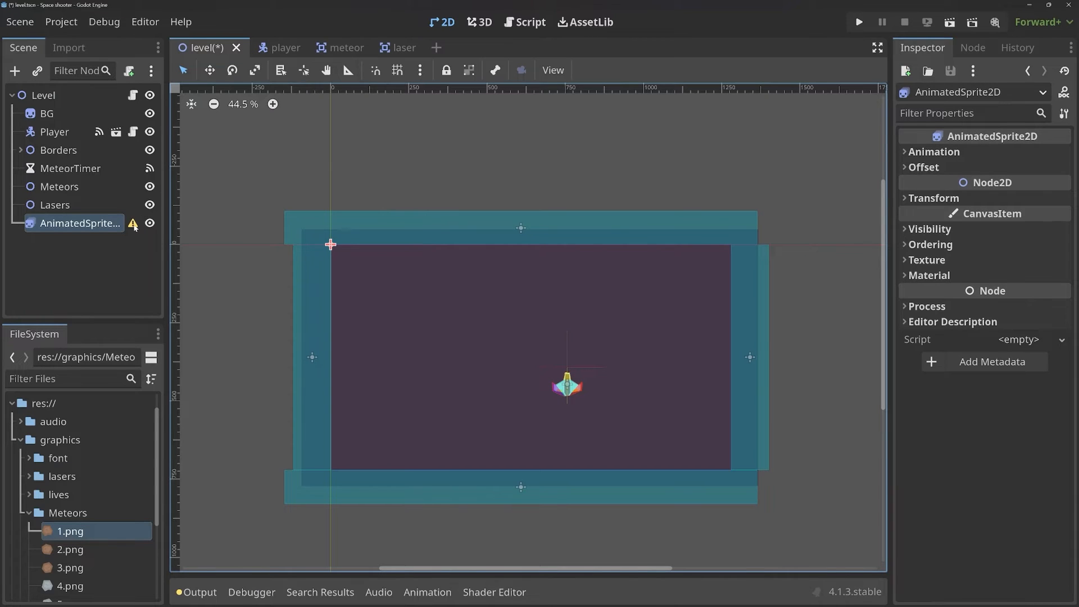
pyautogui.moveTo(134, 223)
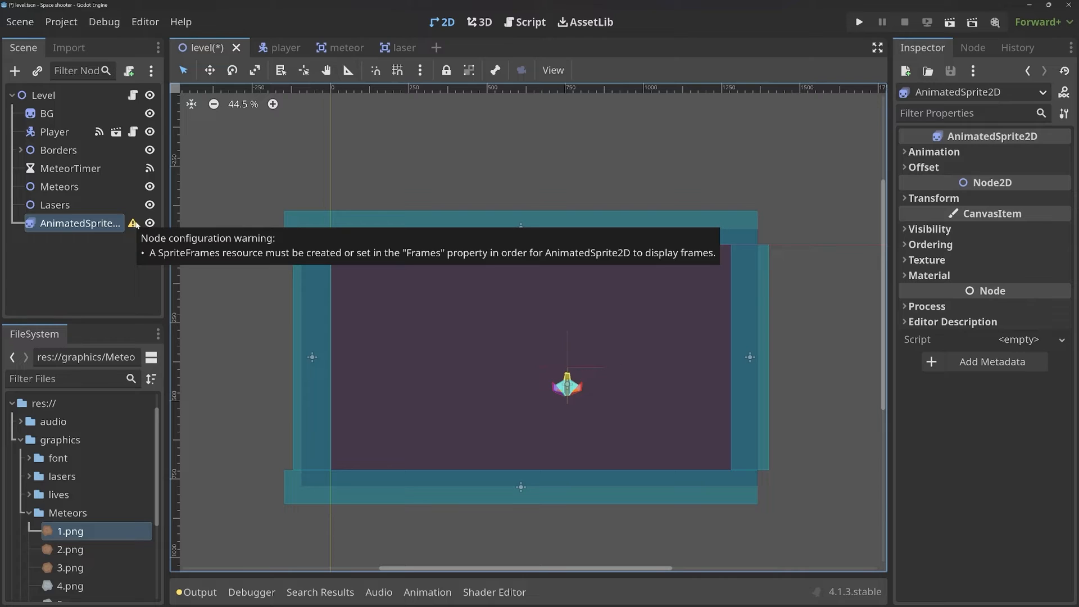
pyautogui.moveTo(787, 184)
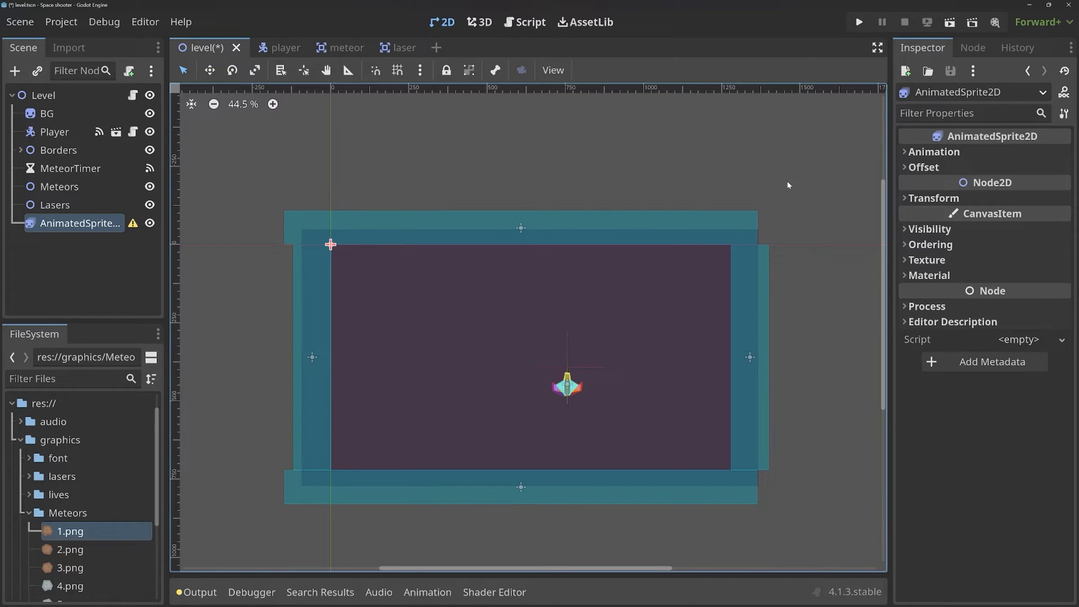
# - Assign a new SpriteFrames resource to the AnimatedSprite2D and show its default animation in the frames editor
pyautogui.click(933, 152)
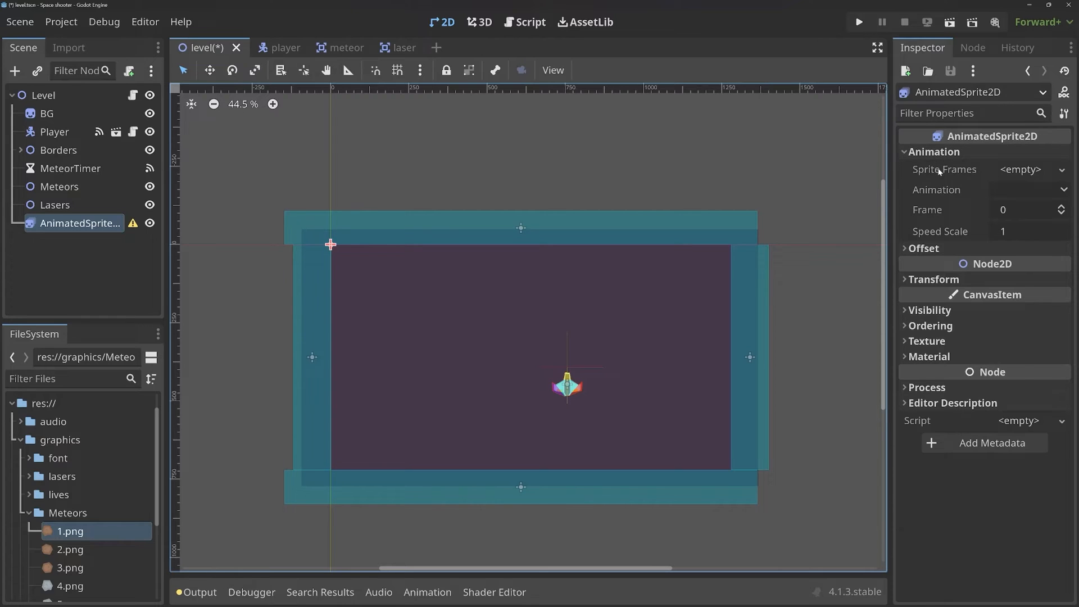
pyautogui.click(1022, 170)
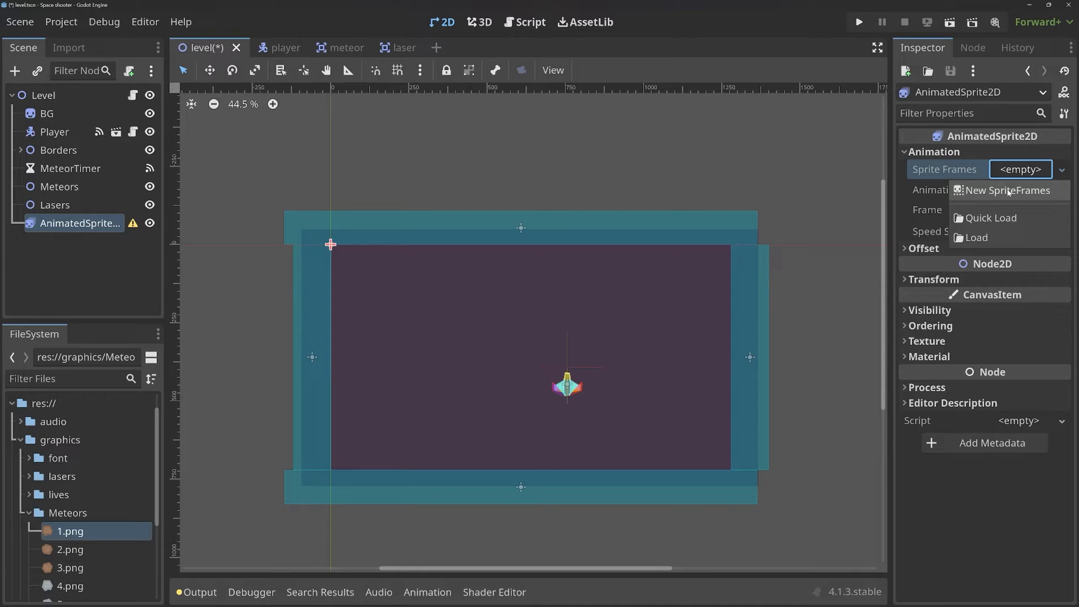
pyautogui.click(1007, 190)
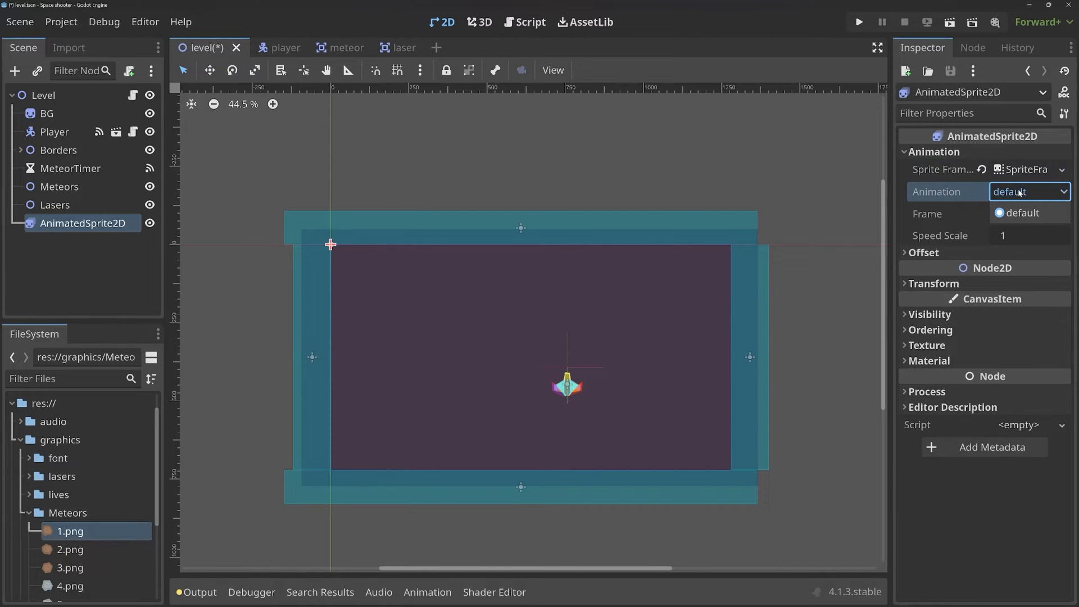
pyautogui.click(1021, 169)
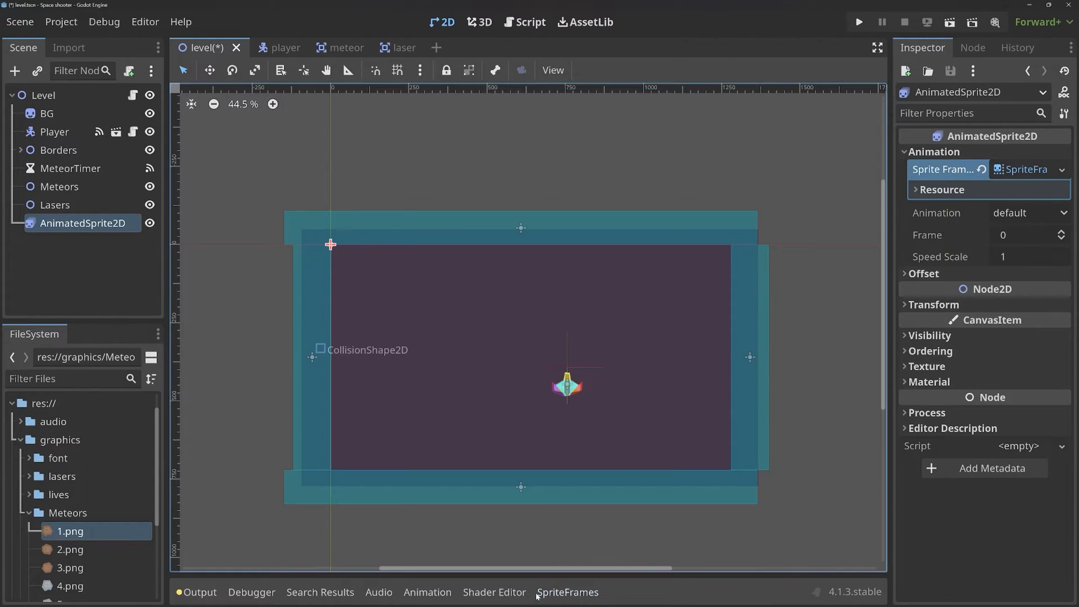
pyautogui.moveTo(574, 597)
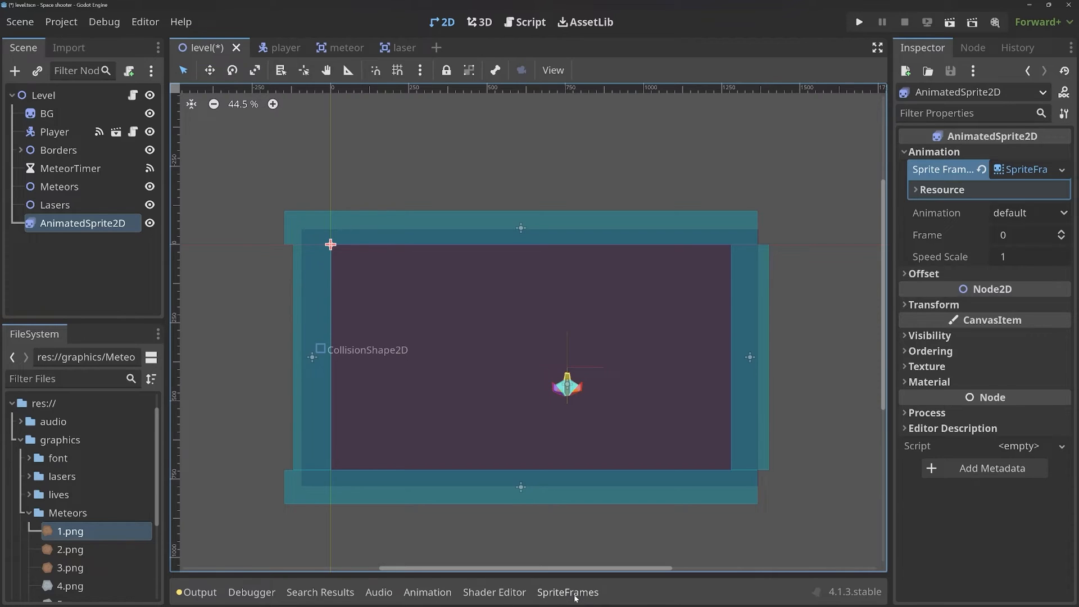
pyautogui.click(567, 592)
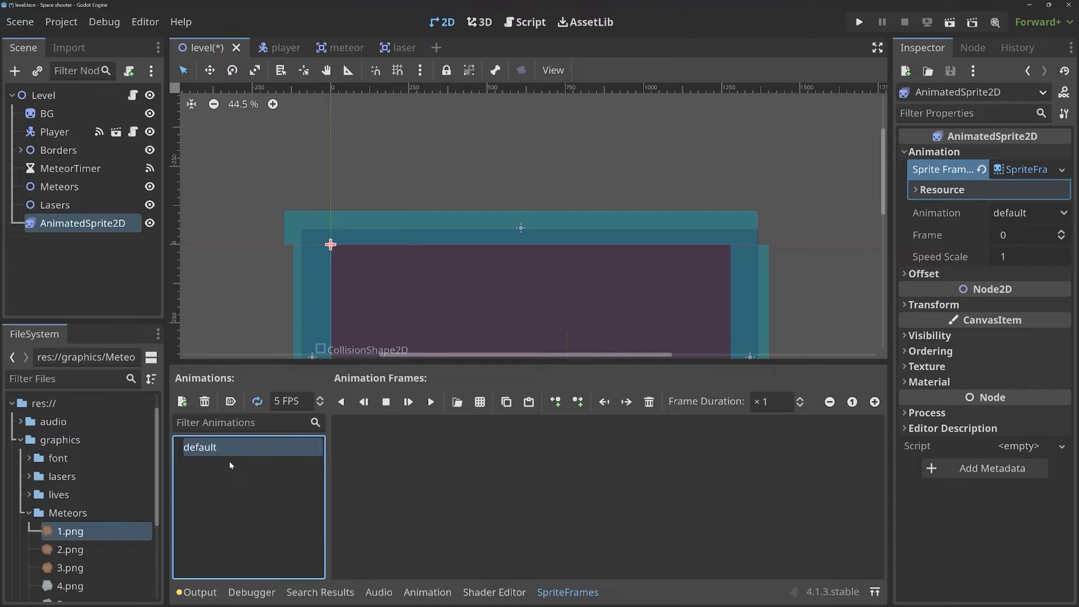
pyautogui.moveTo(231, 465)
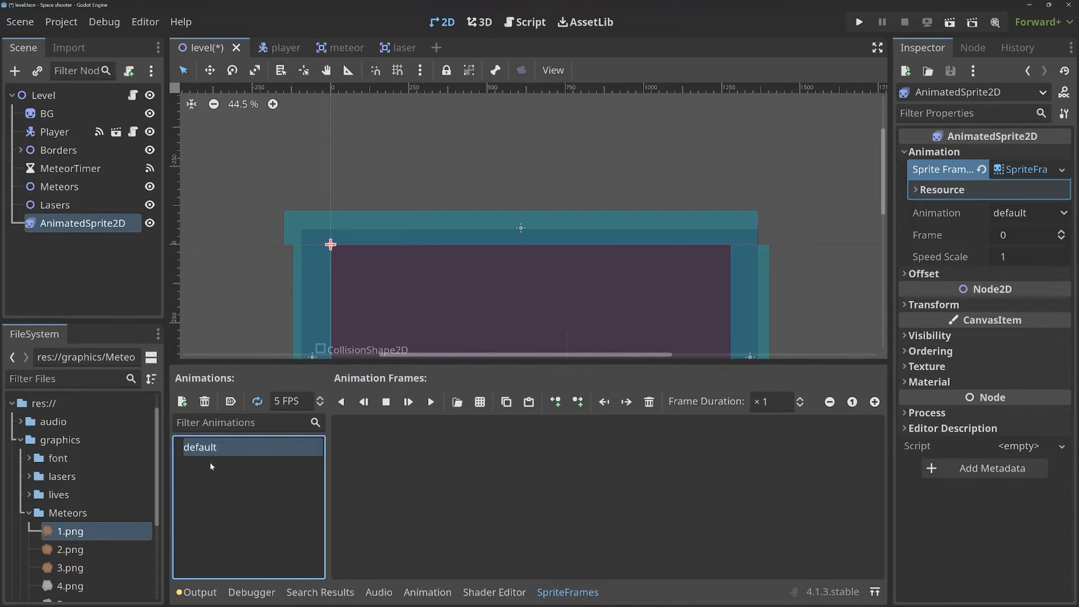
# - Drag the star images 00000.png–00047.png from graphics/star into the default animation's frames
pyautogui.click(30, 513)
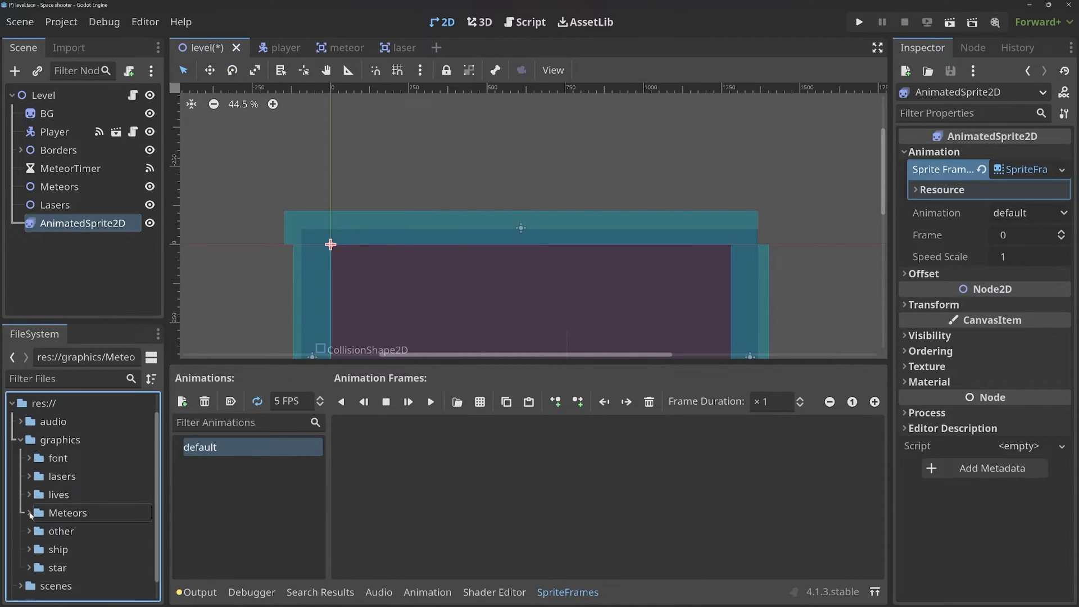
pyautogui.moveTo(67, 512)
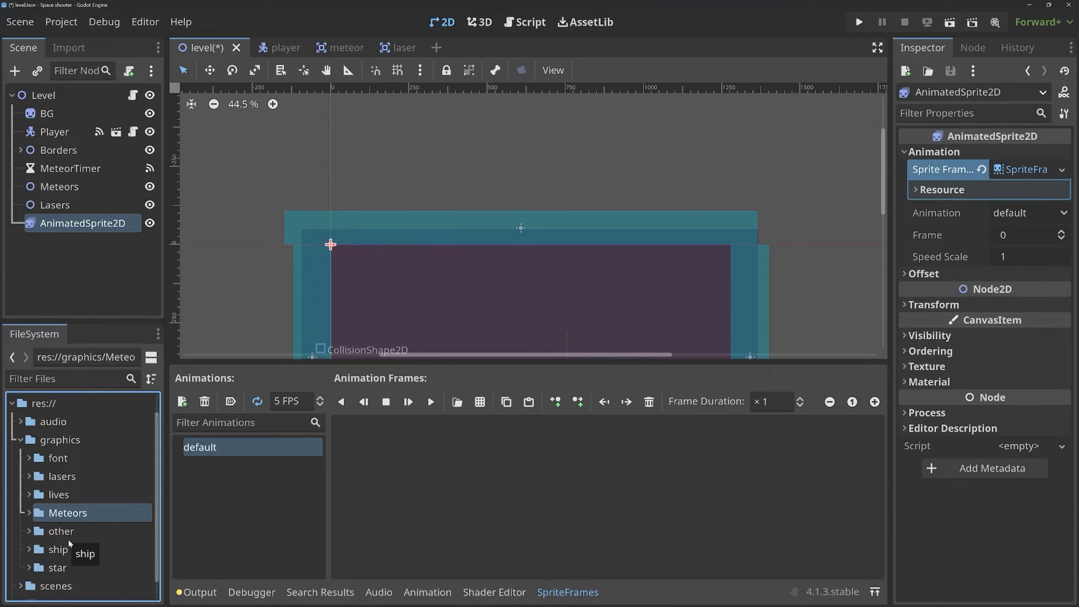
pyautogui.click(55, 566)
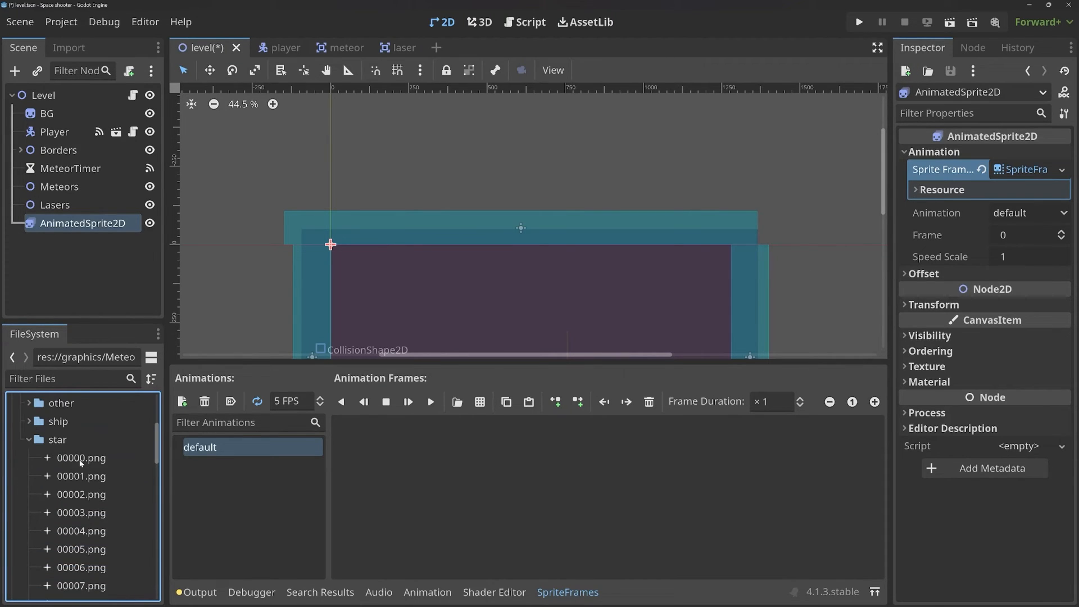
pyautogui.scroll(-3)
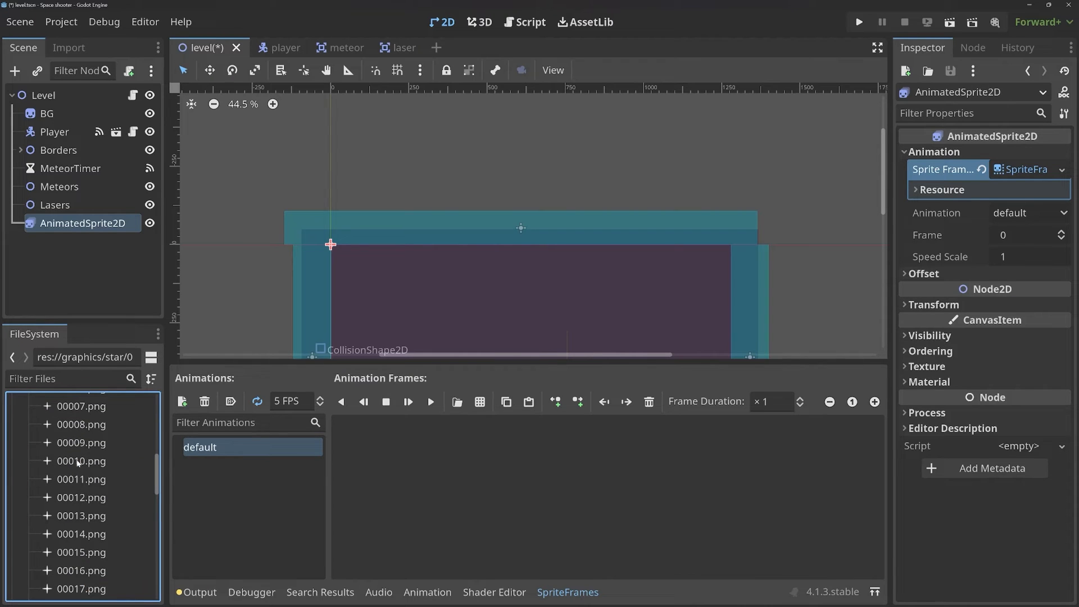
pyautogui.scroll(-3)
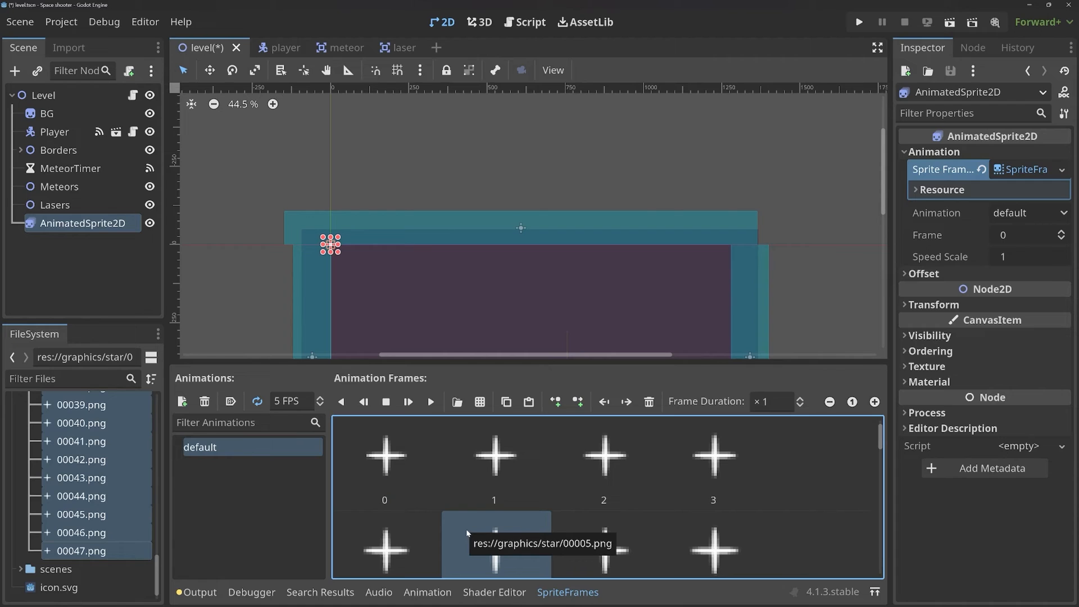
pyautogui.moveTo(542, 522)
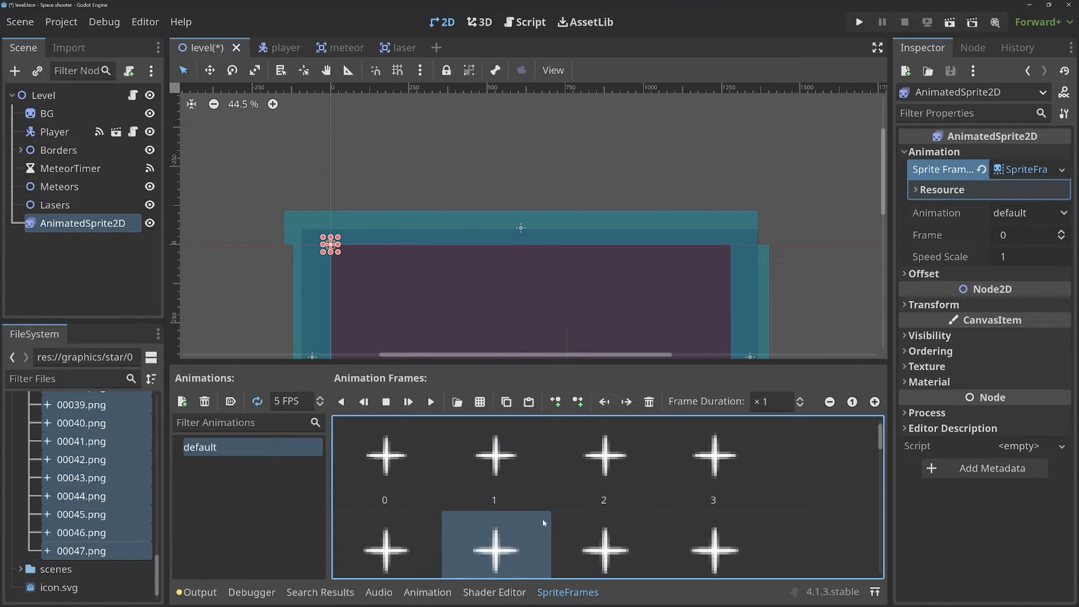
pyautogui.scroll(-3)
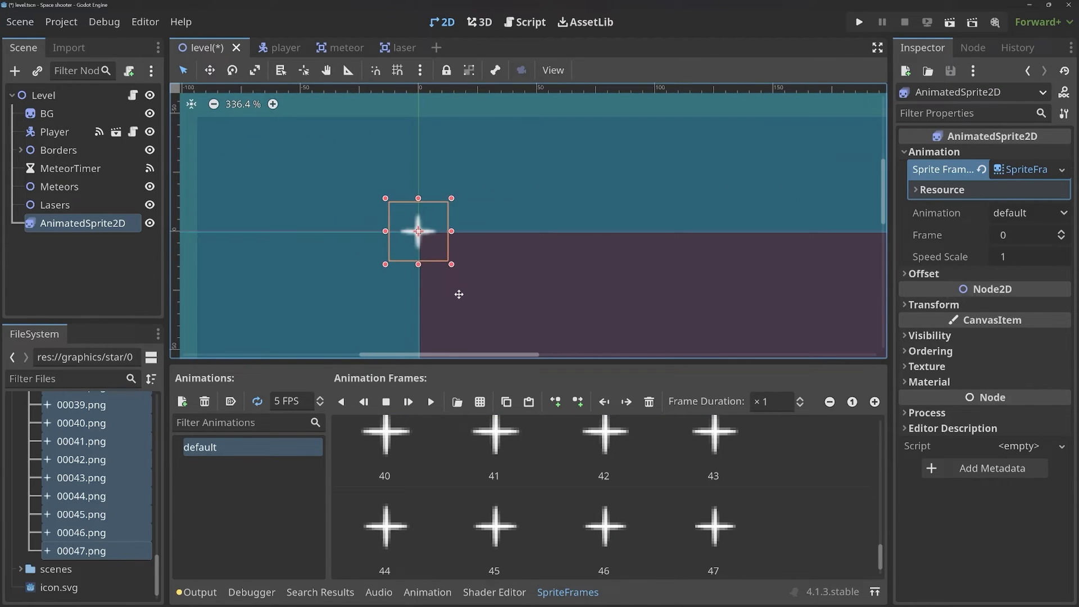
pyautogui.scroll(3)
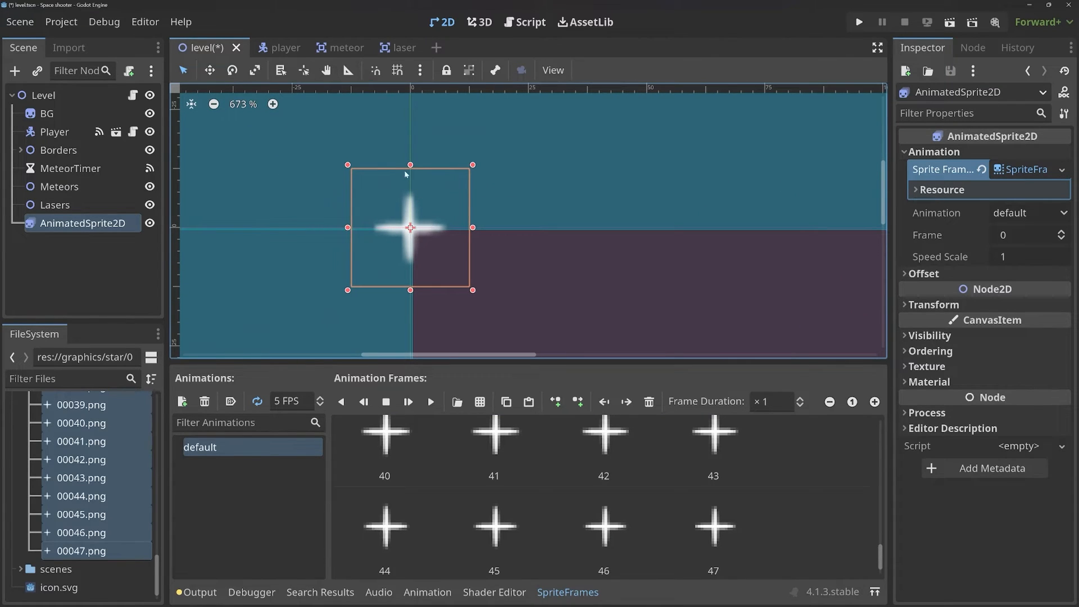
pyautogui.scroll(3)
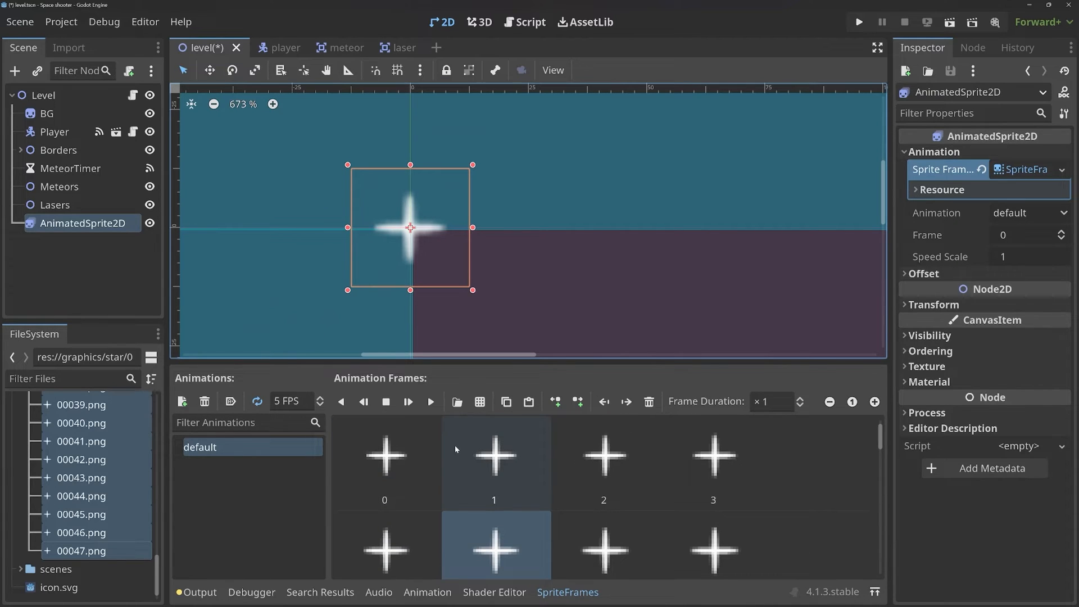
# - Play the star animation, set its FPS to 30, and zoom out to see the whole level
pyautogui.click(430, 402)
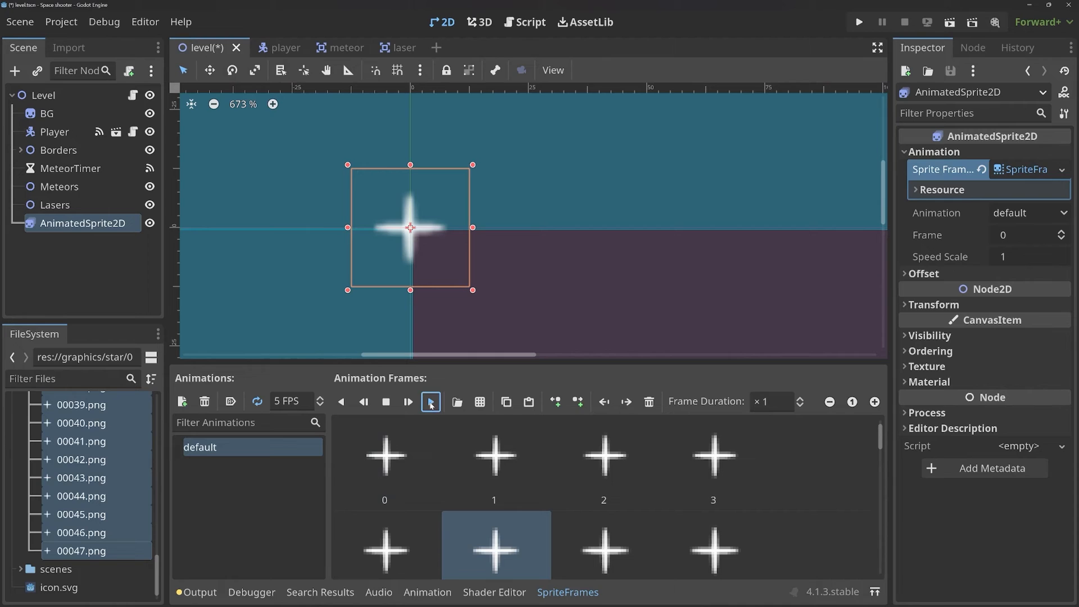
pyautogui.click(408, 402)
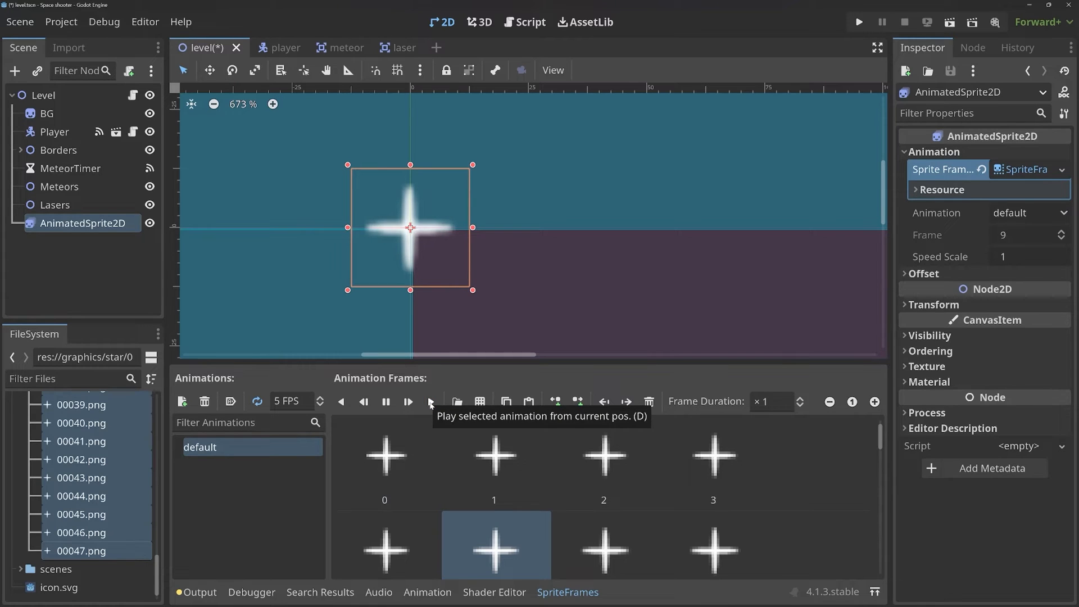
pyautogui.click(408, 401)
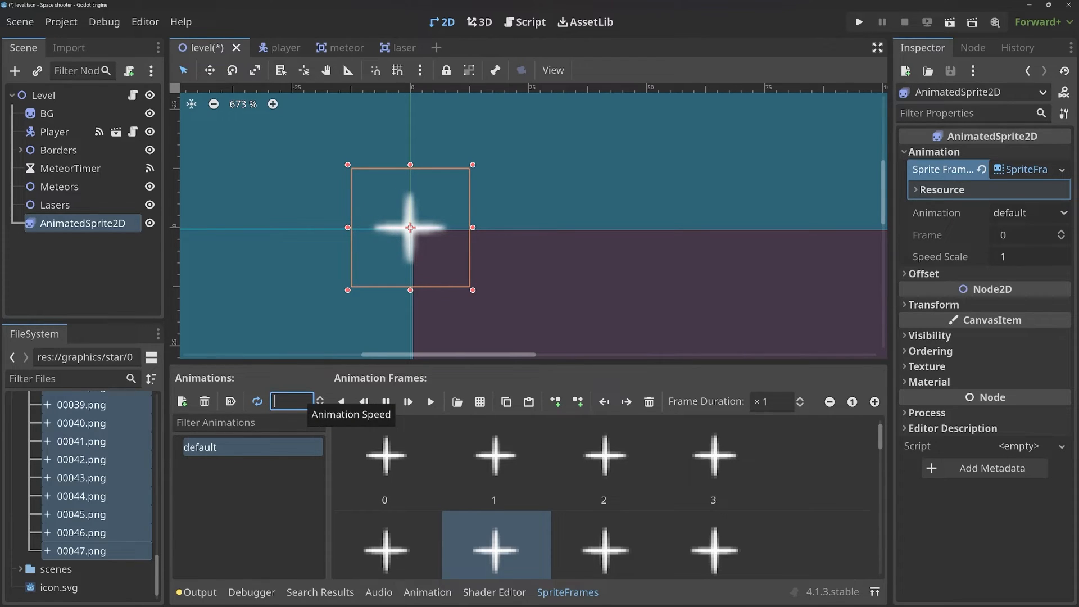
pyautogui.click(1056, 235)
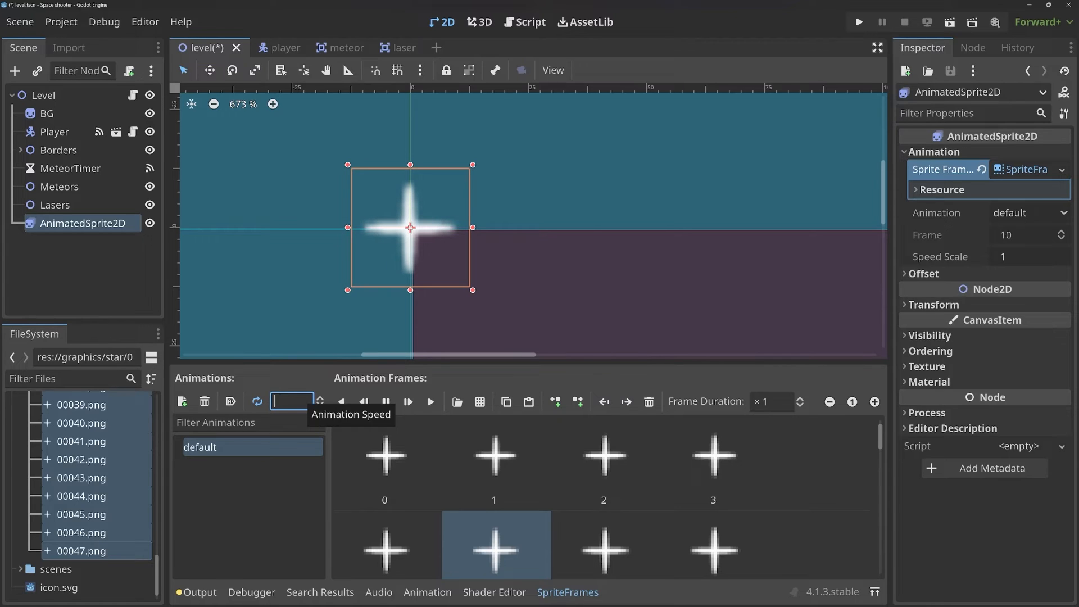
pyautogui.write('30')
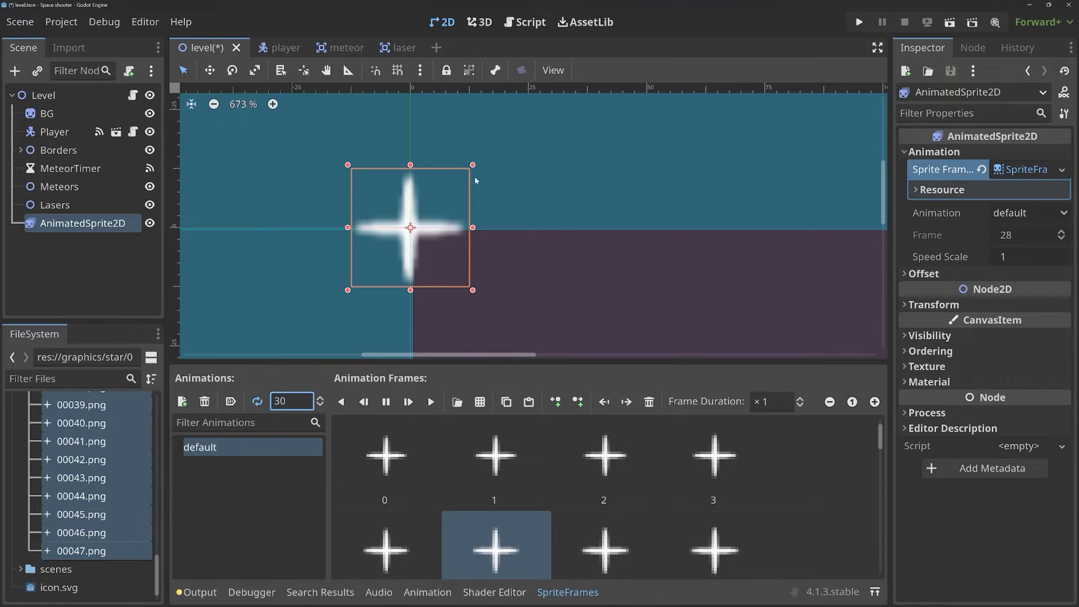
pyautogui.scroll(-3)
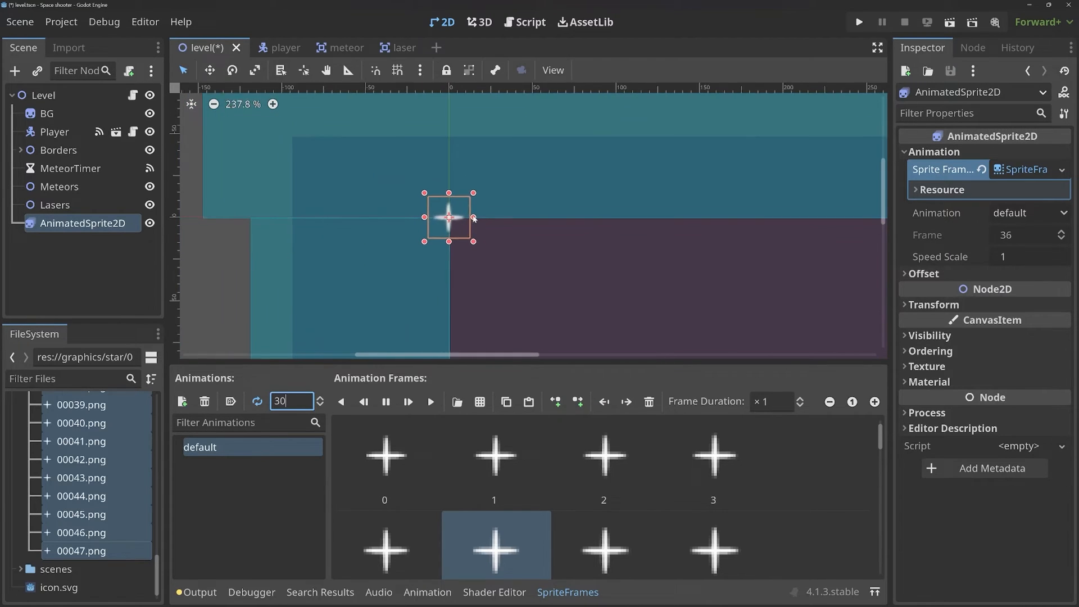
pyautogui.scroll(-3)
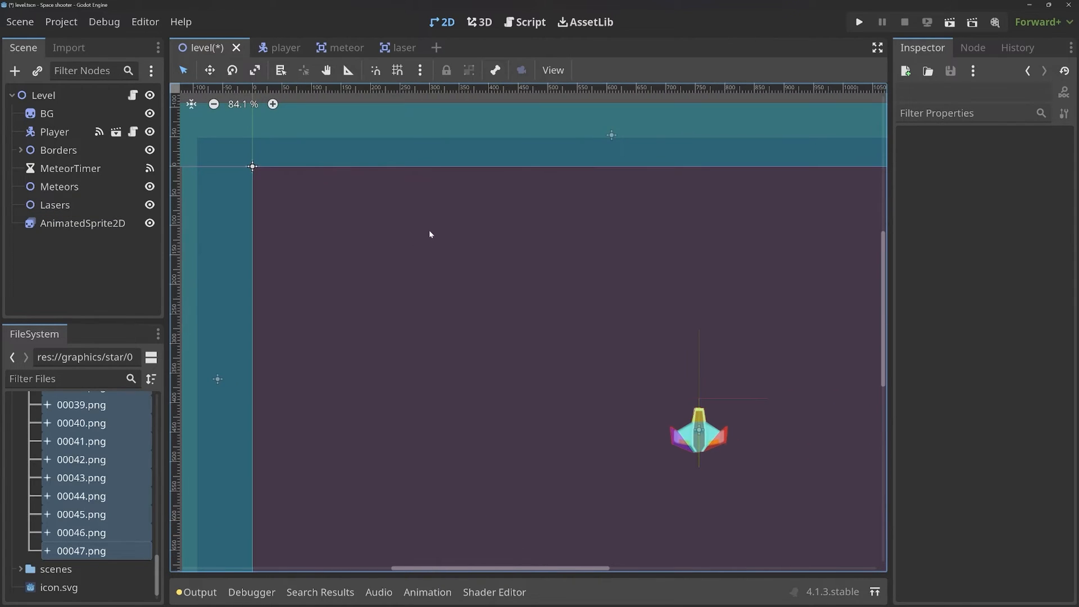
# - Reselect the AnimatedSprite2D, then the Level root to view the star in the full scene
pyautogui.click(82, 223)
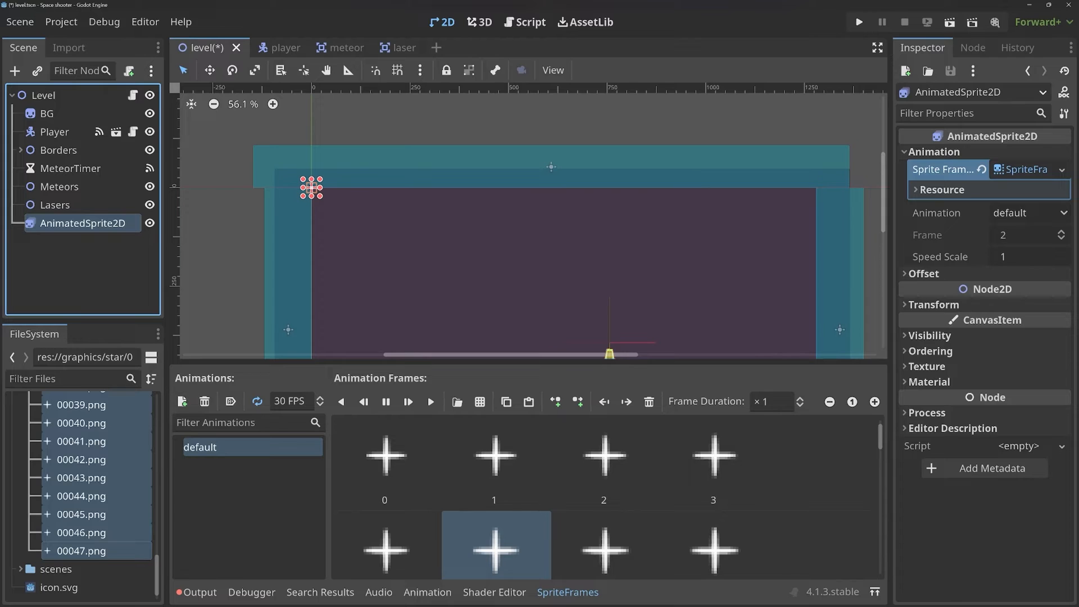
pyautogui.moveTo(230, 401)
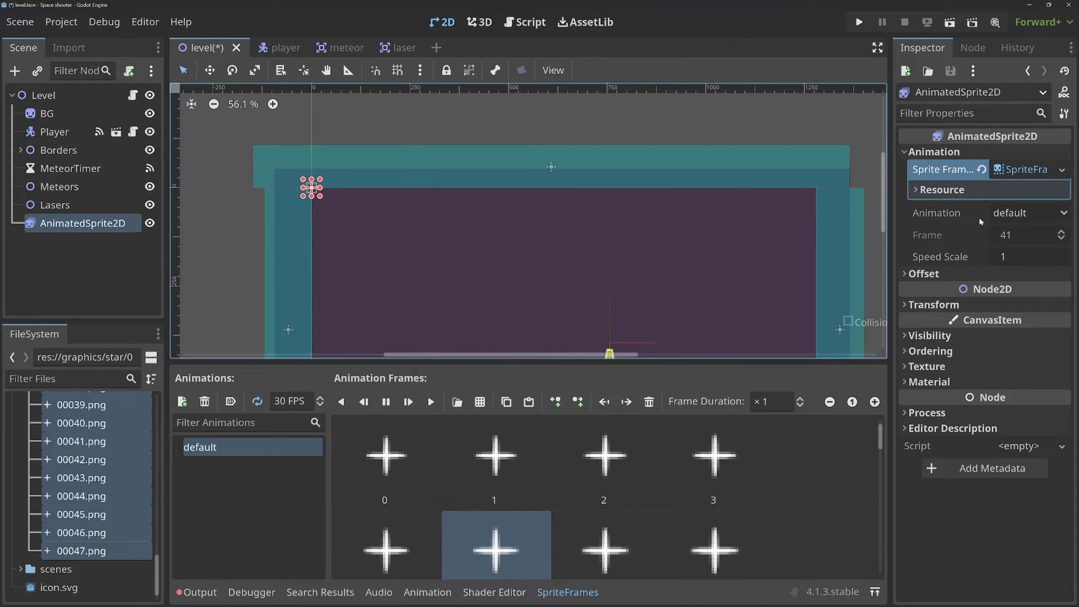
pyautogui.click(1026, 212)
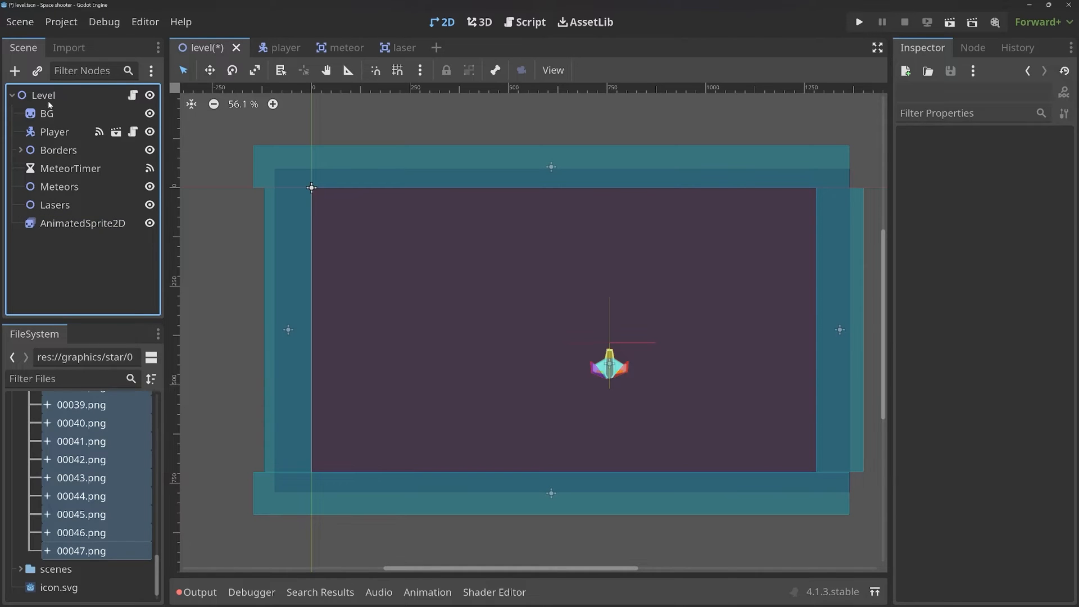
# - Create a Node2D named Stars holding the AnimatedSprite2D and move it directly under BG
pyautogui.click(14, 71)
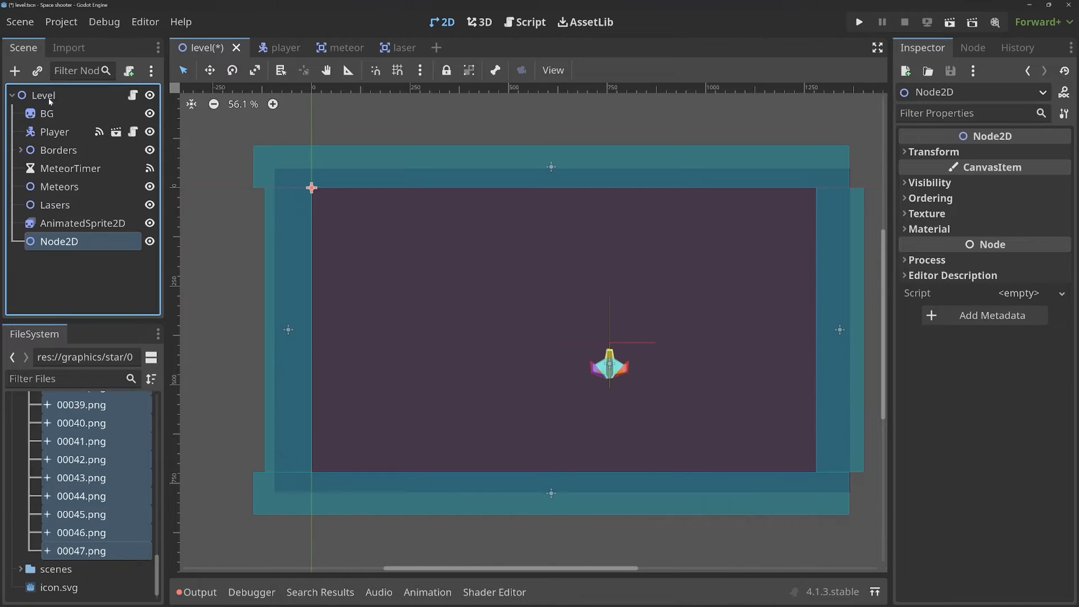
pyautogui.doubleClick(59, 240)
pyautogui.write('Stars')
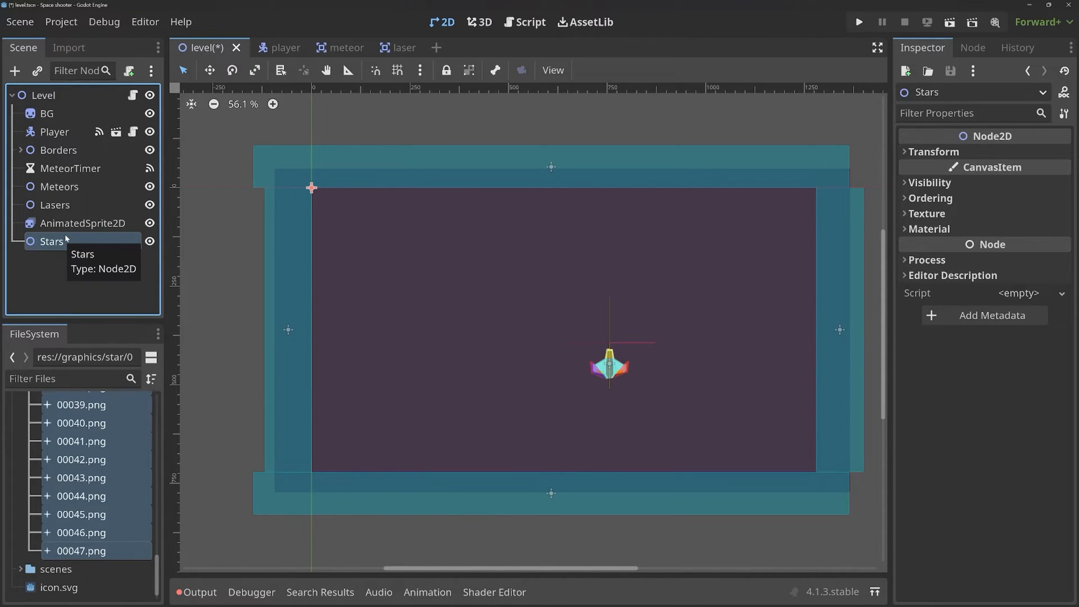
pyautogui.click(84, 222)
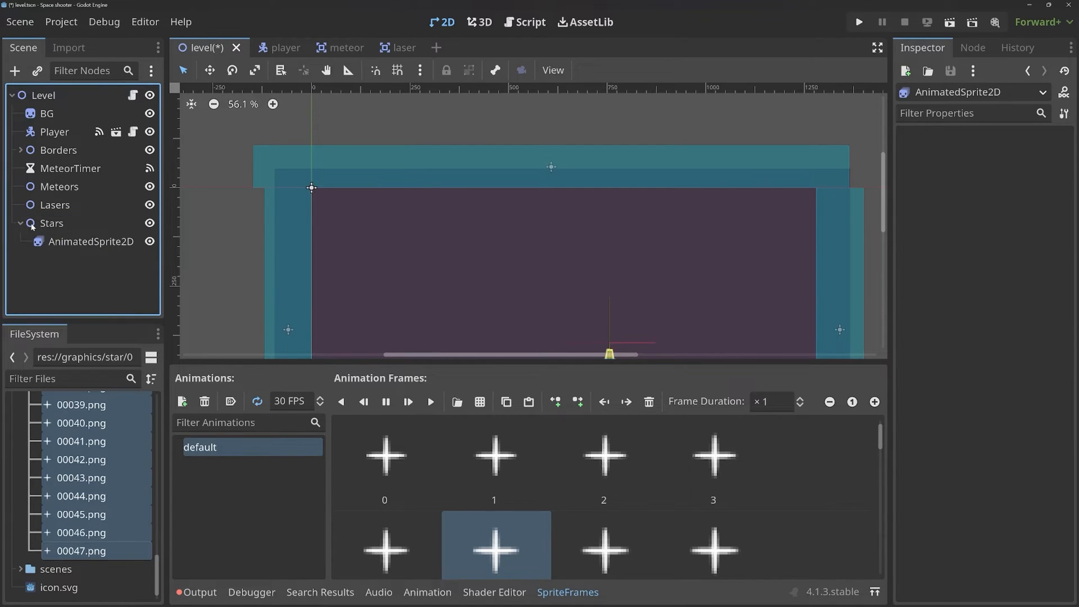
pyautogui.click(52, 223)
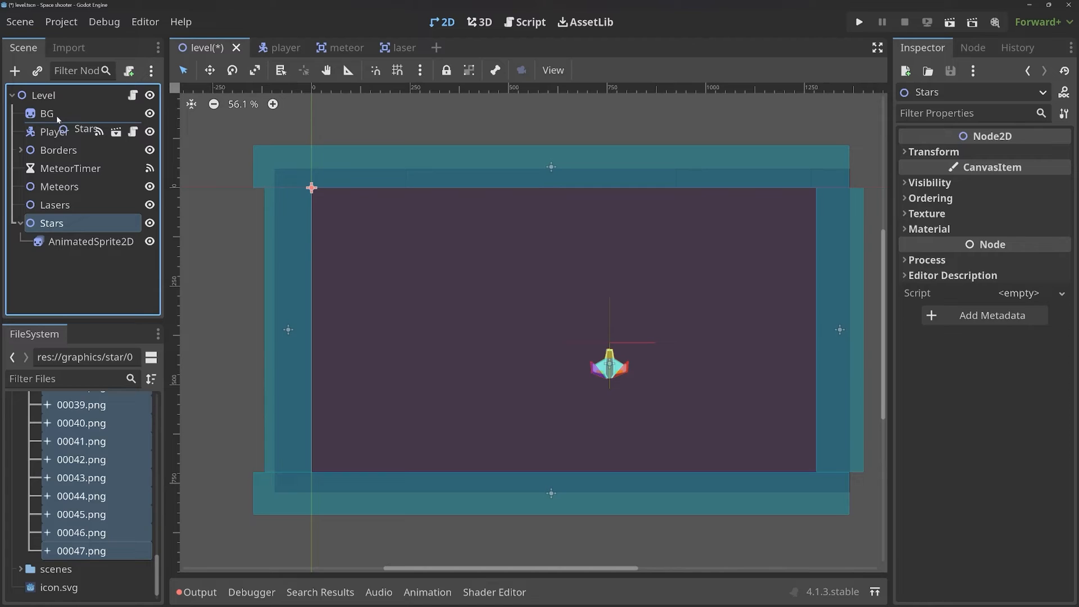
pyautogui.click(91, 242)
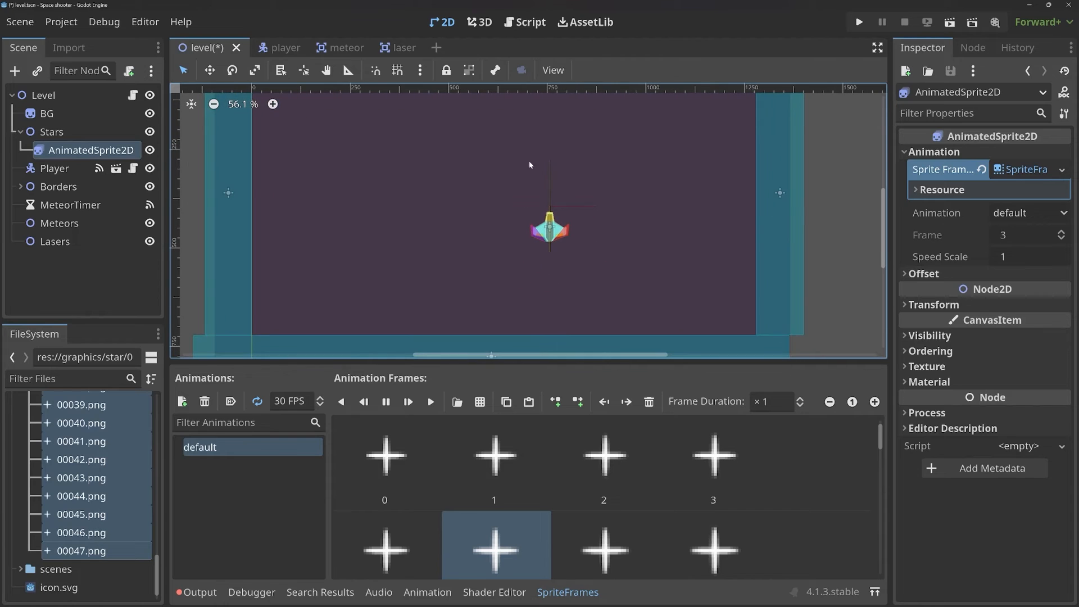
pyautogui.scroll(-3)
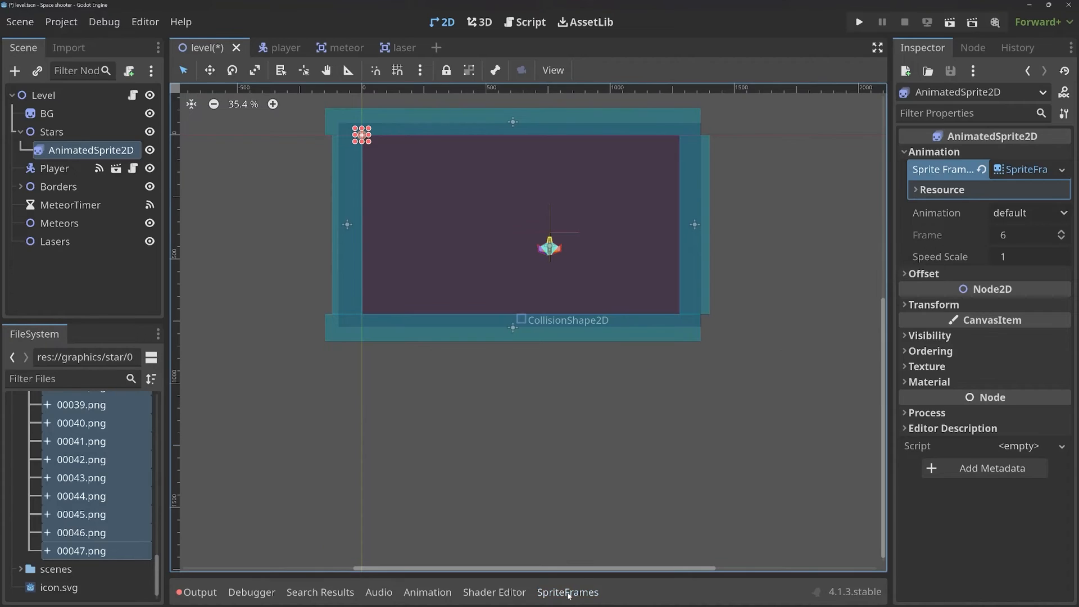
# - Duplicate the star sprite many times under Stars, collapse the group, and switch to level.gd
pyautogui.click(52, 131)
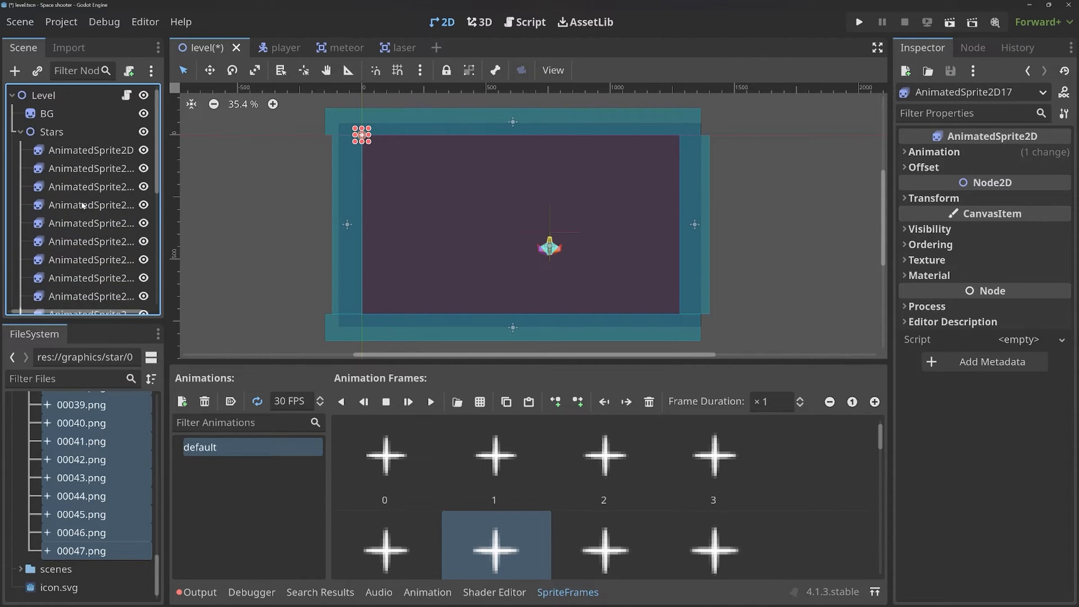
pyautogui.click(23, 132)
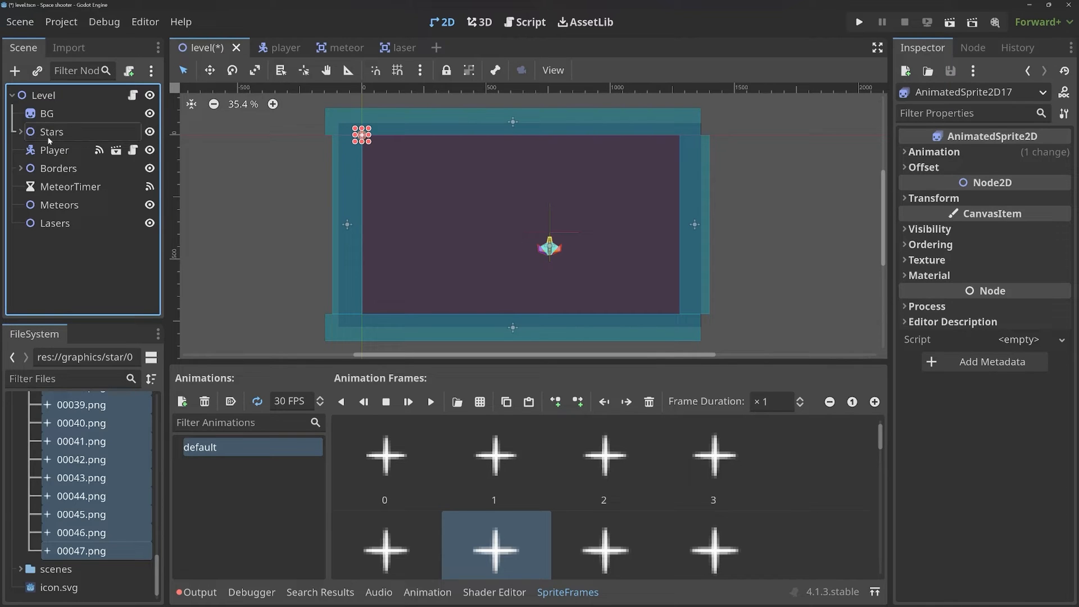
pyautogui.moveTo(50, 132)
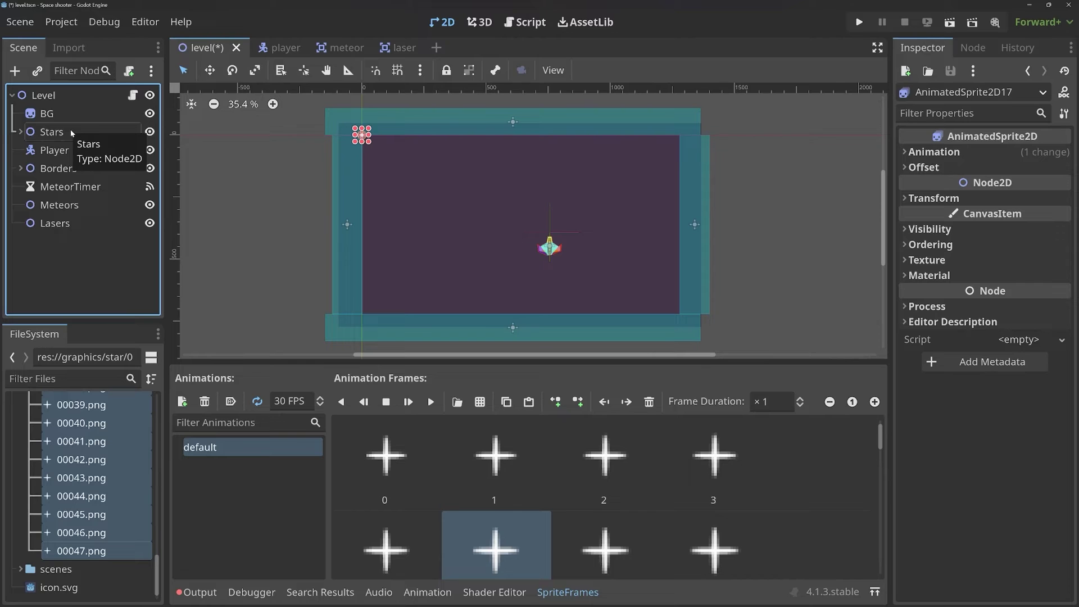
pyautogui.click(524, 22)
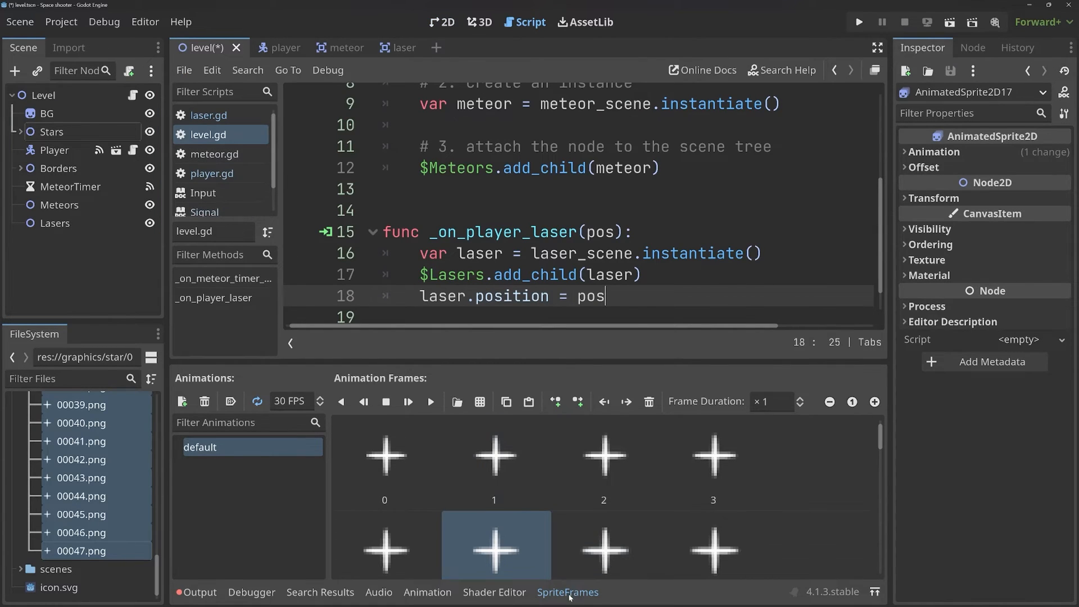
# - Write func _ready() with var size := get_viewport().get_visible_rect().size
pyautogui.click(566, 592)
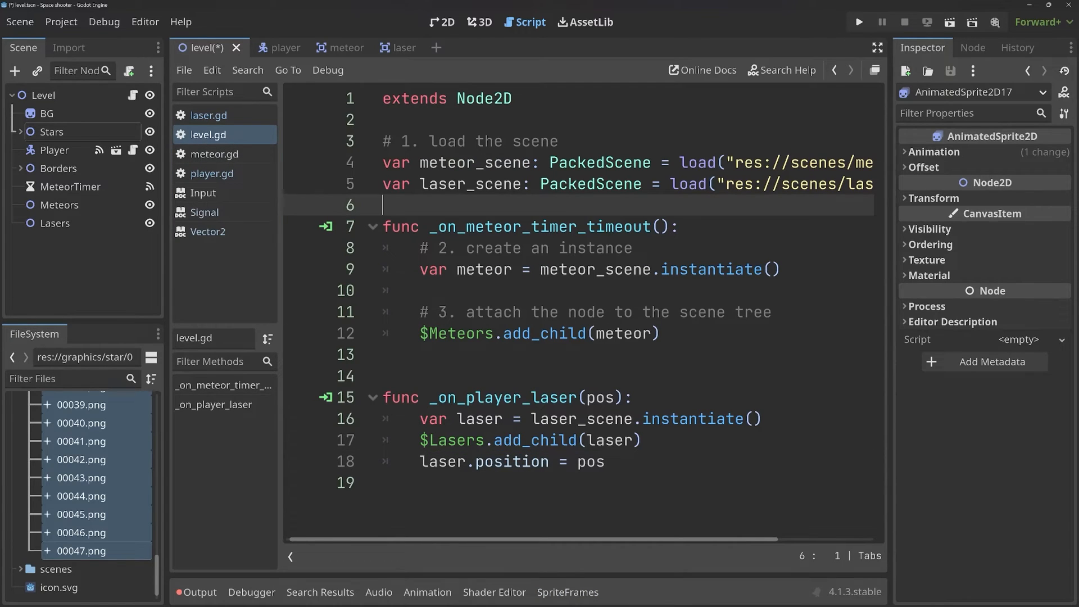
pyautogui.write('func')
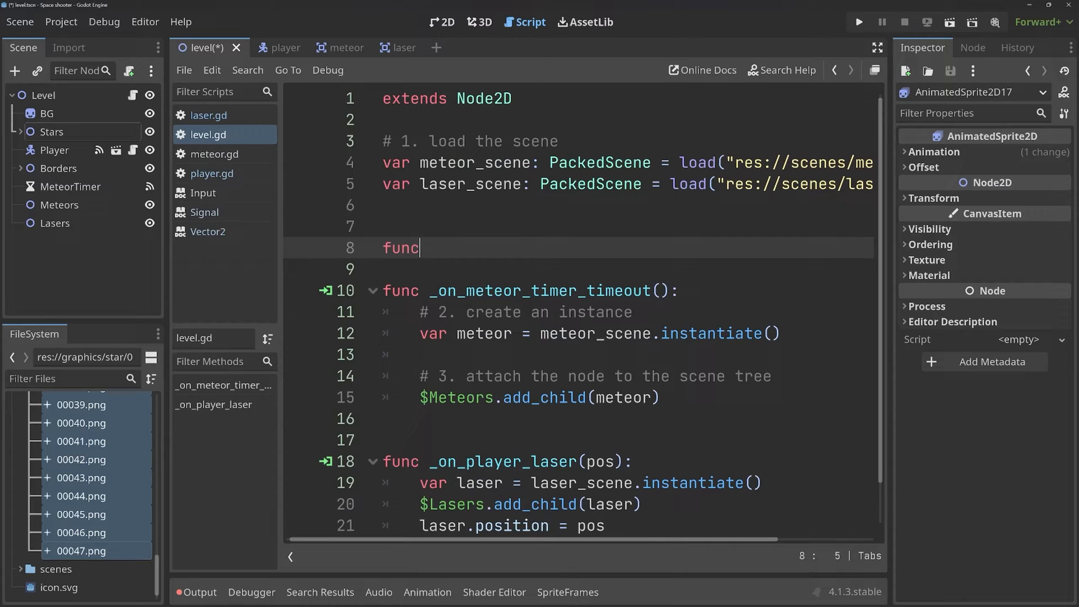
pyautogui.write('_ready():')
pyautogui.click(621, 268)
pyautogui.write('# star')
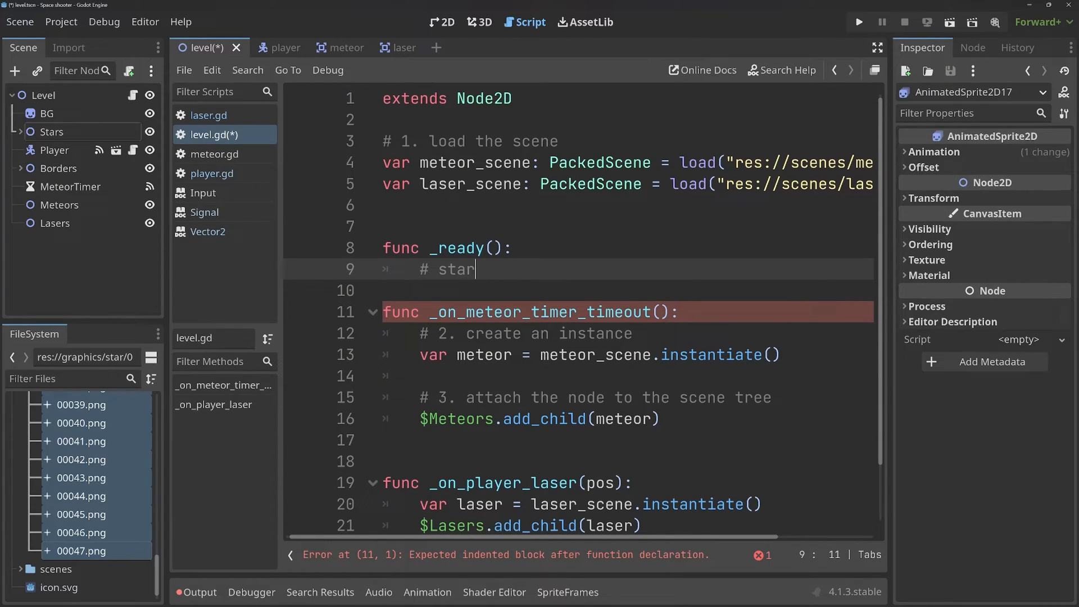
pyautogui.write('s')
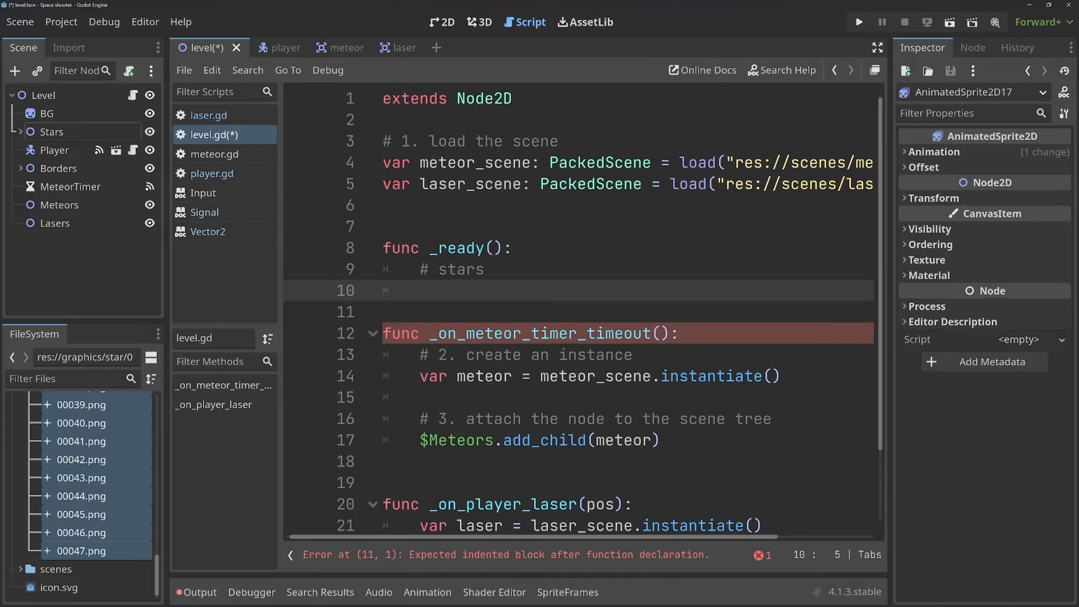
pyautogui.write('var size')
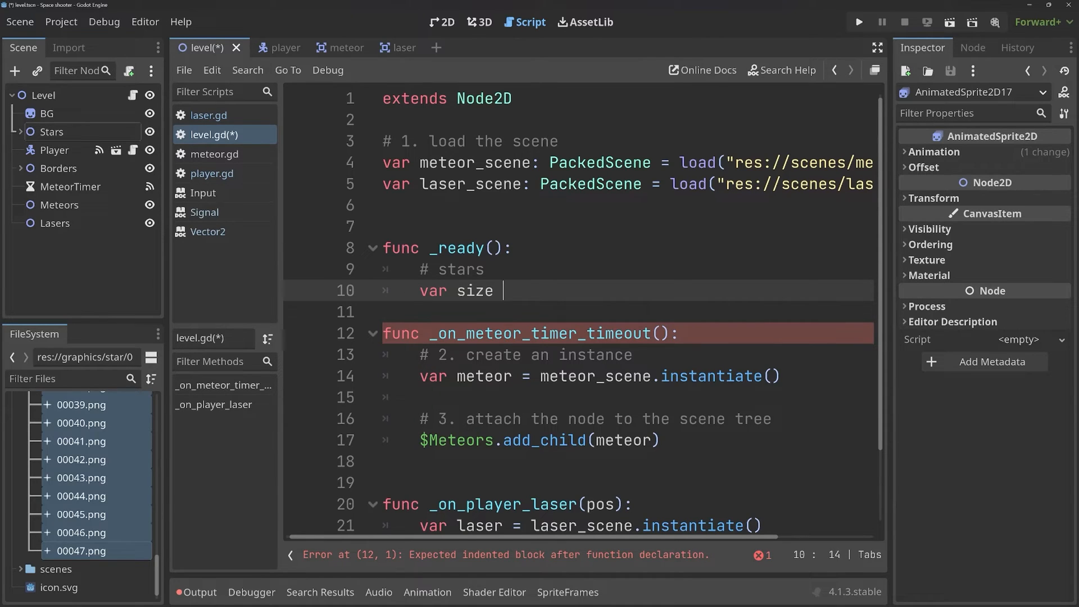
pyautogui.write('=')
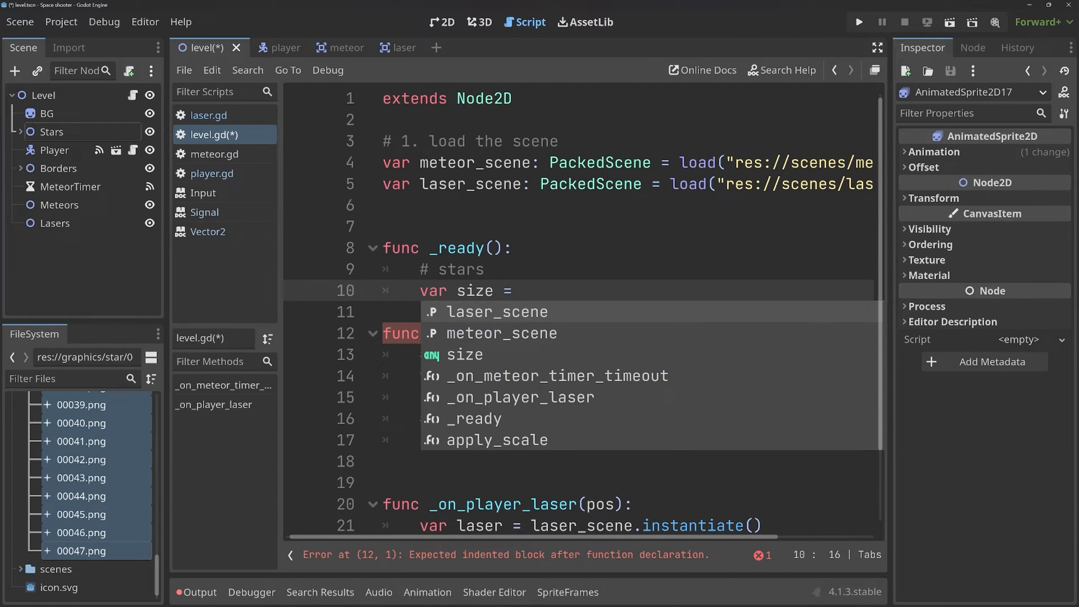
pyautogui.write('getw')
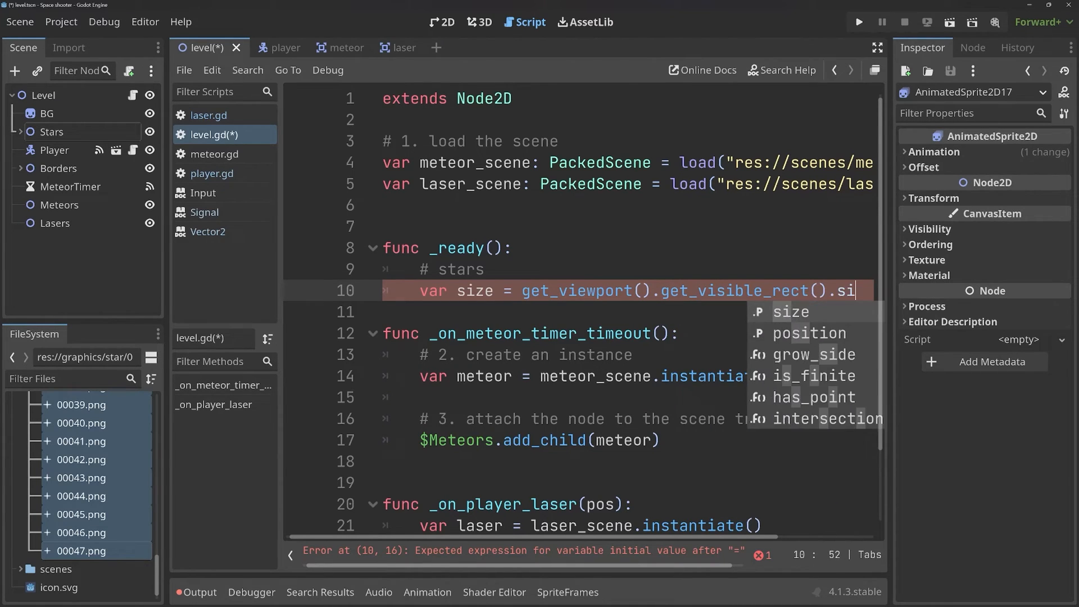
pyautogui.click(793, 311)
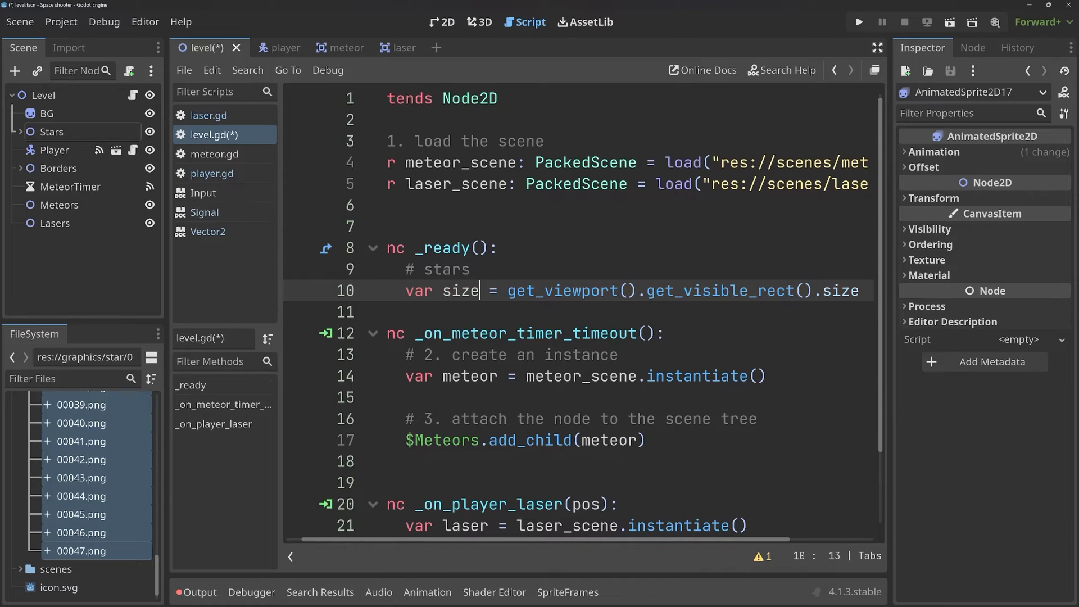
pyautogui.write(':')
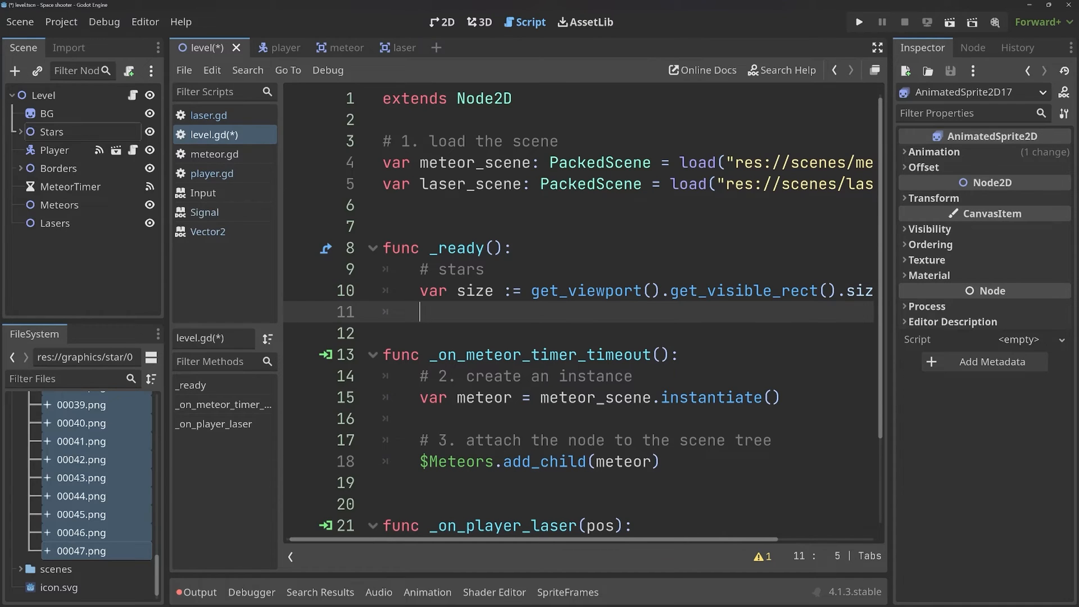
# - Add var rng := RandomNumberGenerator.new() inside _ready
pyautogui.write('var')
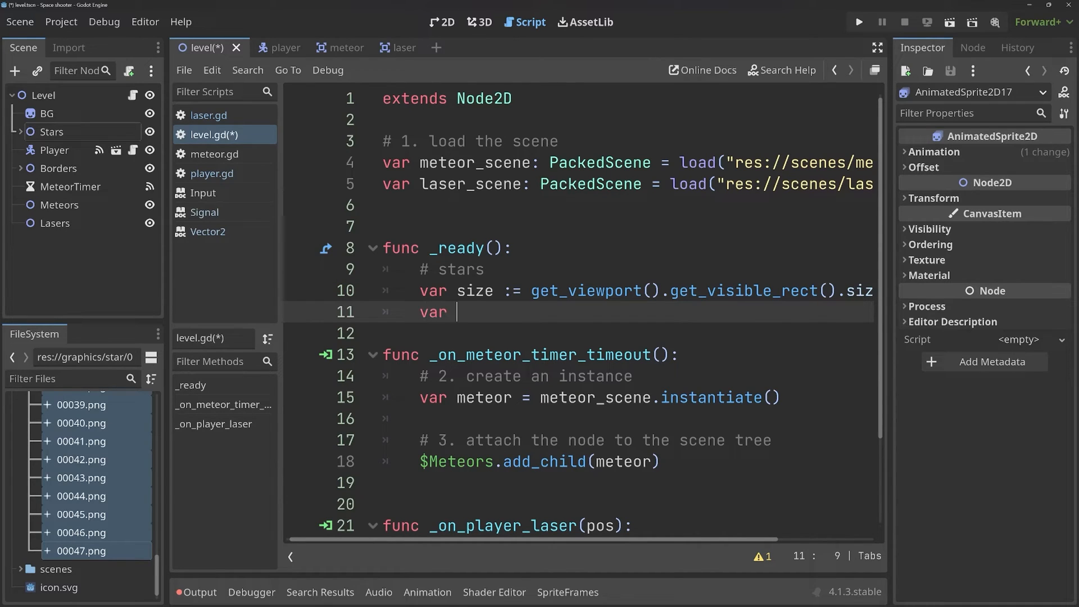
pyautogui.write('rng :=')
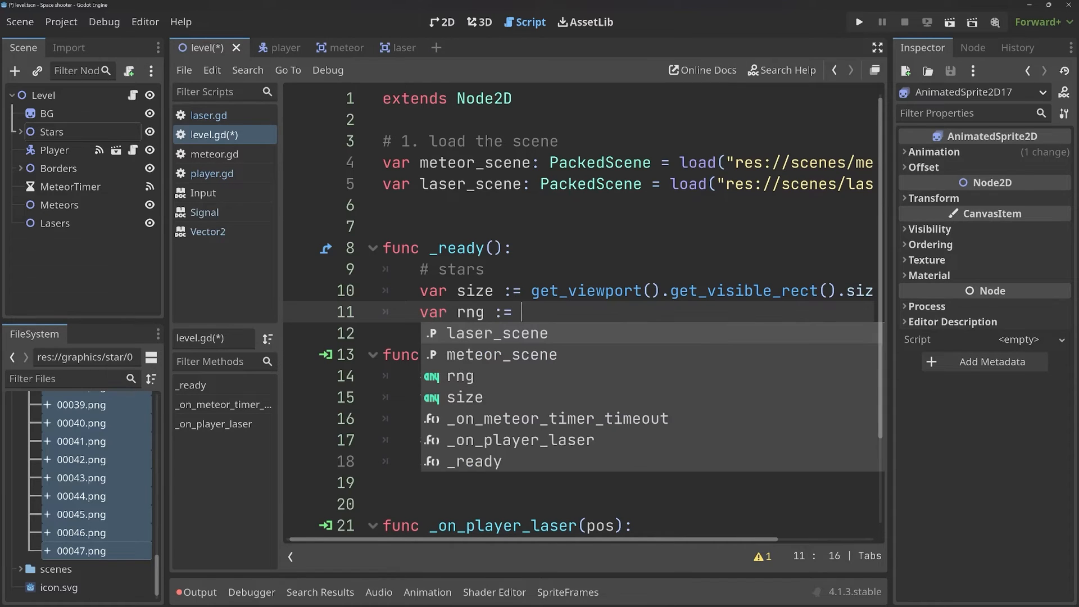
pyautogui.write('RandomNumberGenerator.new(')
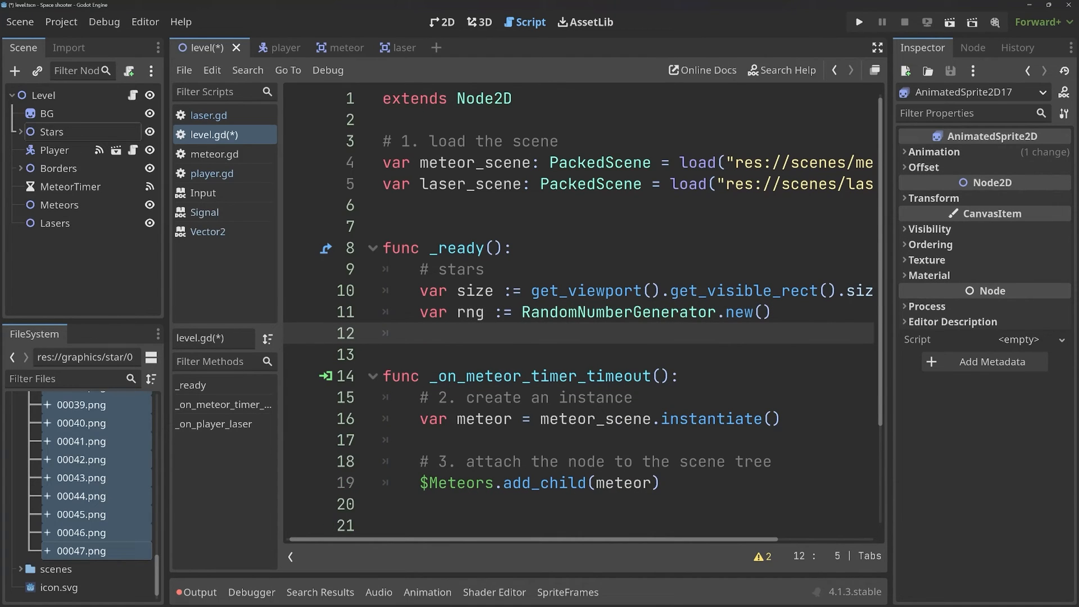
# - Write 'for star in $Stars.get_children():' in _ready, picking get_children from autocomplete
pyautogui.click(53, 131)
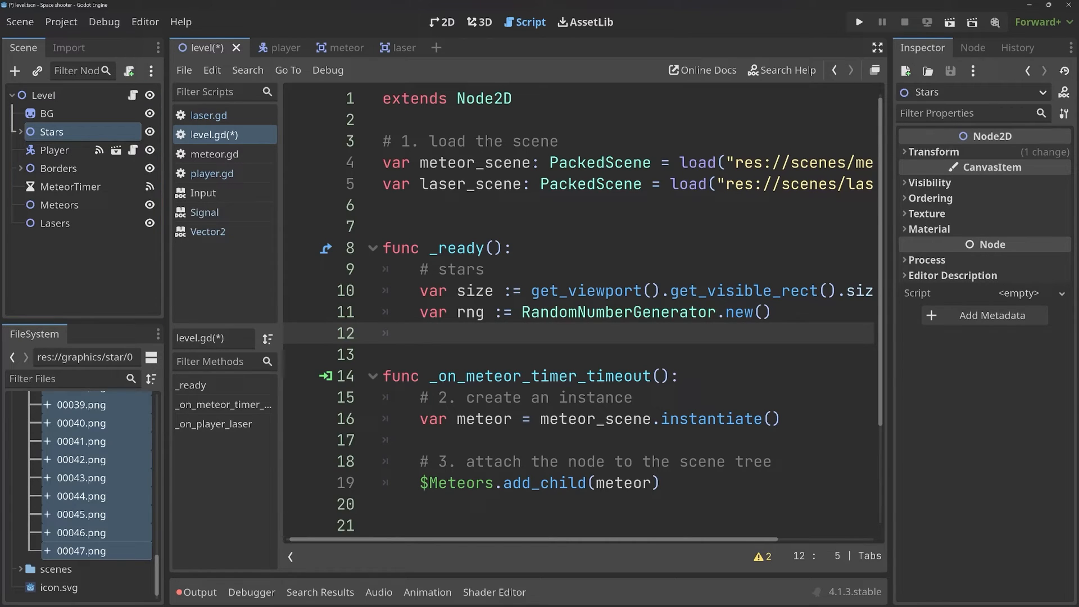
pyautogui.write('for sta')
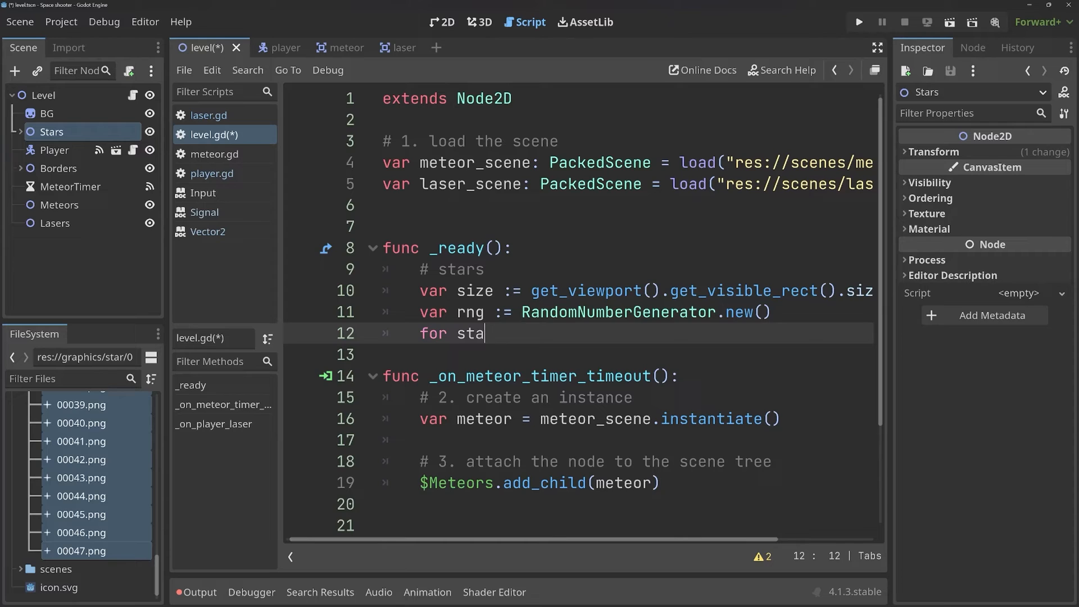
pyautogui.write('r in')
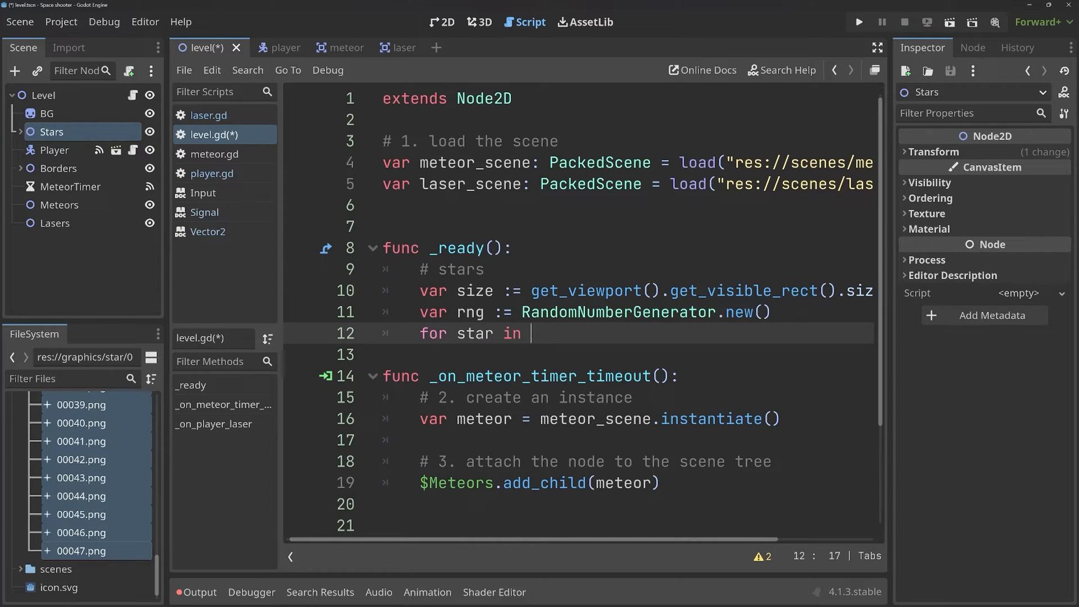
pyautogui.write('$Stars.')
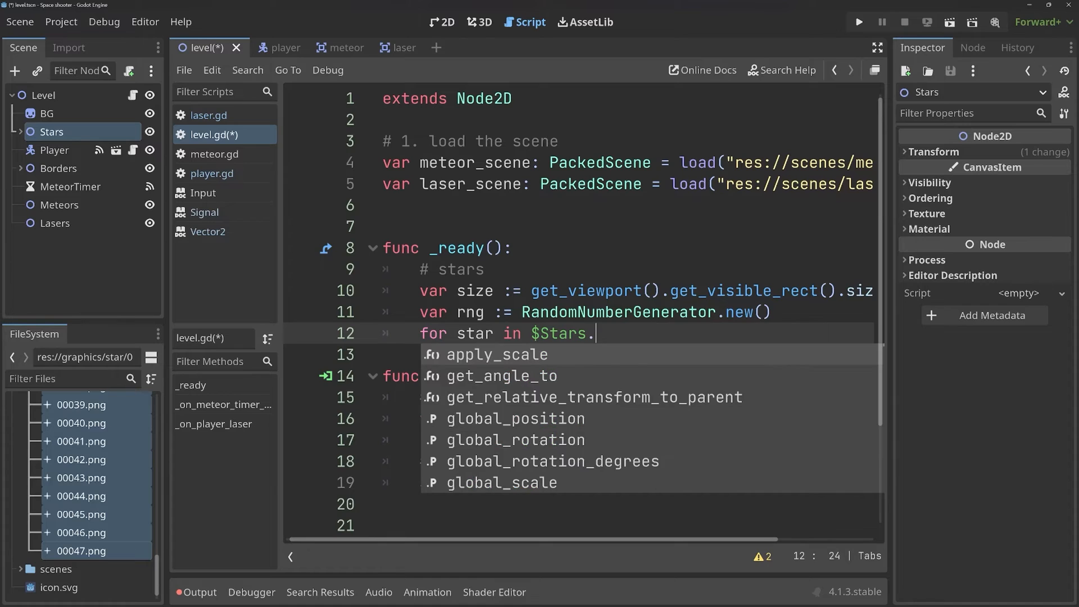
pyautogui.write('getchild')
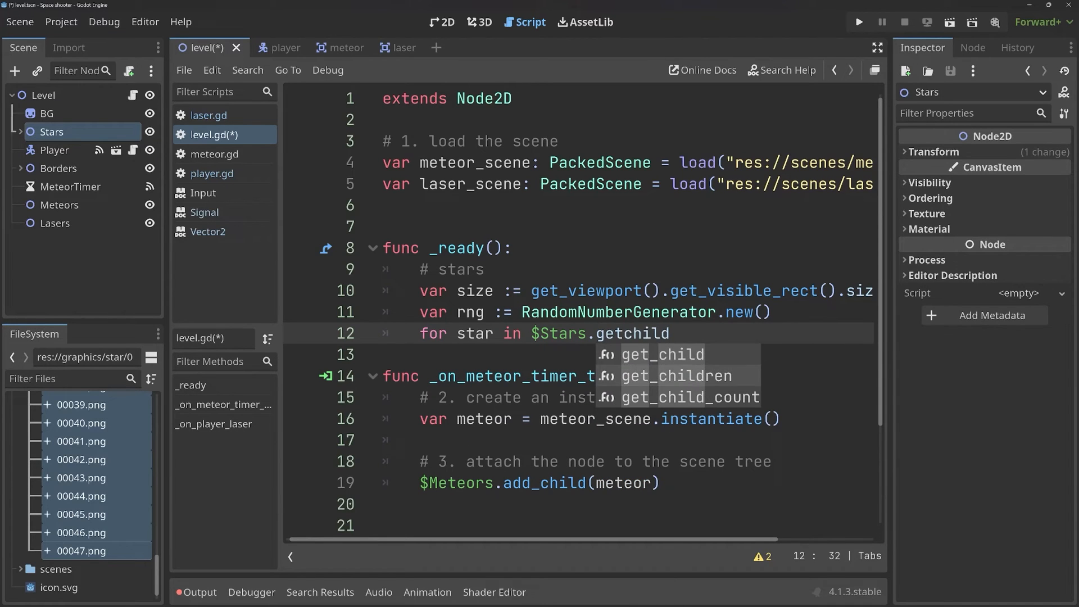
pyautogui.click(674, 375)
pyautogui.write('_')
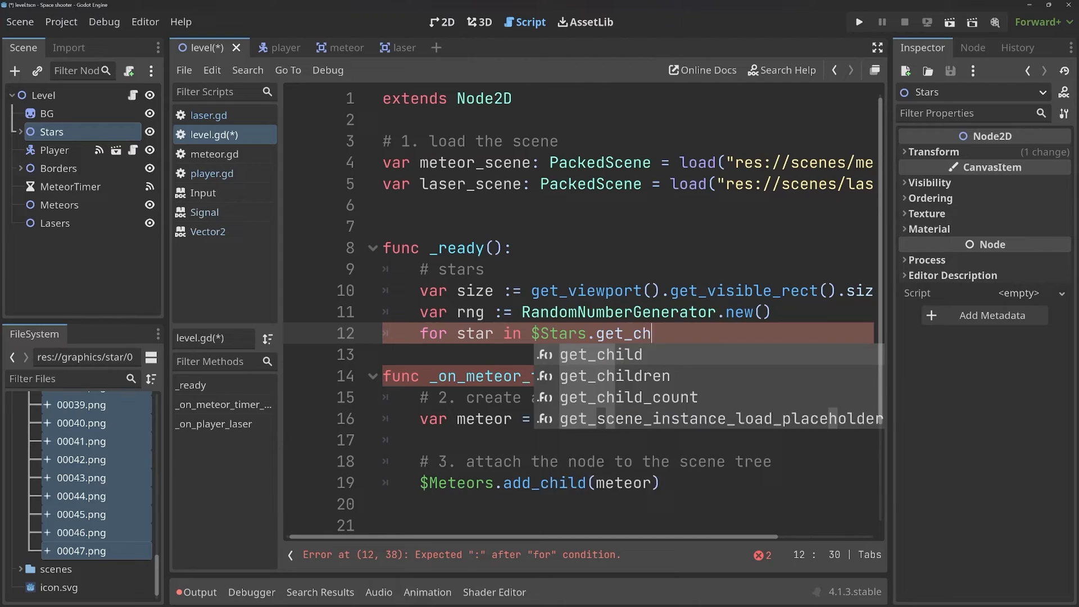
pyautogui.write('ild')
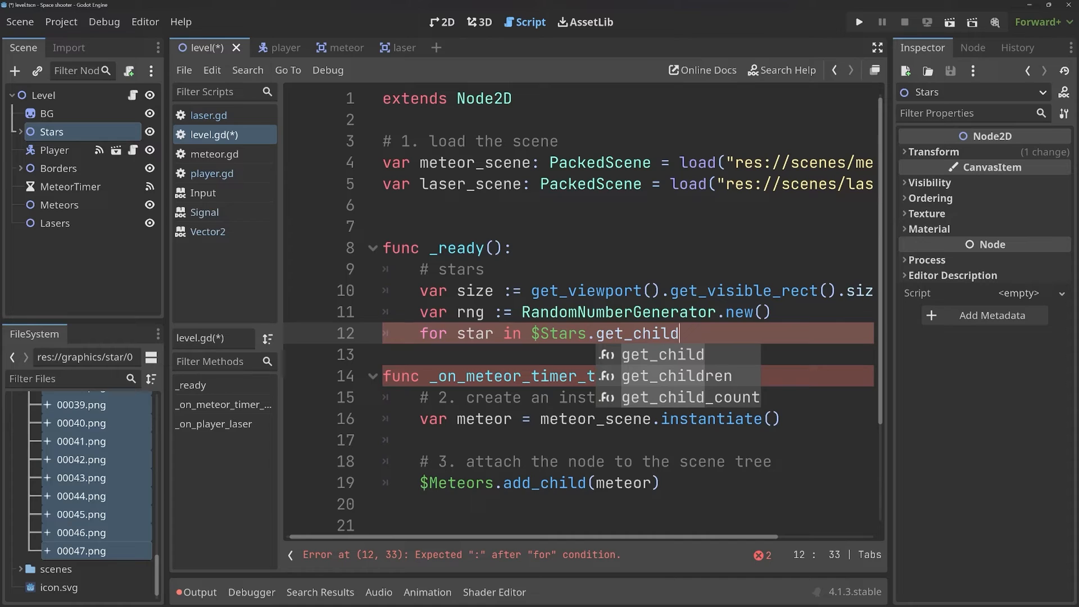
pyautogui.click(674, 376)
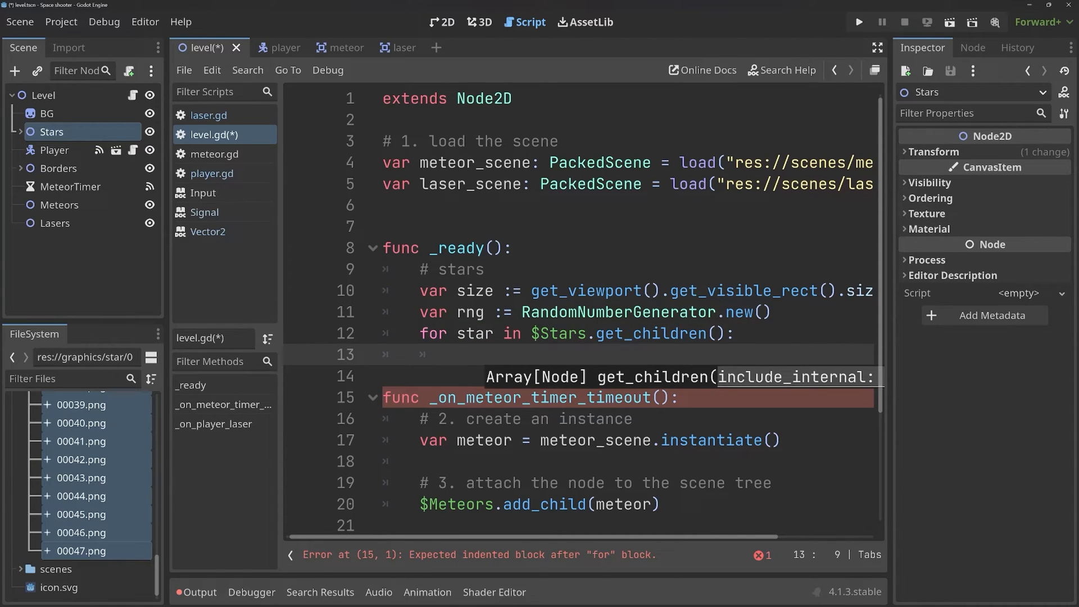
# - Under a '# position' comment, set random_x and random_y via rng.randi_range(0, size.x) and (0, size.y)
pyautogui.write('#')
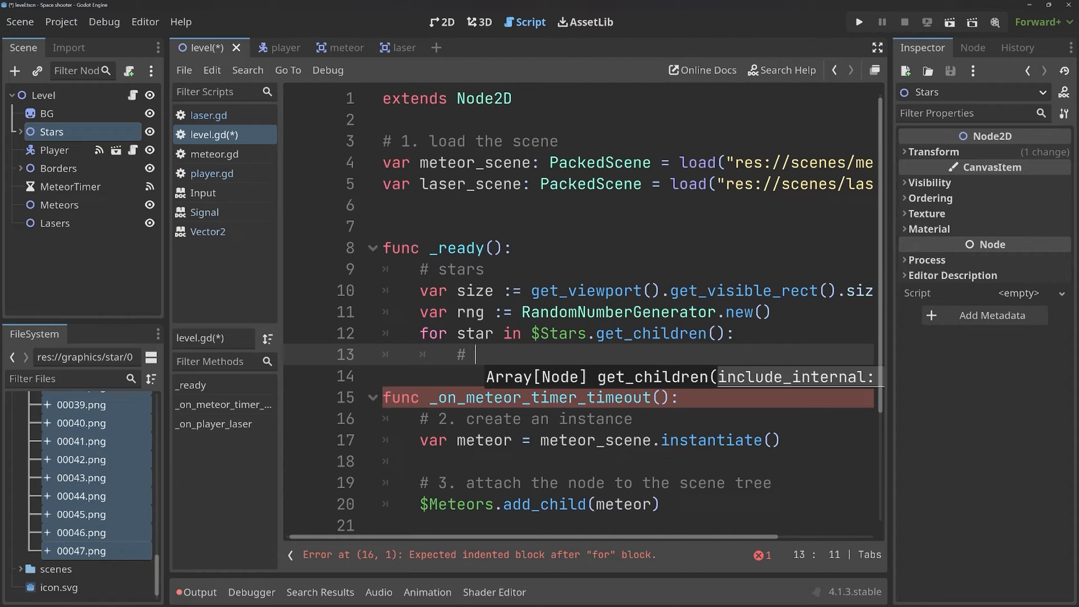
pyautogui.write('position')
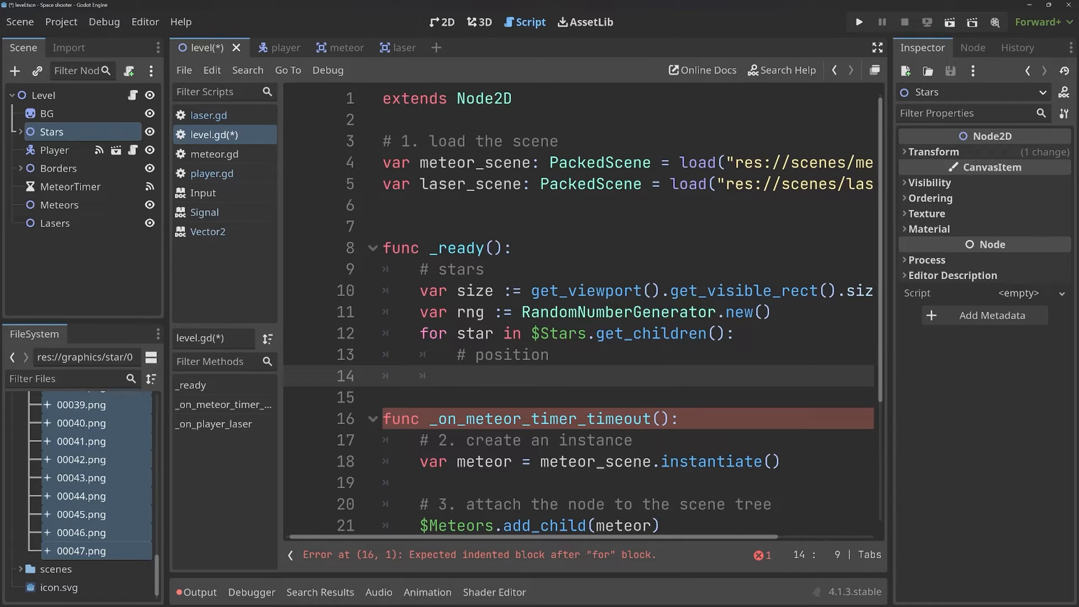
pyautogui.write('var random')
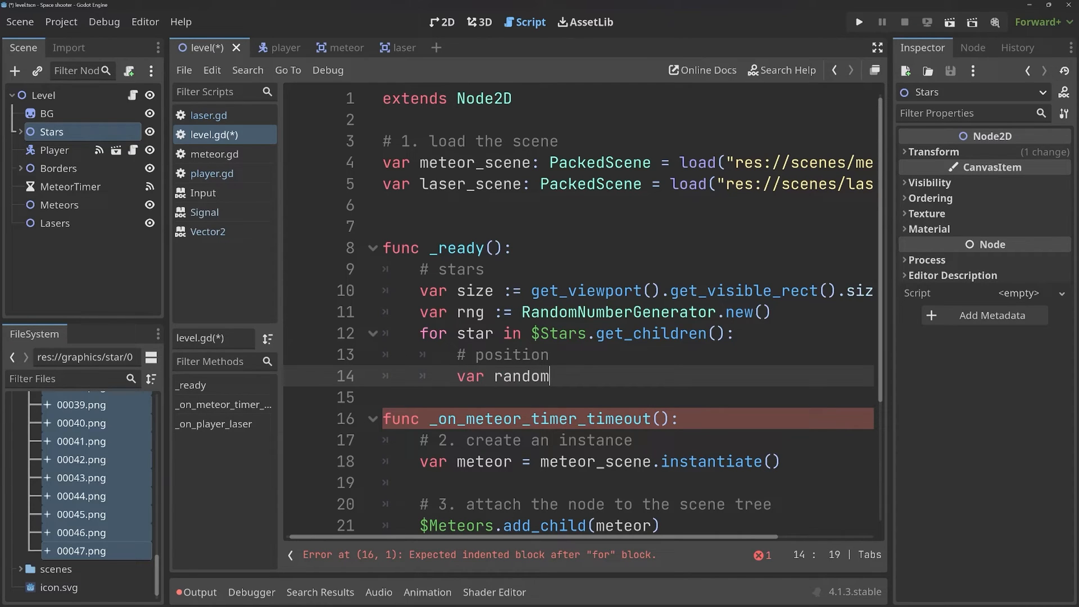
pyautogui.write('_x =')
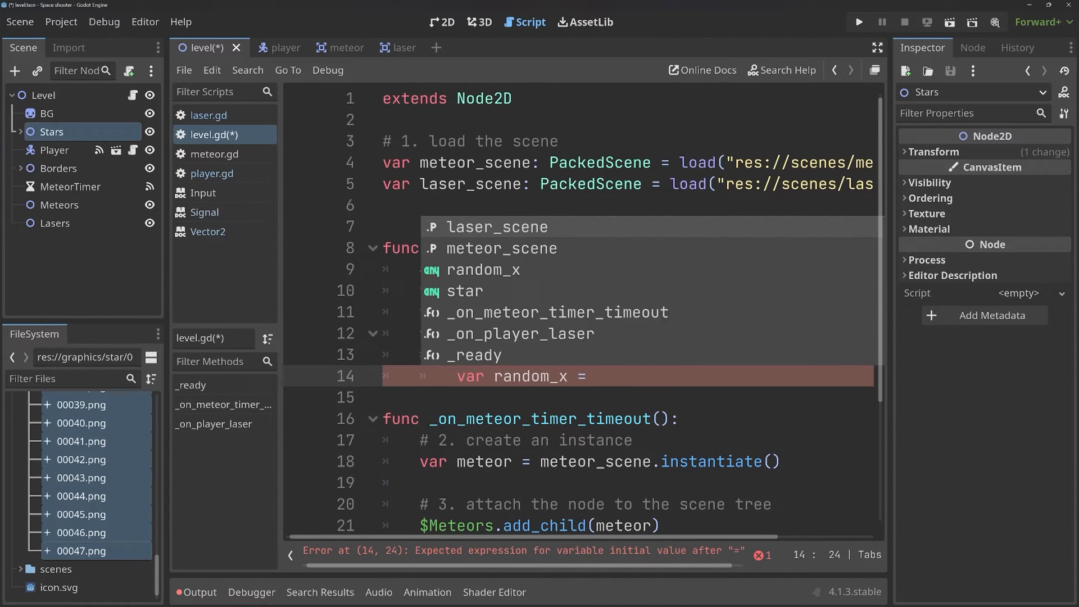
pyautogui.write('rng.randi_range(')
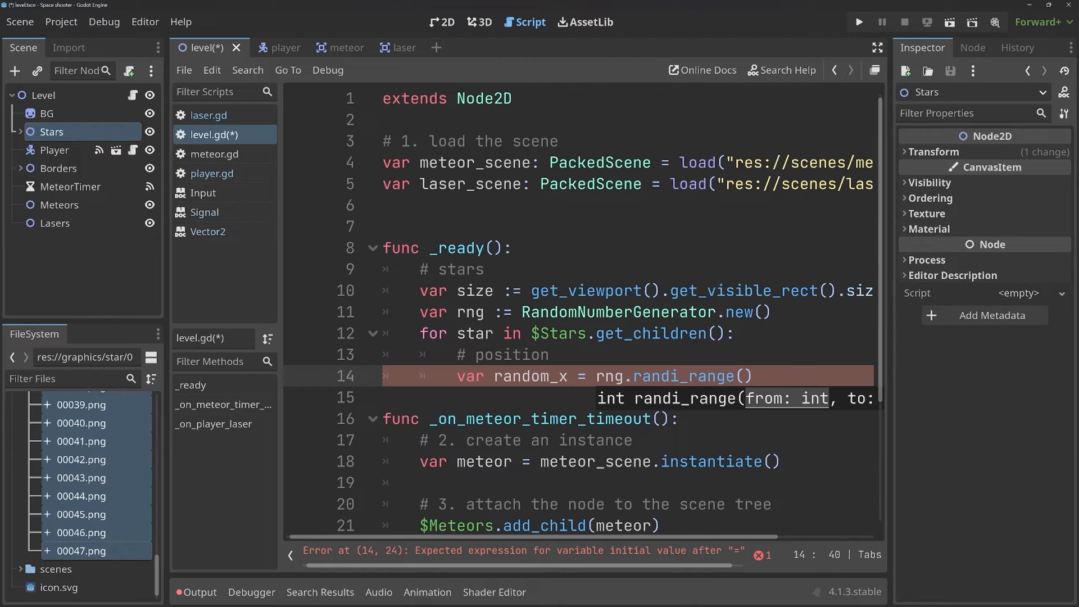
pyautogui.write('0,')
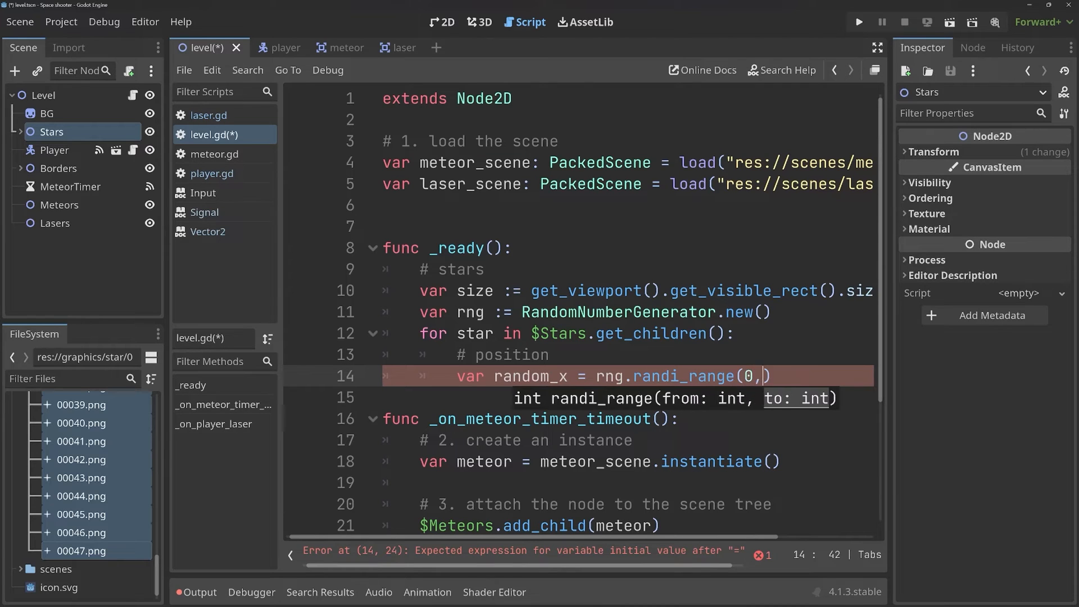
pyautogui.write('size')
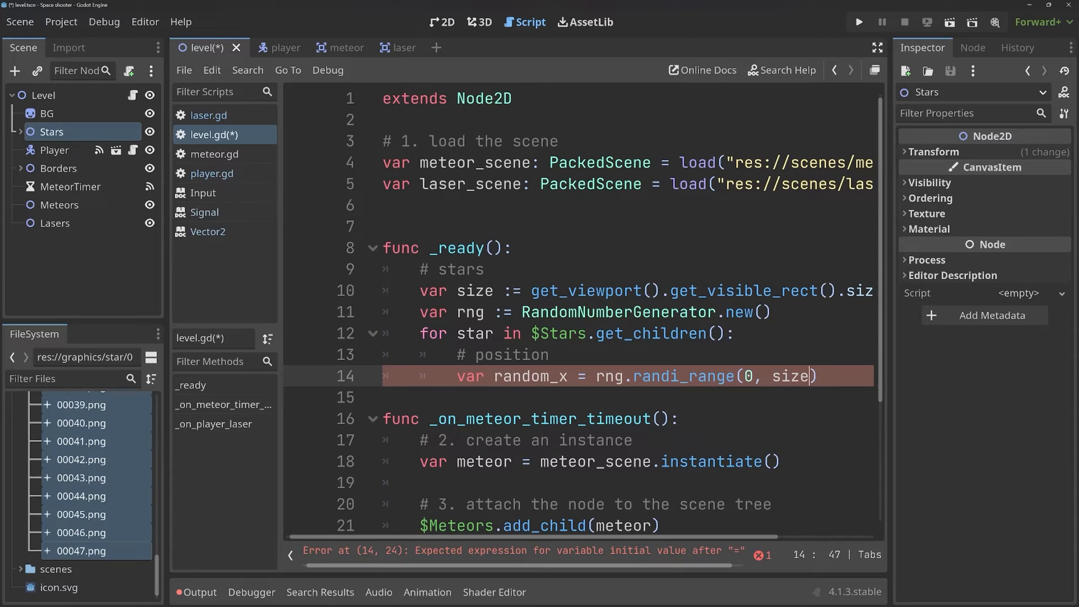
pyautogui.write('.x')
pyautogui.write('va')
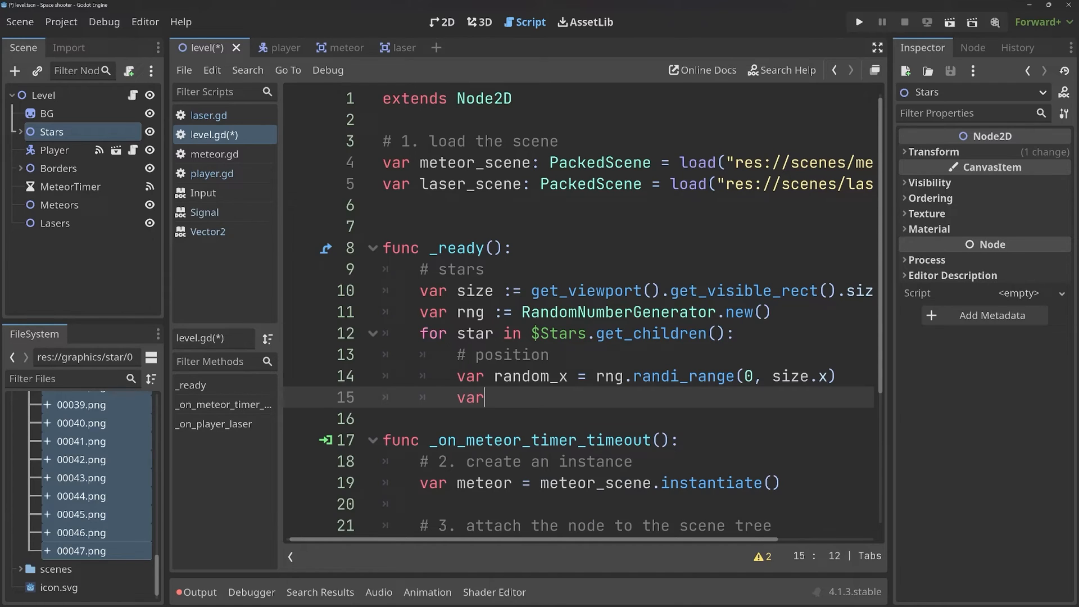
pyautogui.write('random')
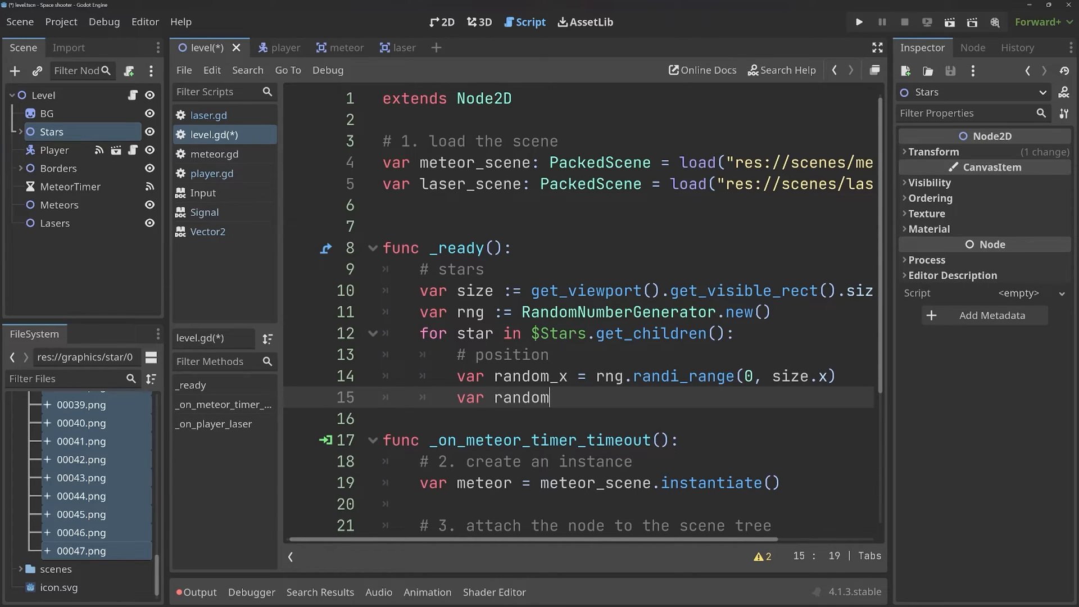
pyautogui.write('_y =')
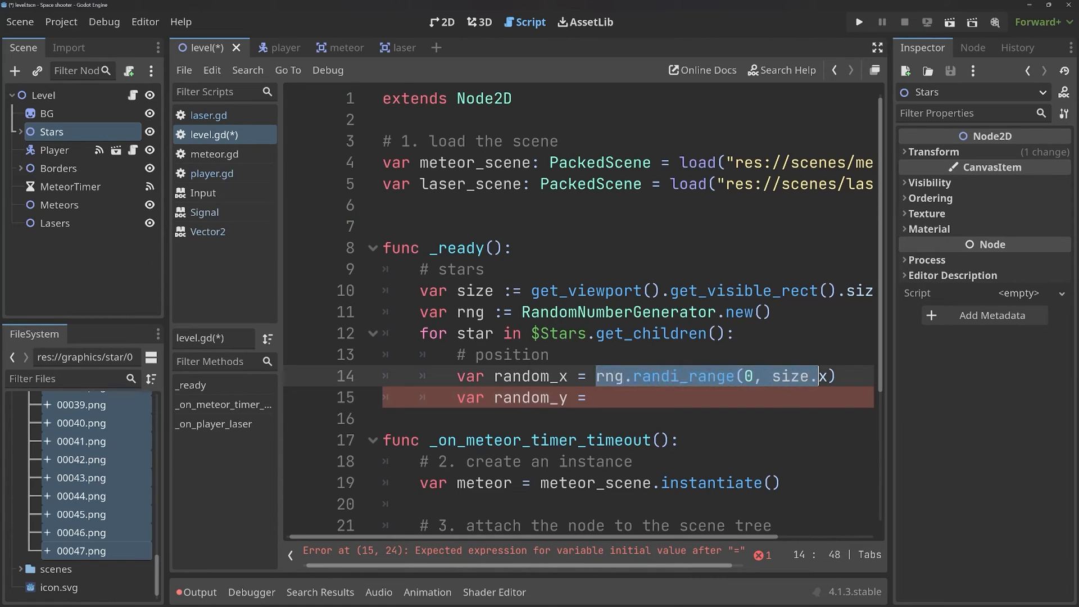
pyautogui.write('rng.randi_range(0, size.x)')
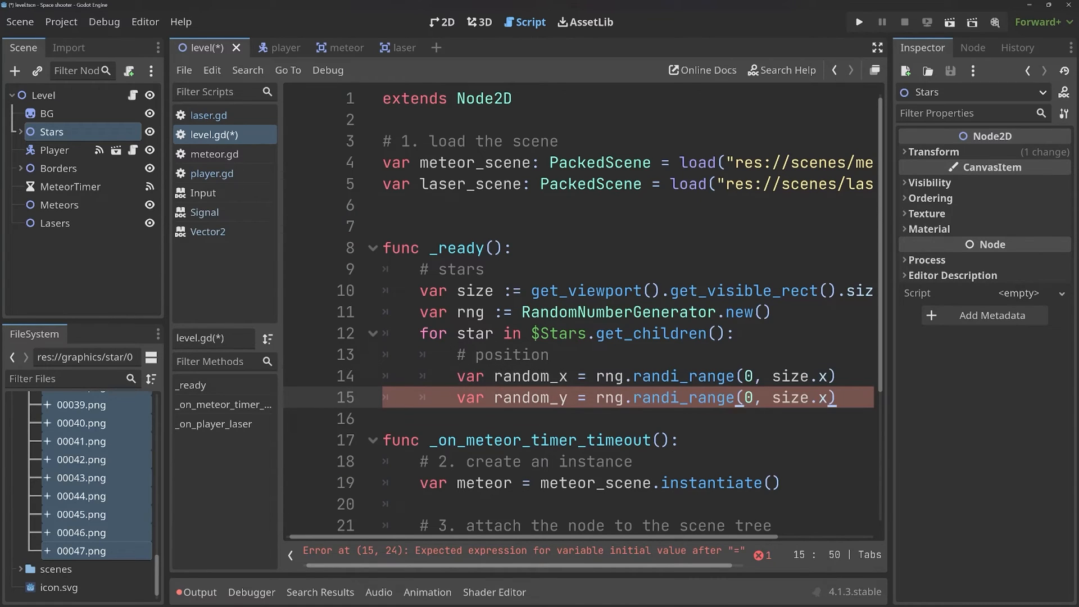
pyautogui.write('y')
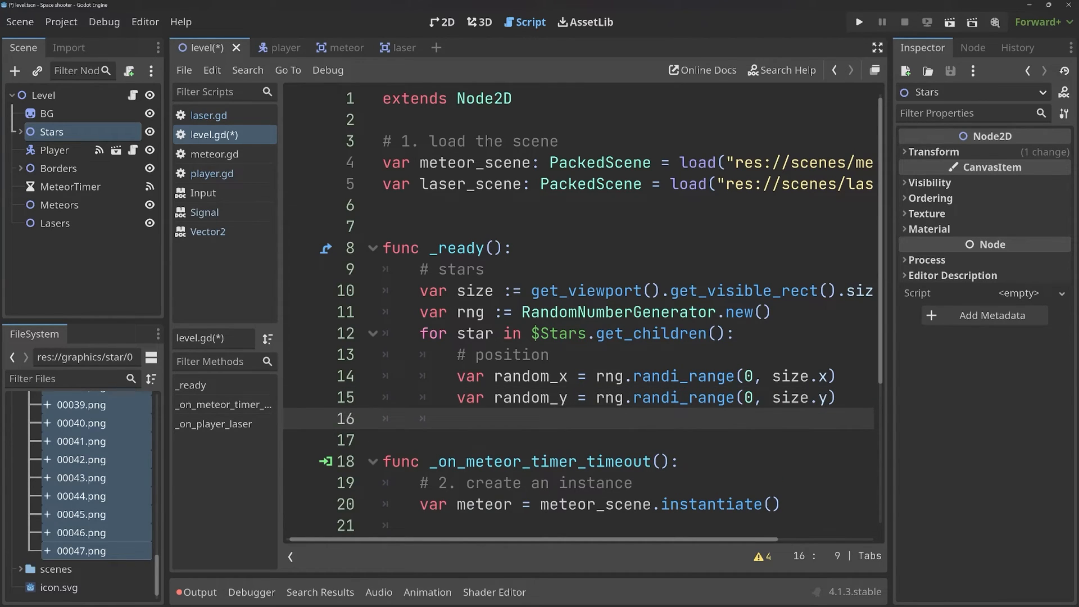
# - Set star.position = Vector2(random_x, random_y) inside the loop
pyautogui.click(457, 418)
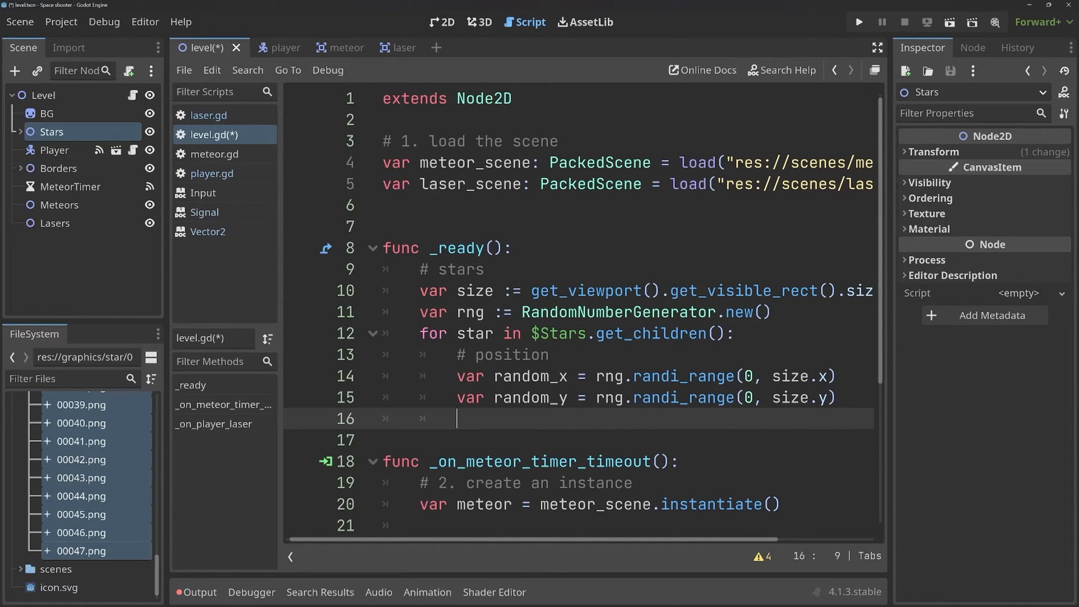
pyautogui.write('star')
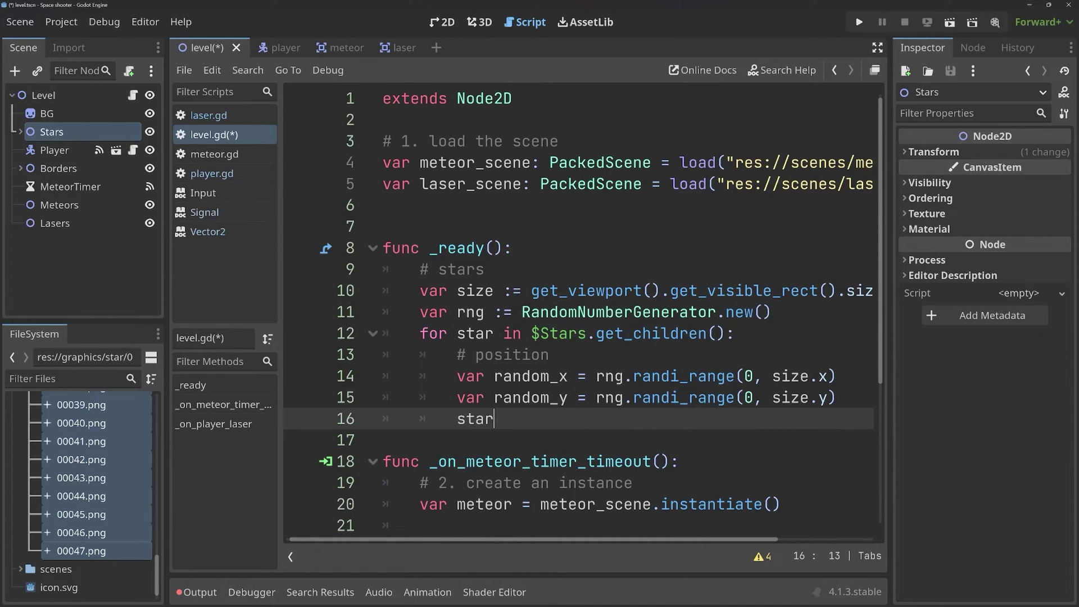
pyautogui.write('.position')
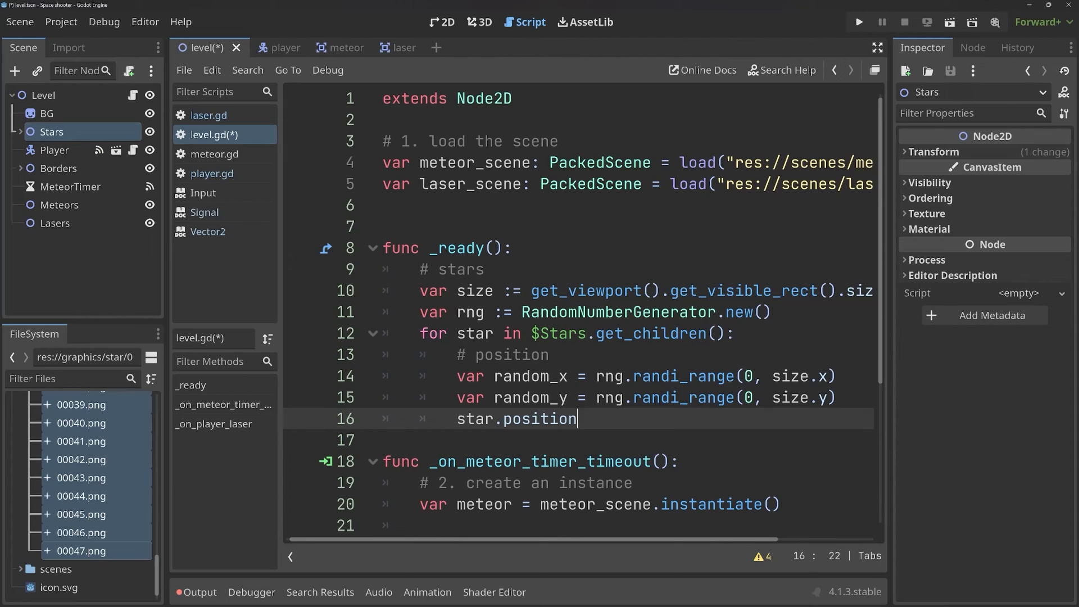
pyautogui.write('= Vect')
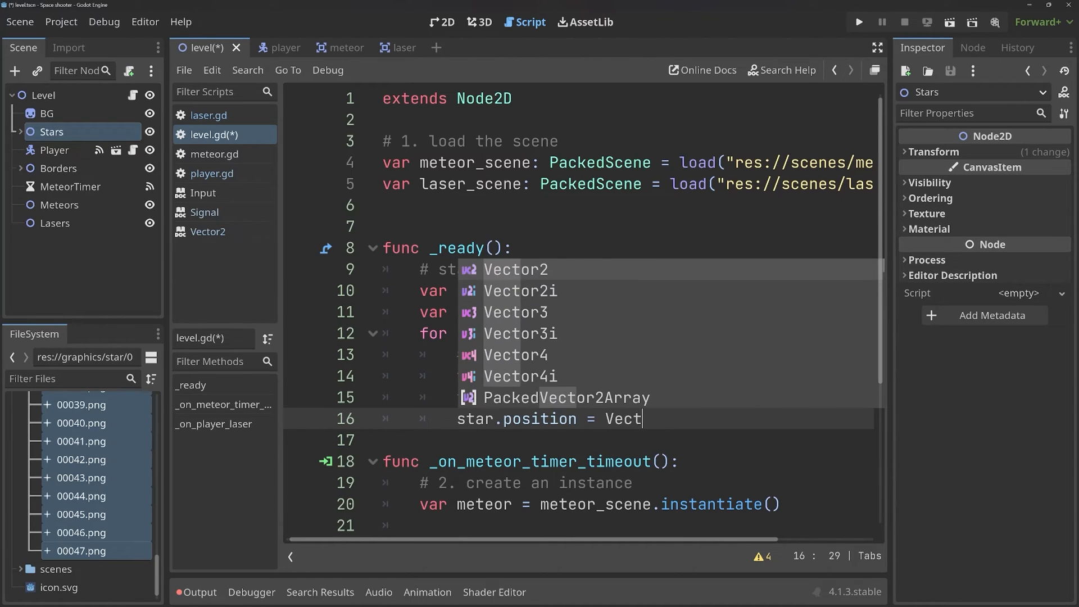
pyautogui.write('or2(random_x, random_y')
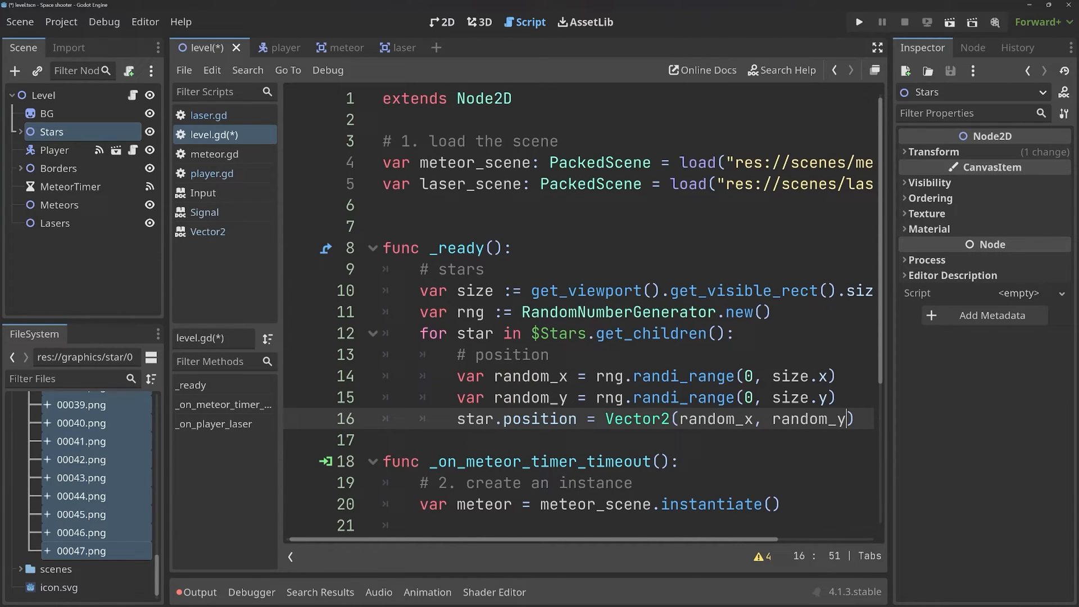
# - Run the game to see the stars scattered randomly across the level, then close it
pyautogui.click(857, 22)
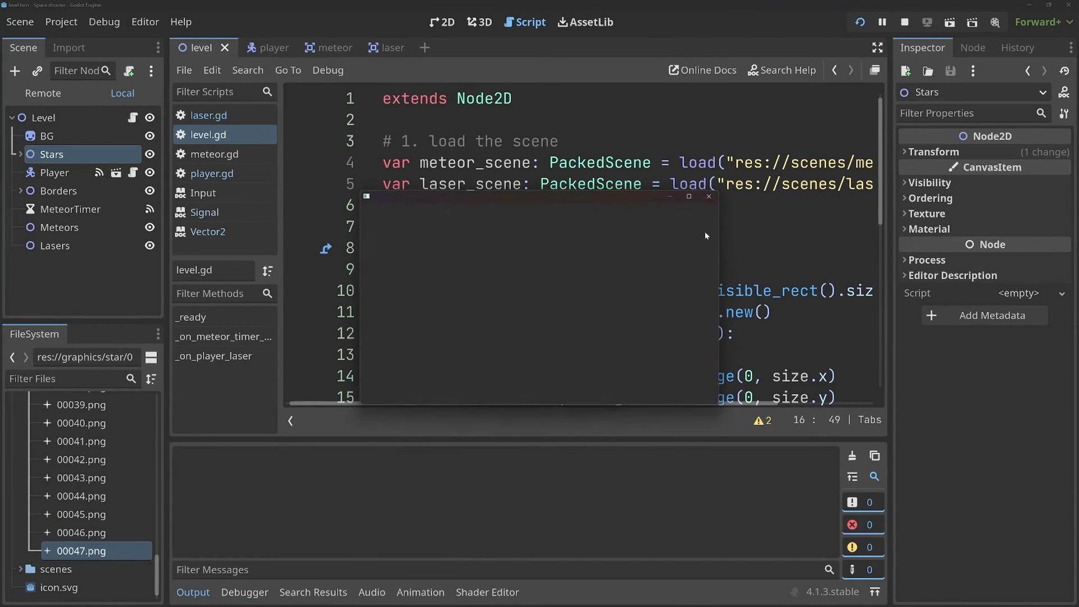
pyautogui.click(881, 22)
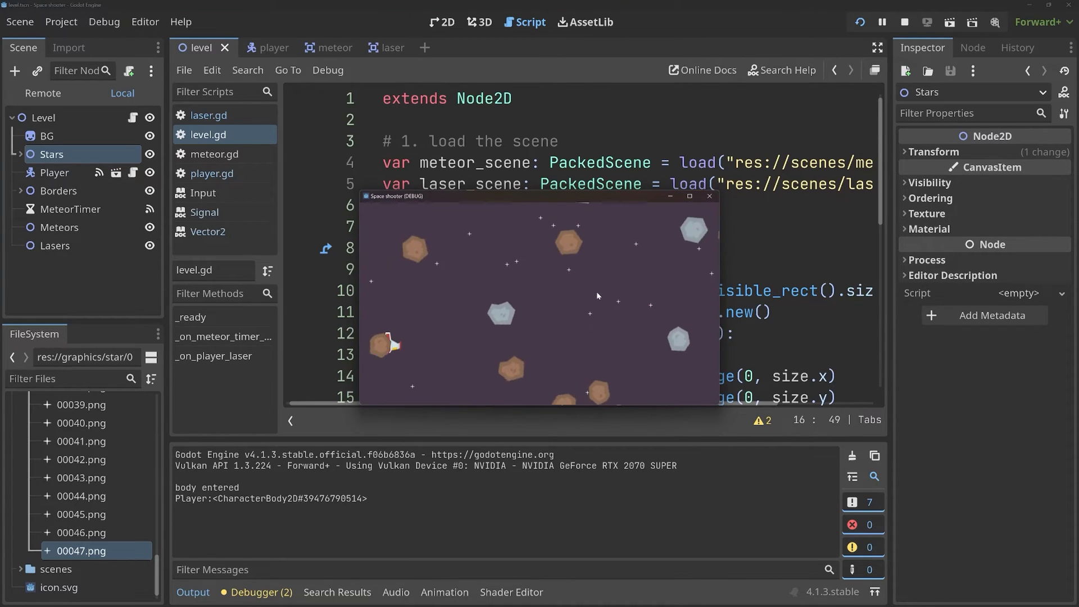
pyautogui.click(903, 23)
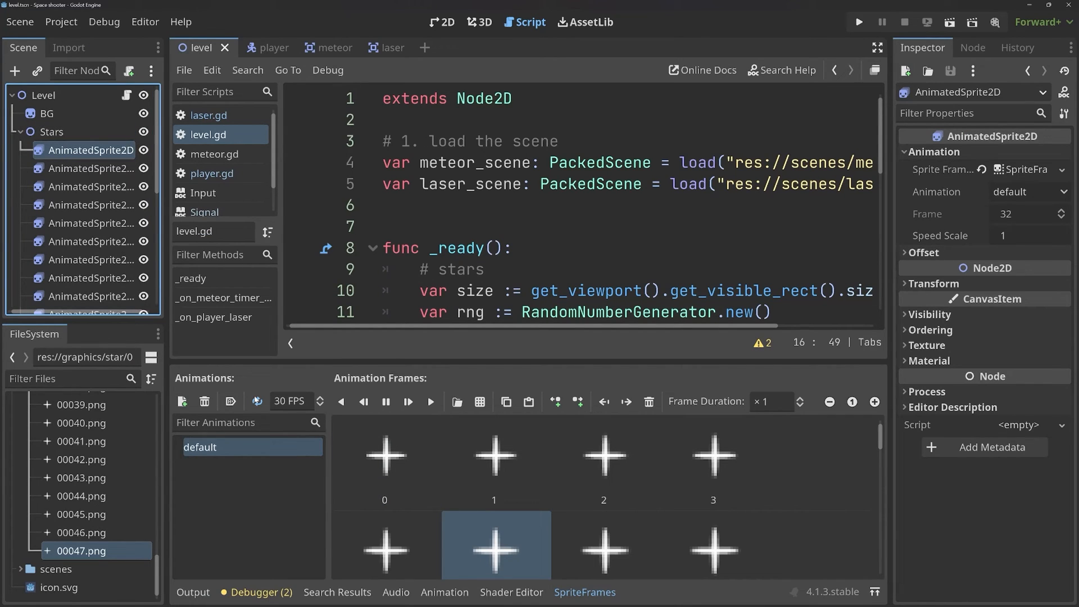
pyautogui.moveTo(256, 401)
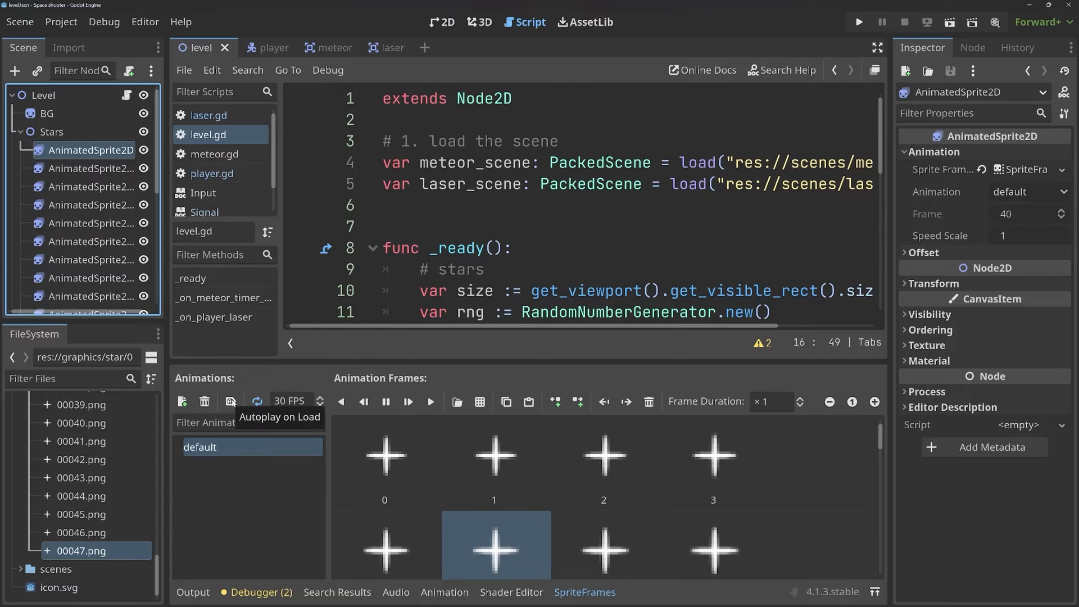
# - Select a star sprite under Stars, save the scene with Ctrl+S and return to level.gd
pyautogui.click(230, 401)
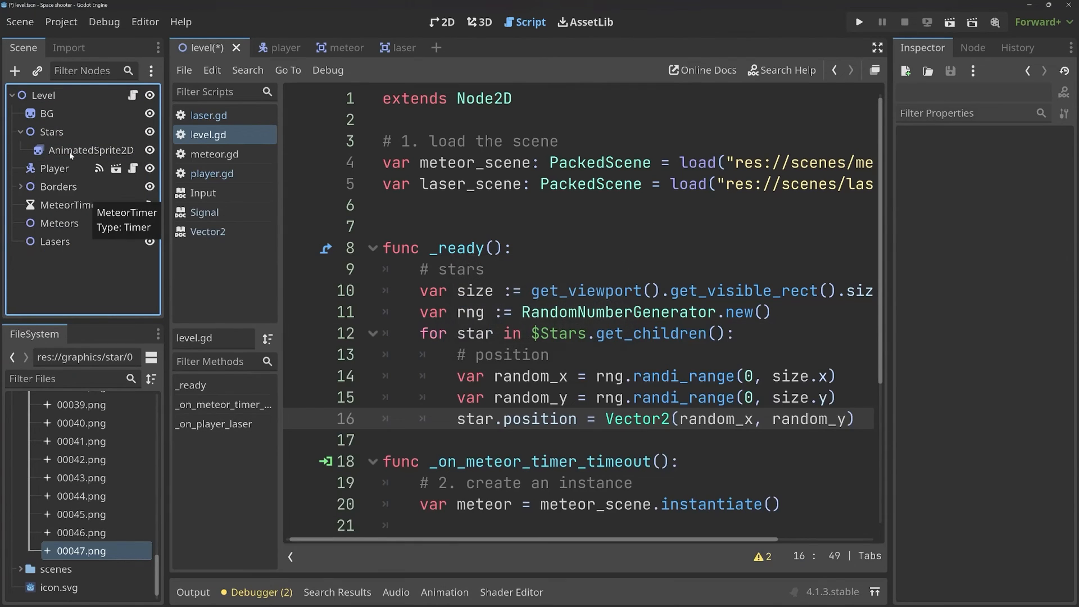
pyautogui.click(90, 149)
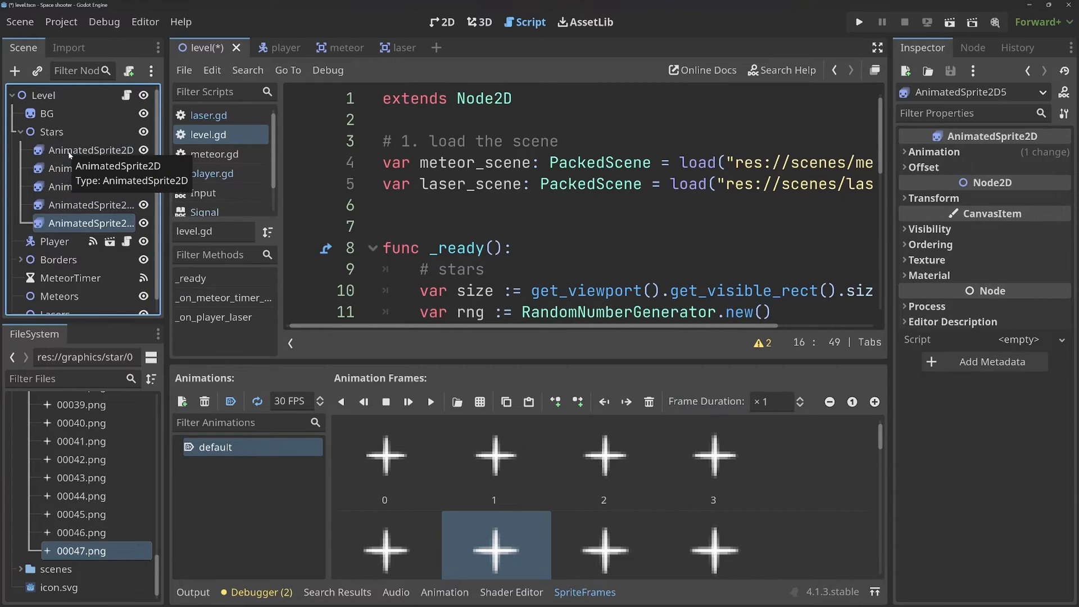
pyautogui.scroll(-3)
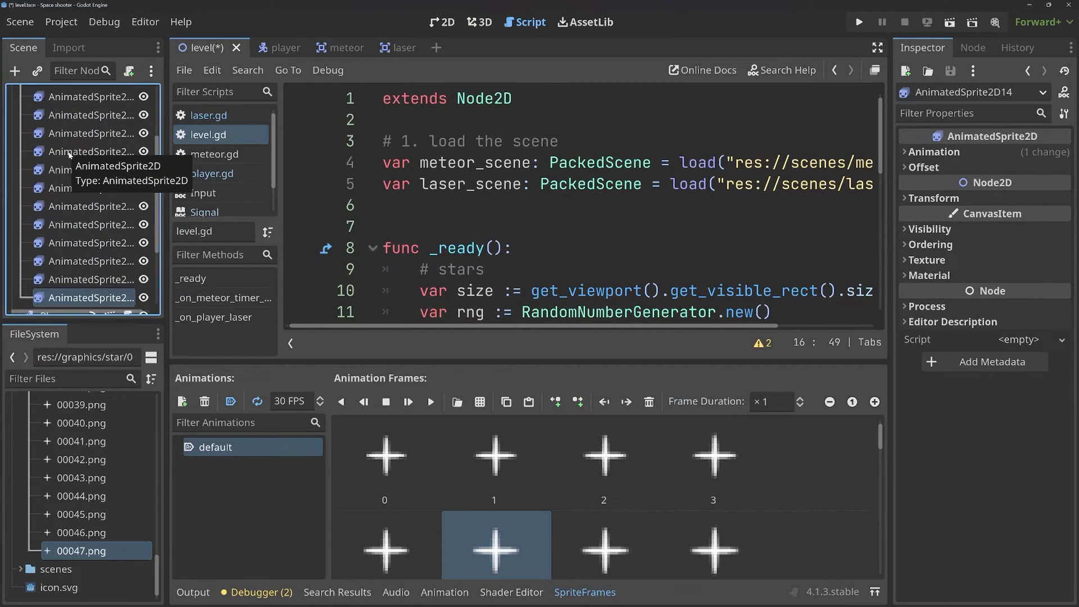
pyautogui.press('ctrl+s')
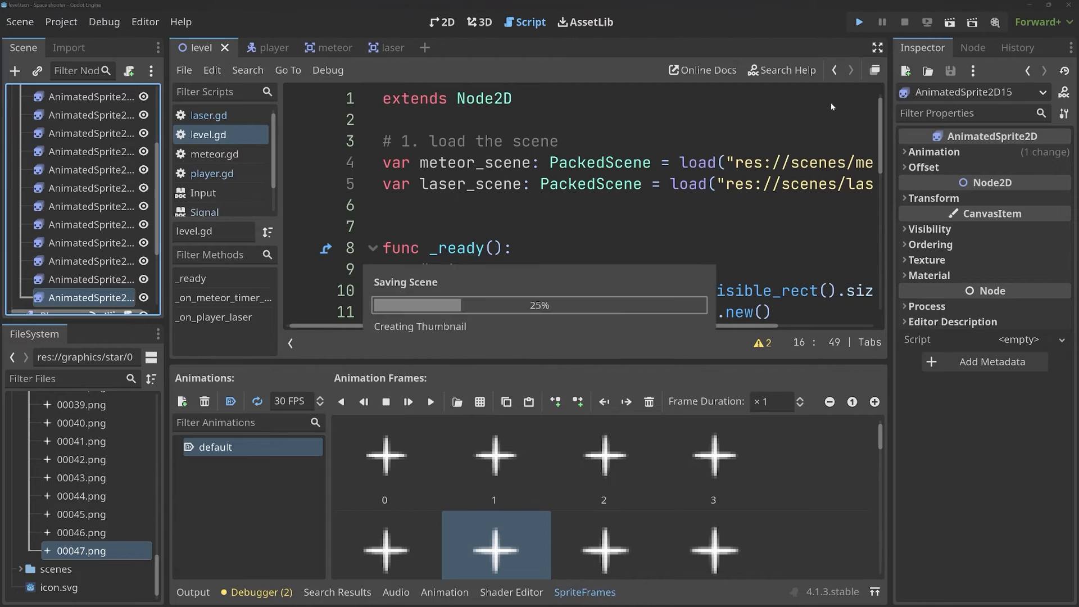
pyautogui.click(858, 21)
pyautogui.write('# scale')
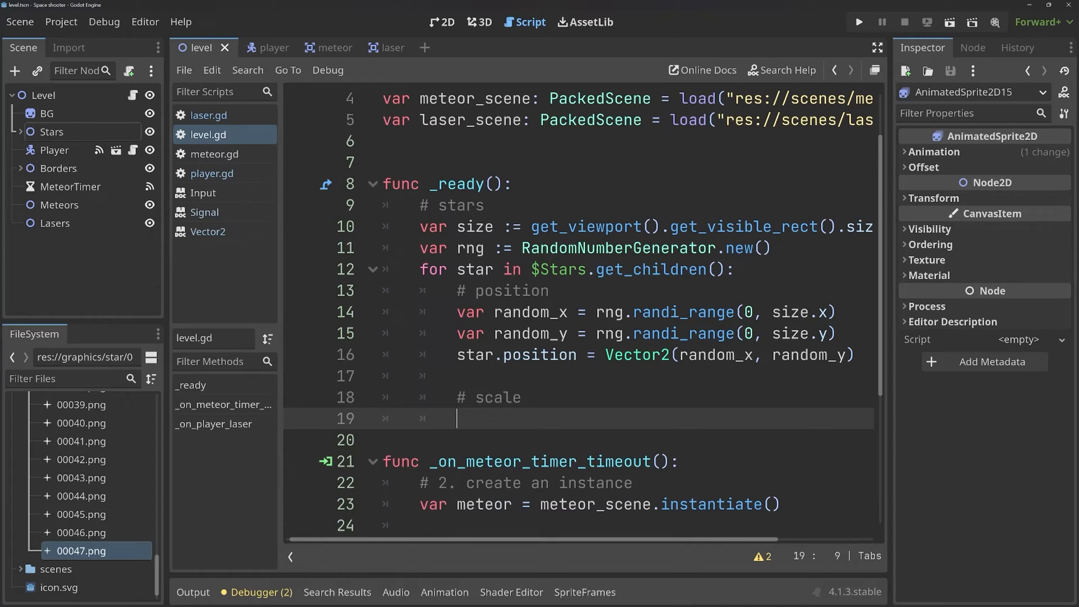
# - Add var random_scale = rng.randf_range(1,2) under the # scale comment in the star loop
pyautogui.write('var')
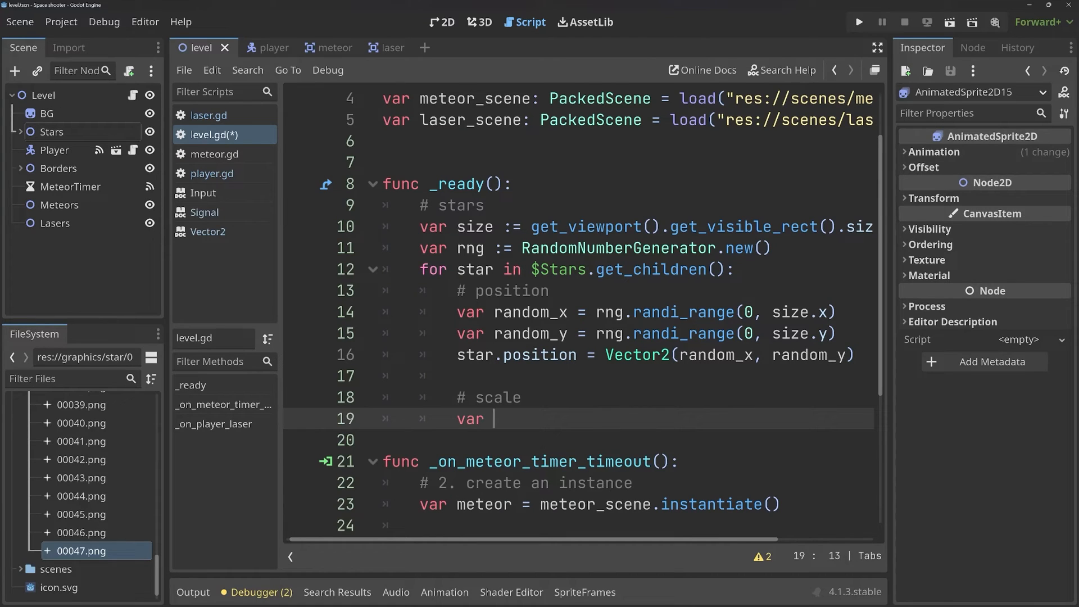
pyautogui.write('random')
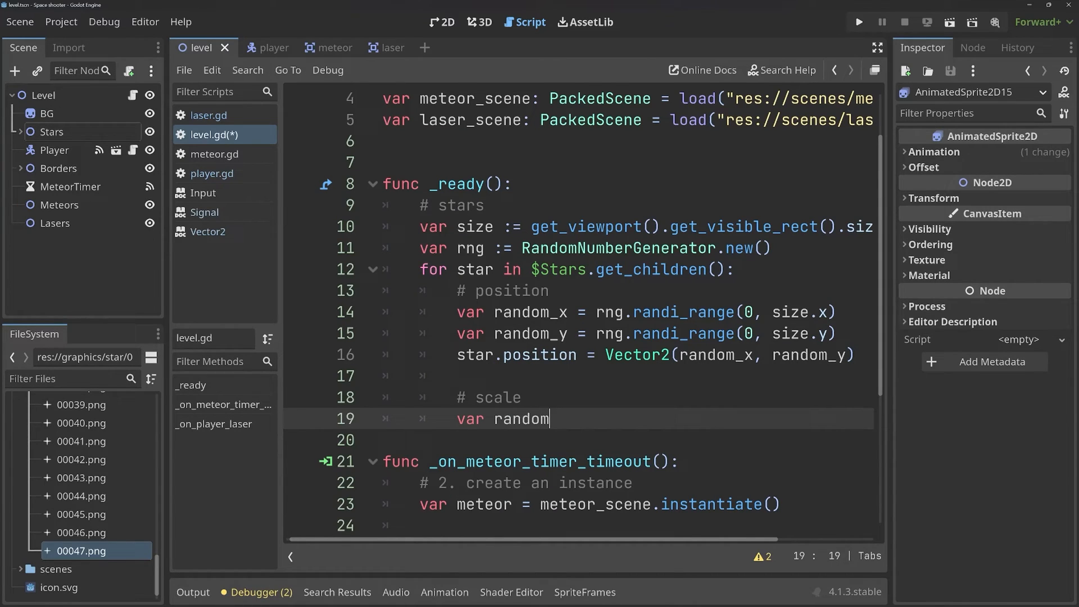
pyautogui.write('_scale =')
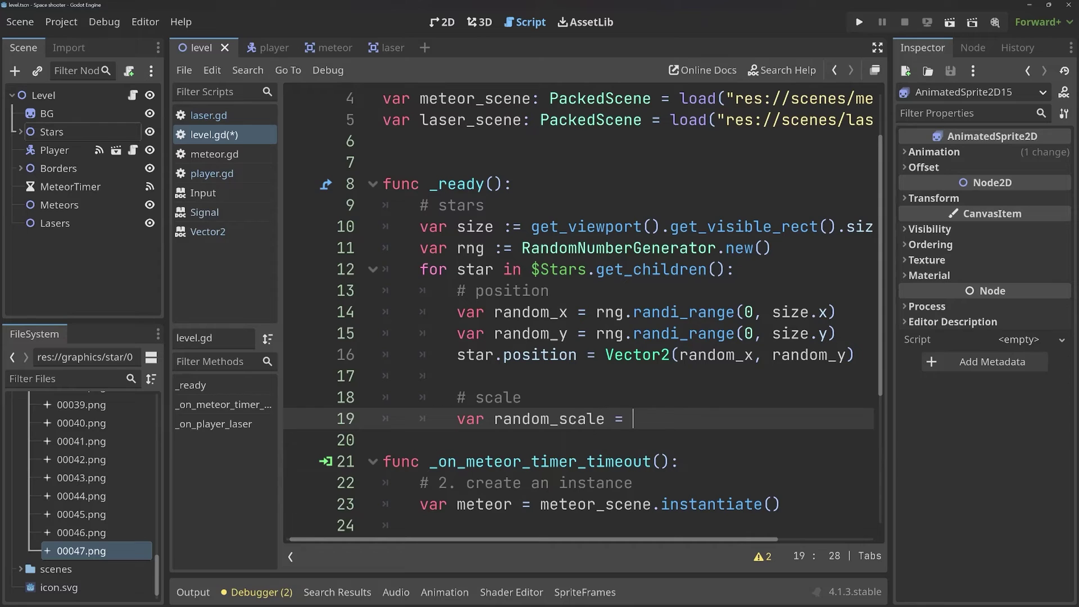
pyautogui.write('rng.')
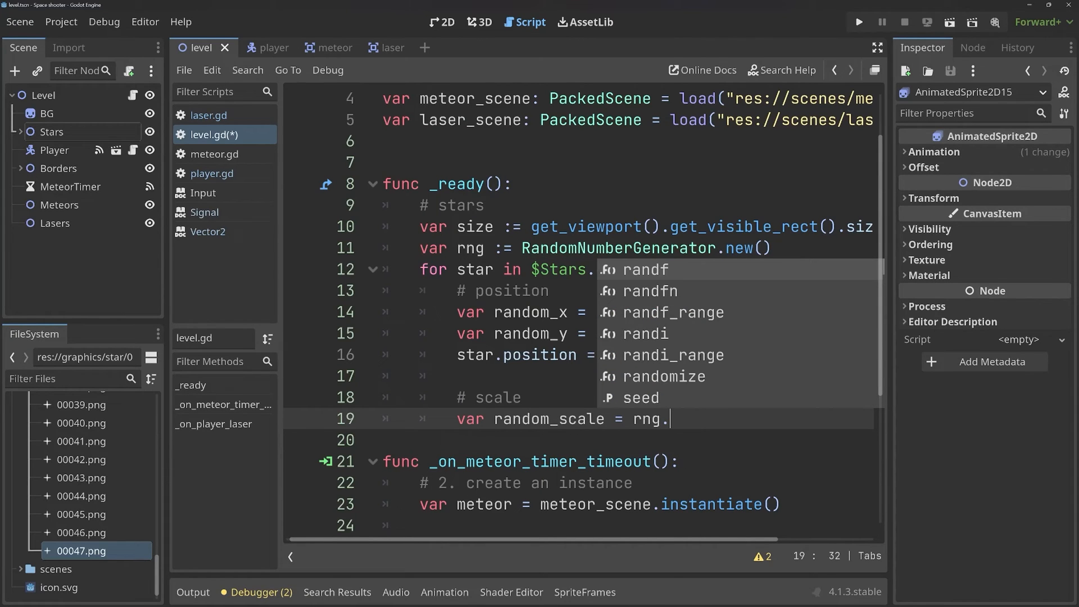
pyautogui.write('randfrange(')
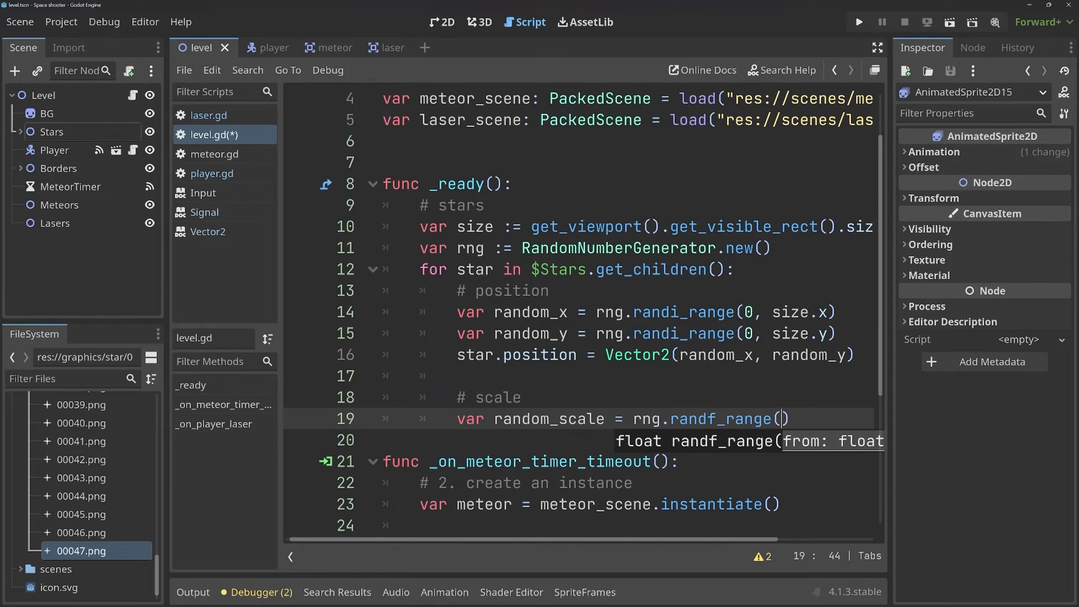
pyautogui.write('1,2')
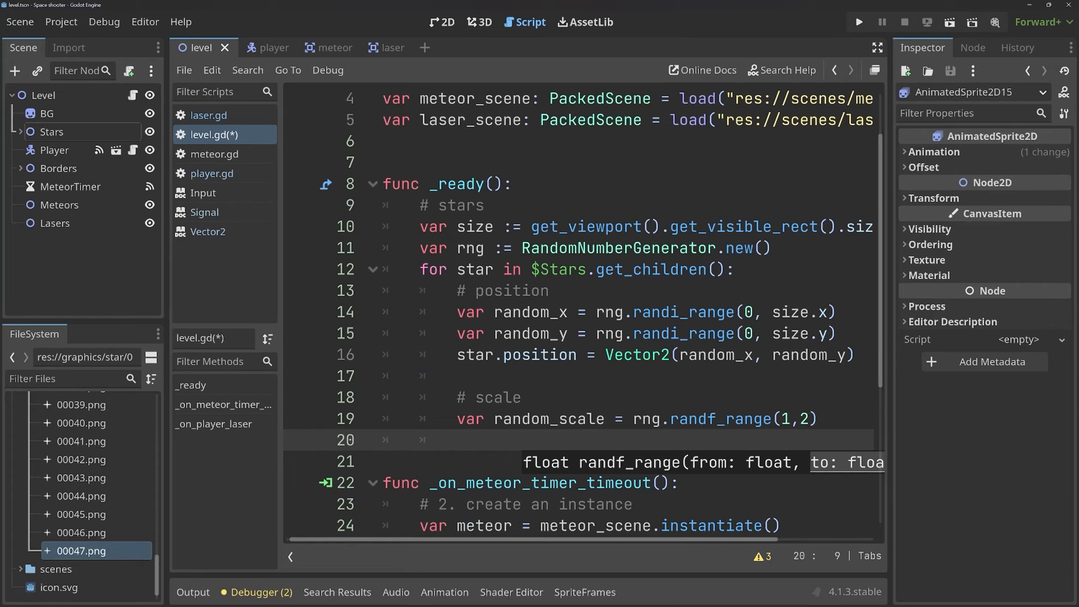
# - Set star.scale = Vector2(2,1) and run the game to test the star scaling
pyautogui.write('star.')
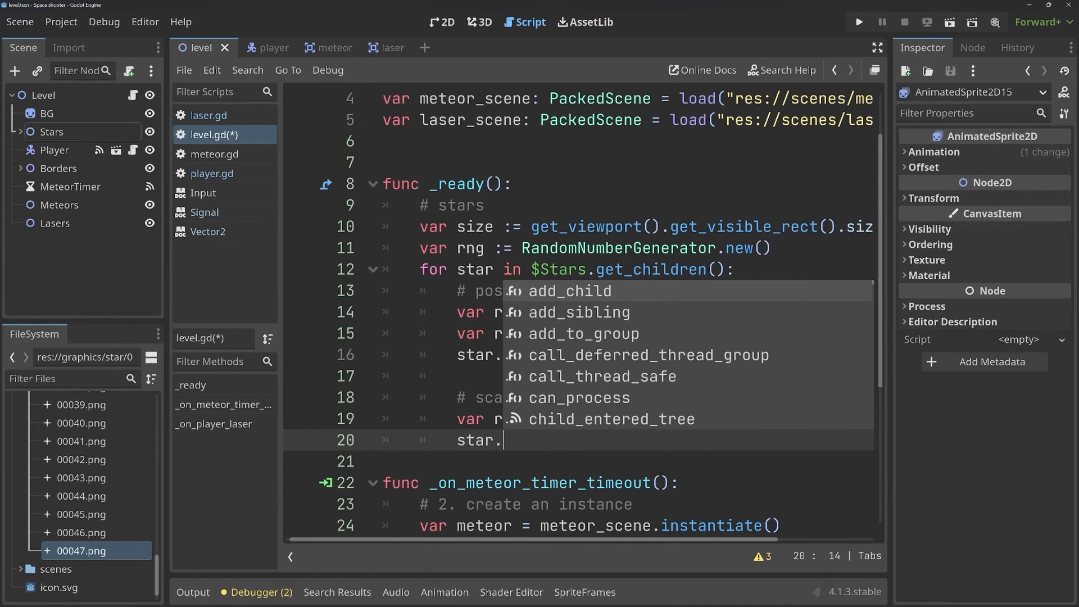
pyautogui.write('scale =')
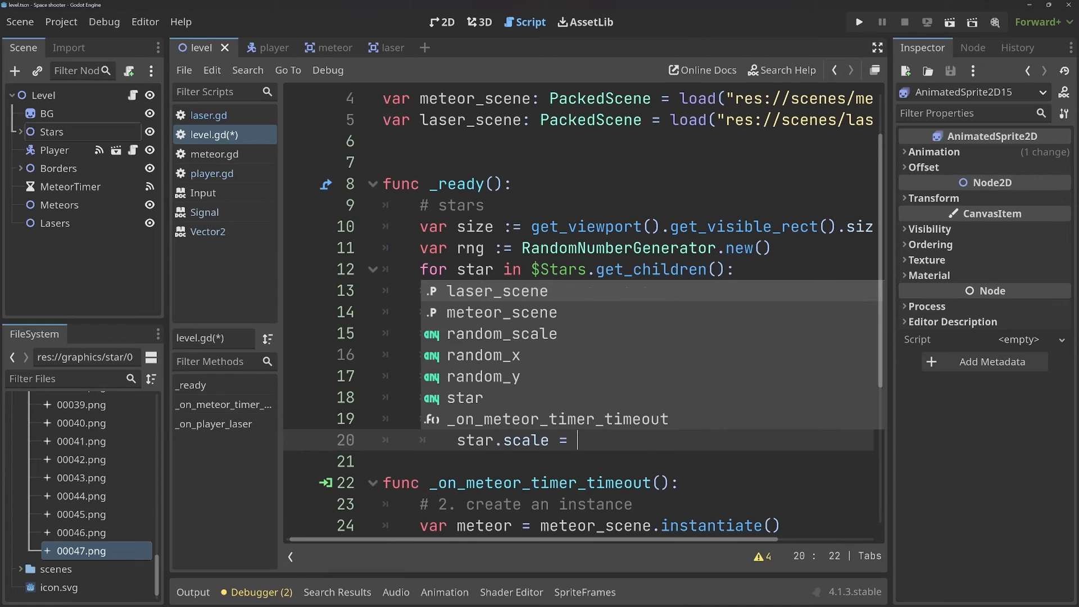
pyautogui.write('Vector2')
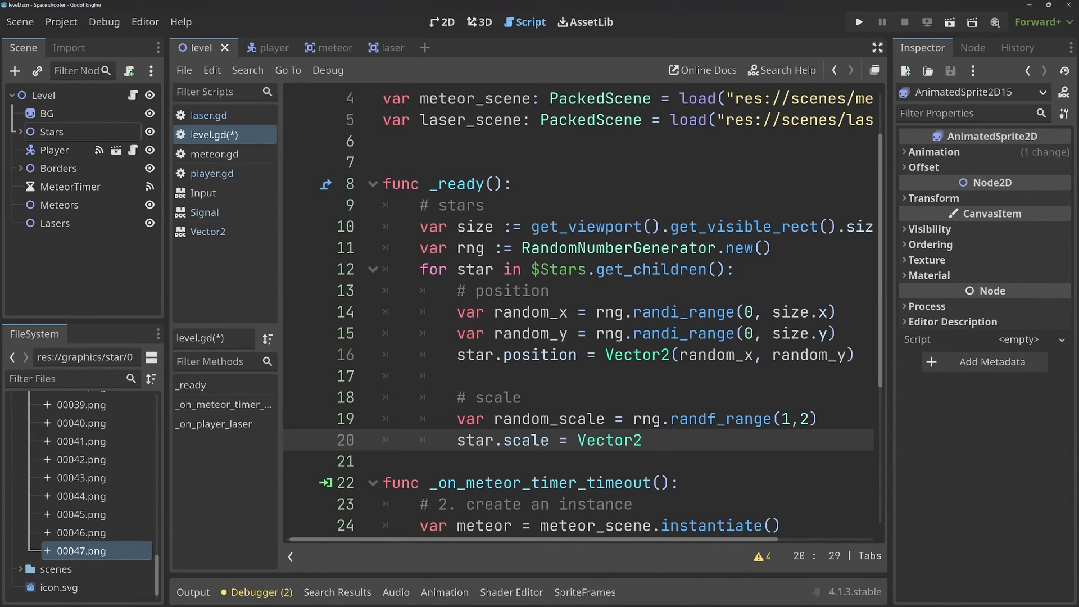
pyautogui.write('(')
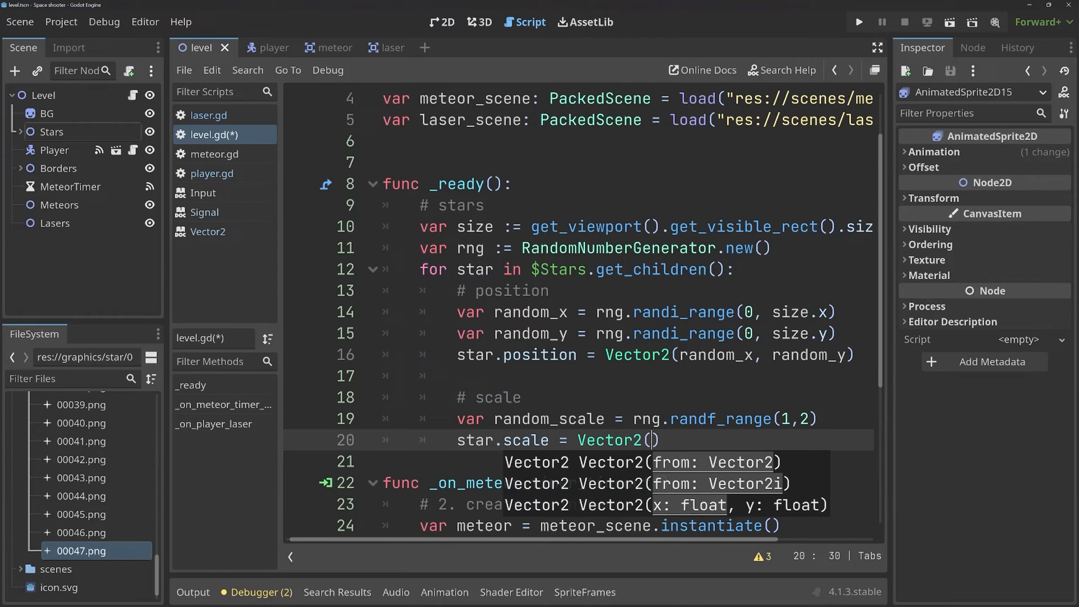
pyautogui.write('x,')
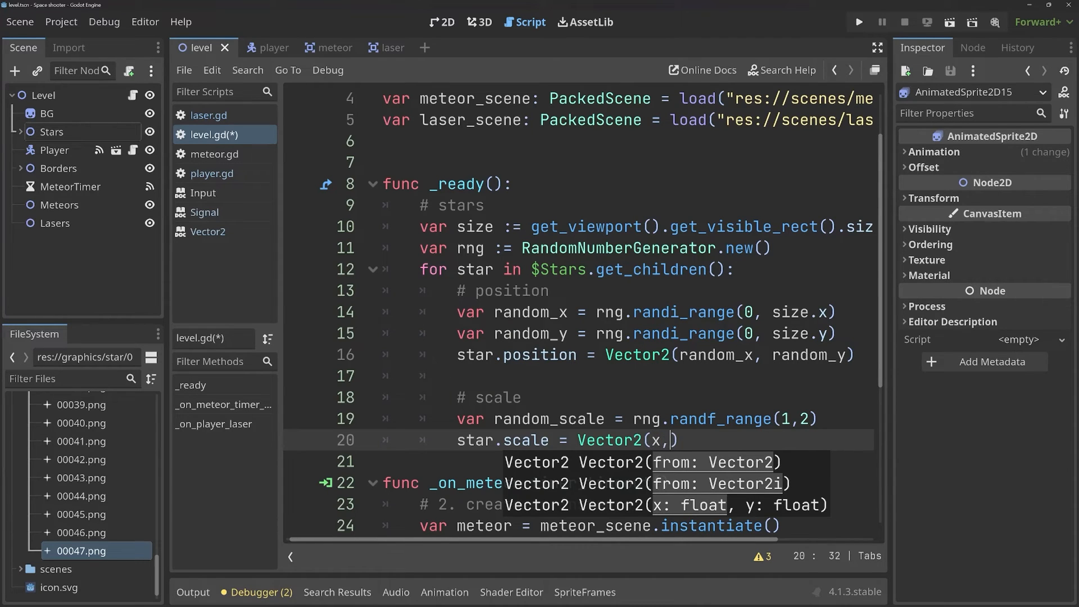
pyautogui.write('y')
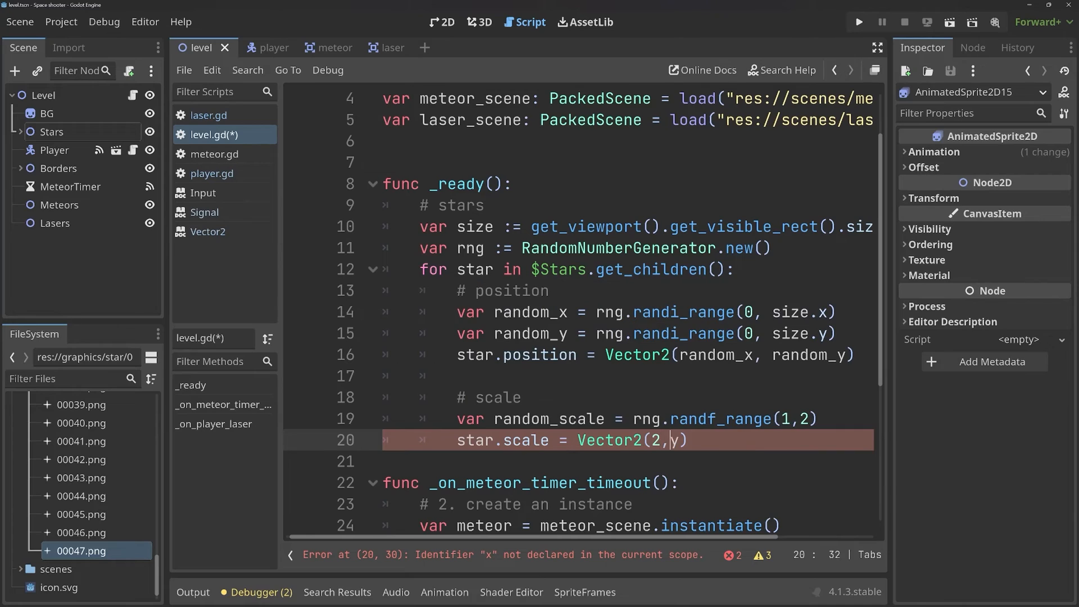
pyautogui.write('1')
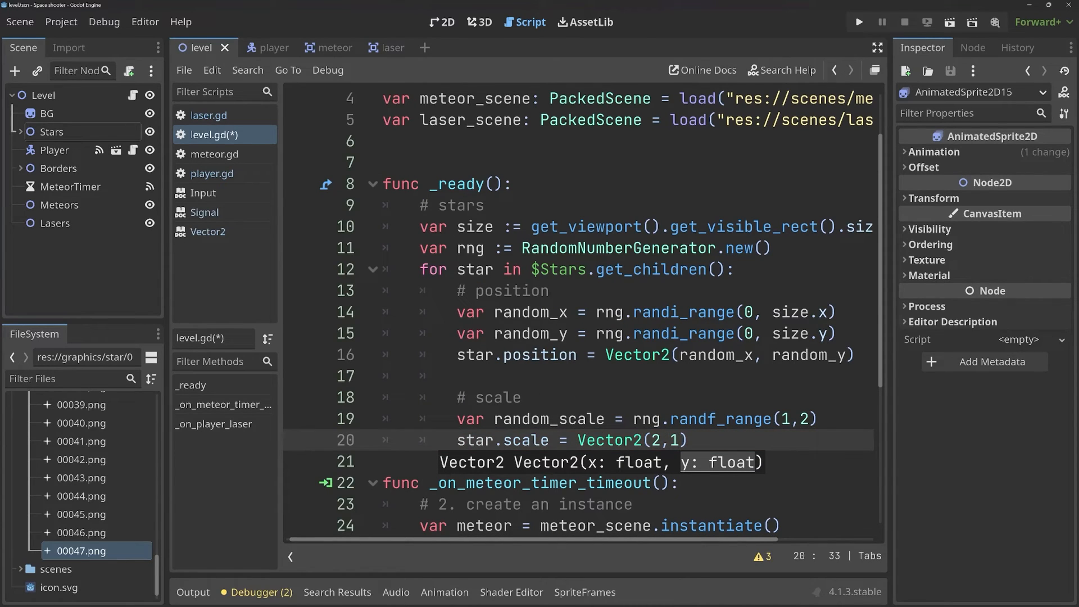
pyautogui.click(857, 23)
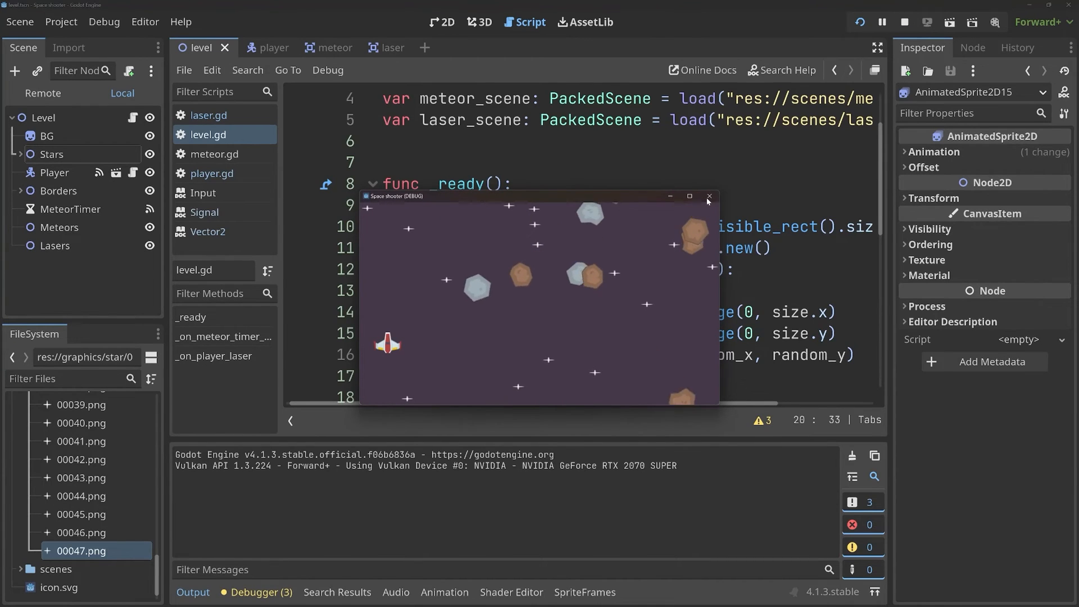
# - Replace the fixed scale with Vector2(random_scale, random_scale) and test-run the varied star sizes
pyautogui.click(708, 196)
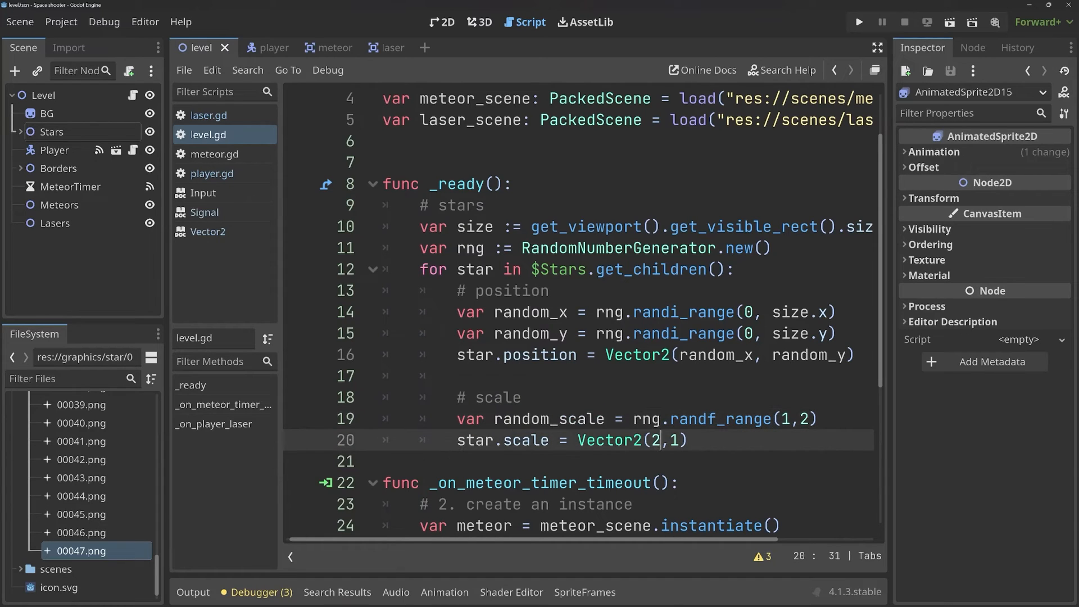
pyautogui.press('Backspace')
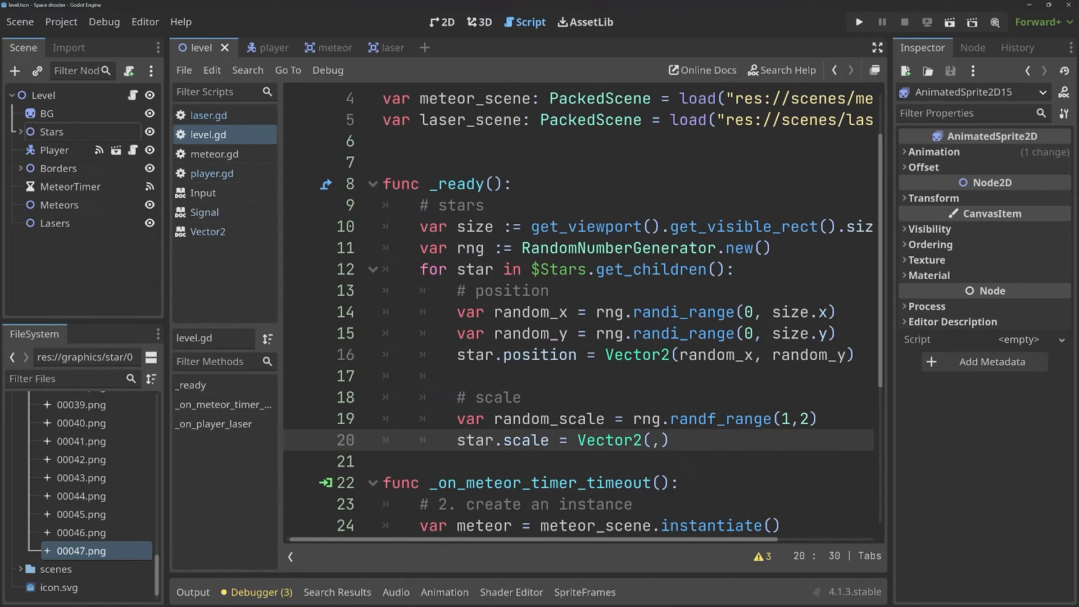
pyautogui.write('random_scale,random_scal')
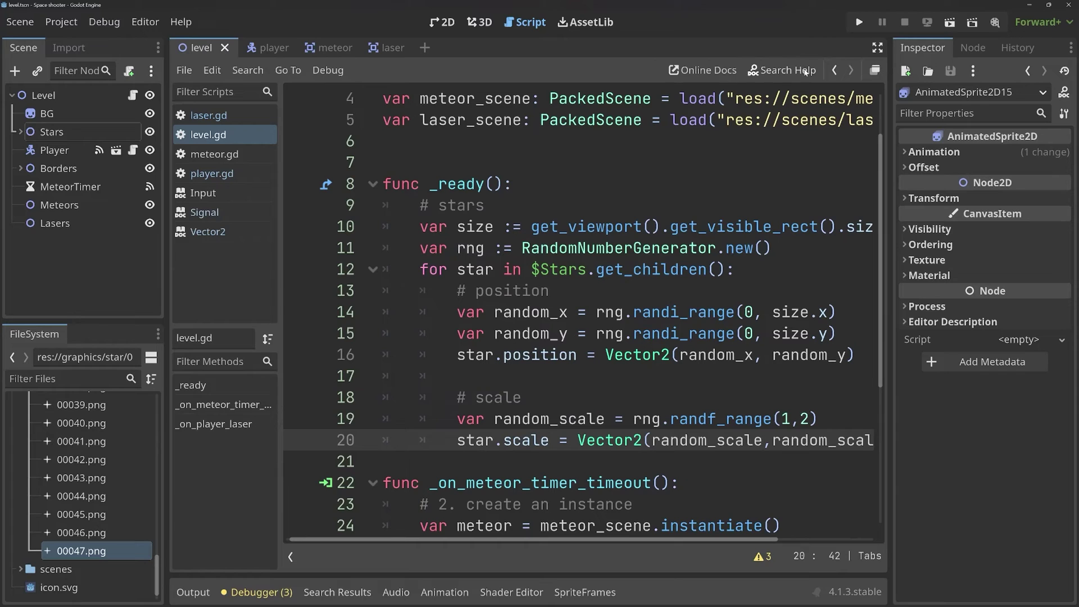
pyautogui.click(857, 21)
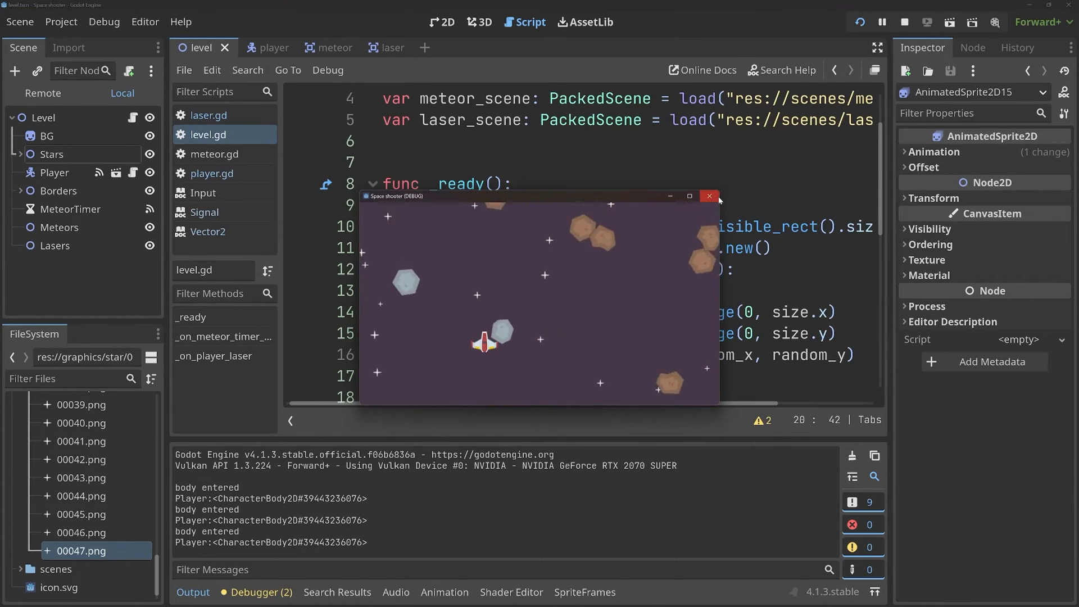
pyautogui.click(709, 195)
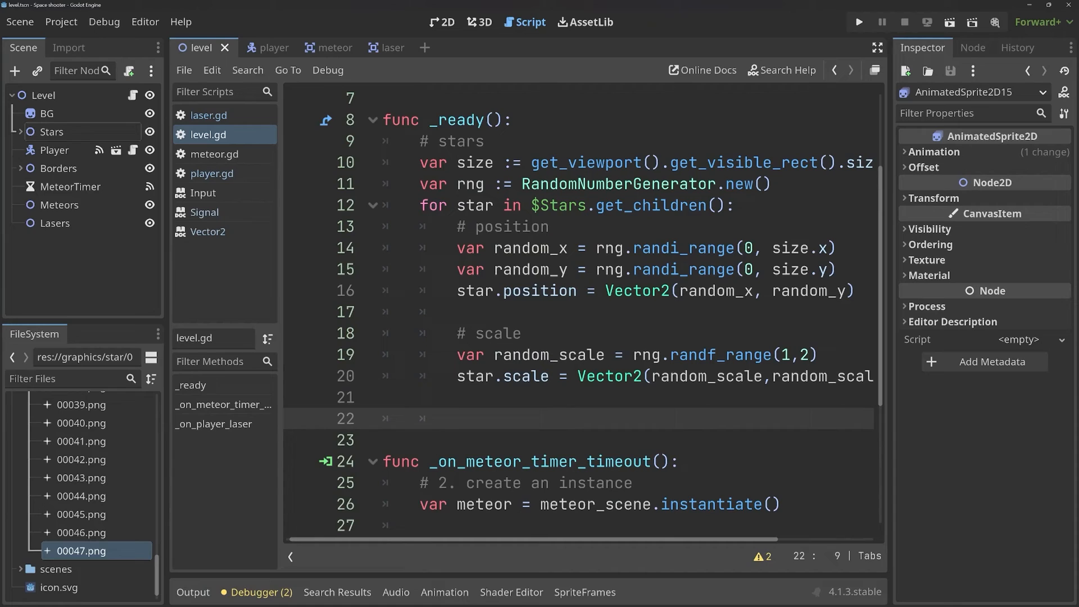
# - Under a # speed comment, add star.speed_scale = rng.randf_range(0.6,1.4) and run the project
pyautogui.write('# speed')
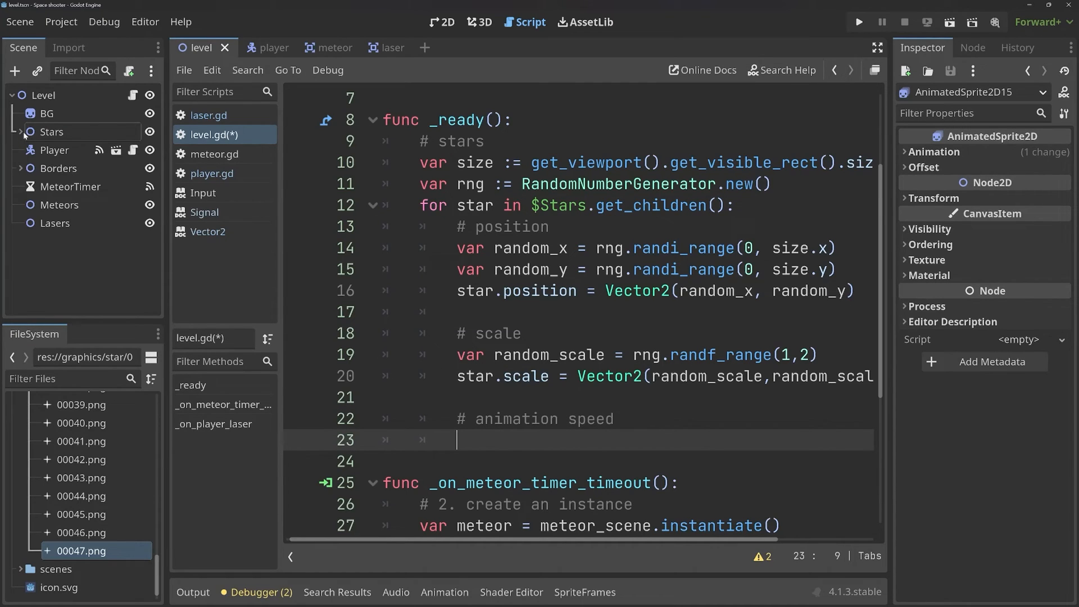
pyautogui.click(23, 131)
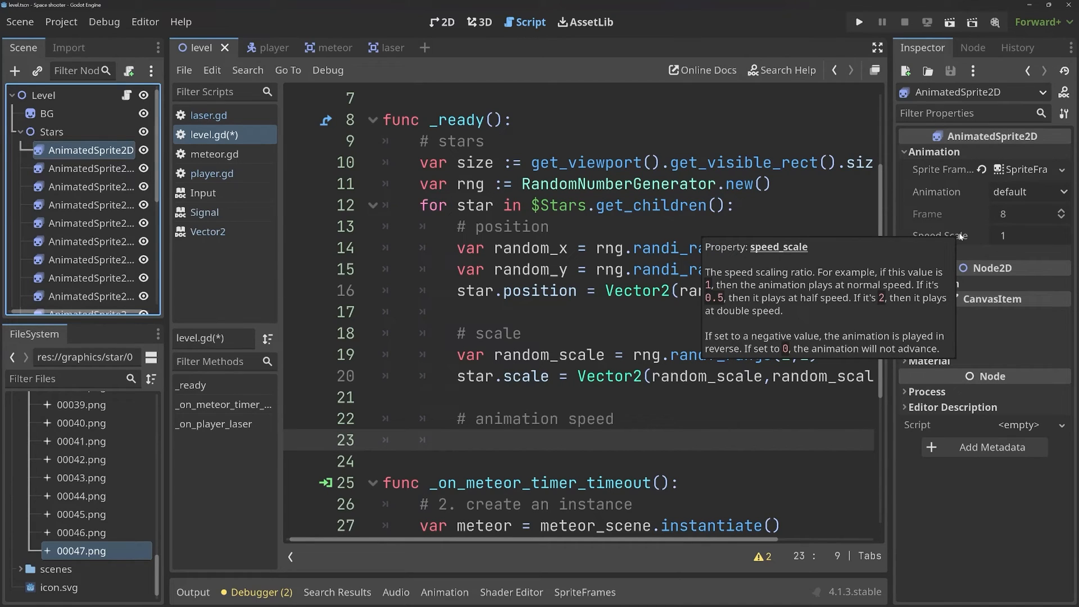
pyautogui.click(457, 439)
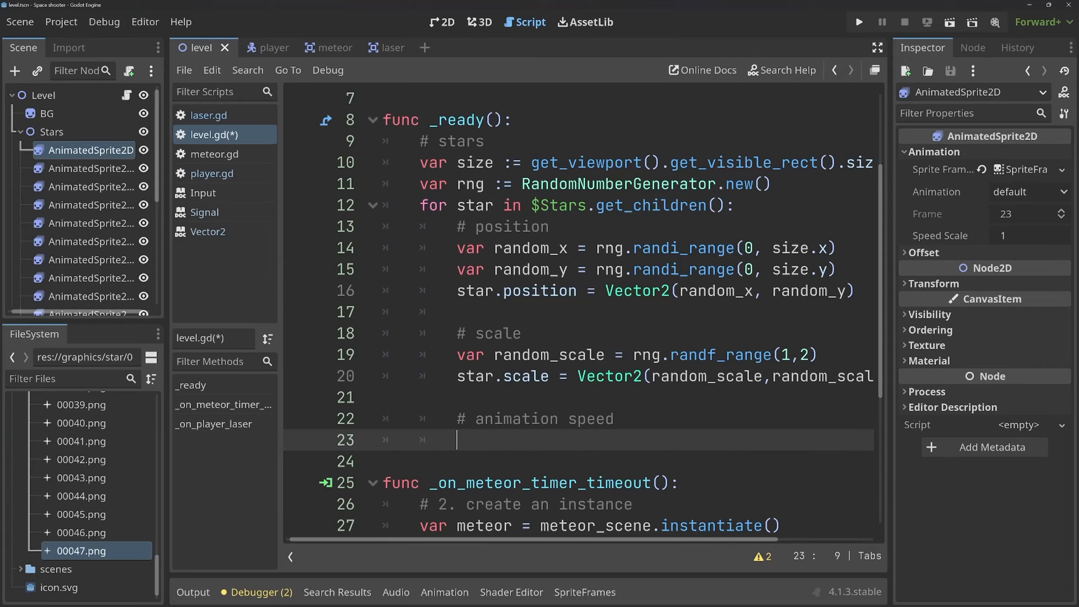
pyautogui.write('star.spee')
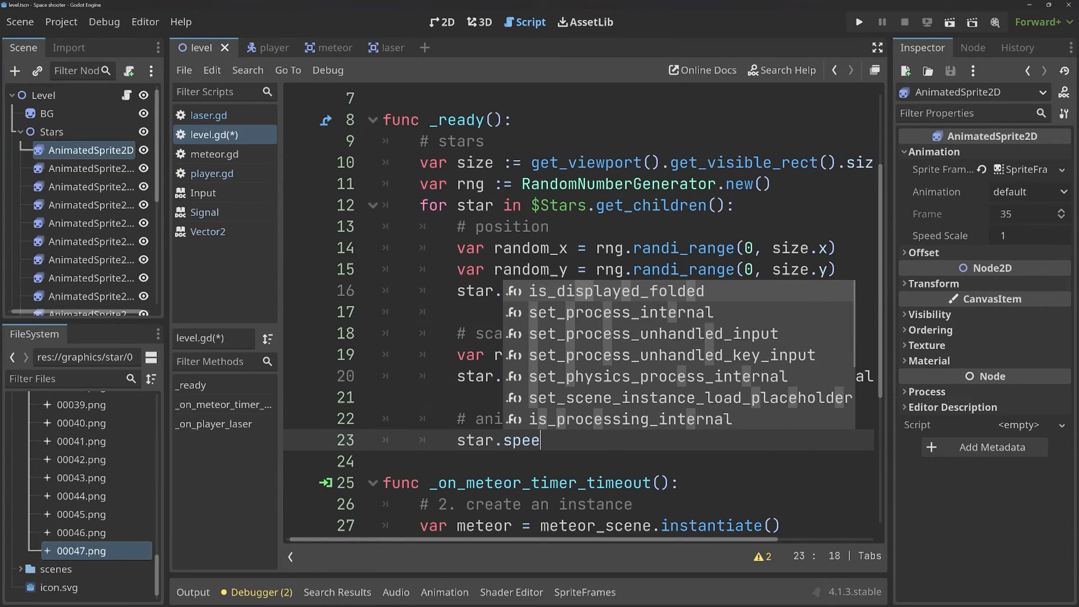
pyautogui.write('d_scale')
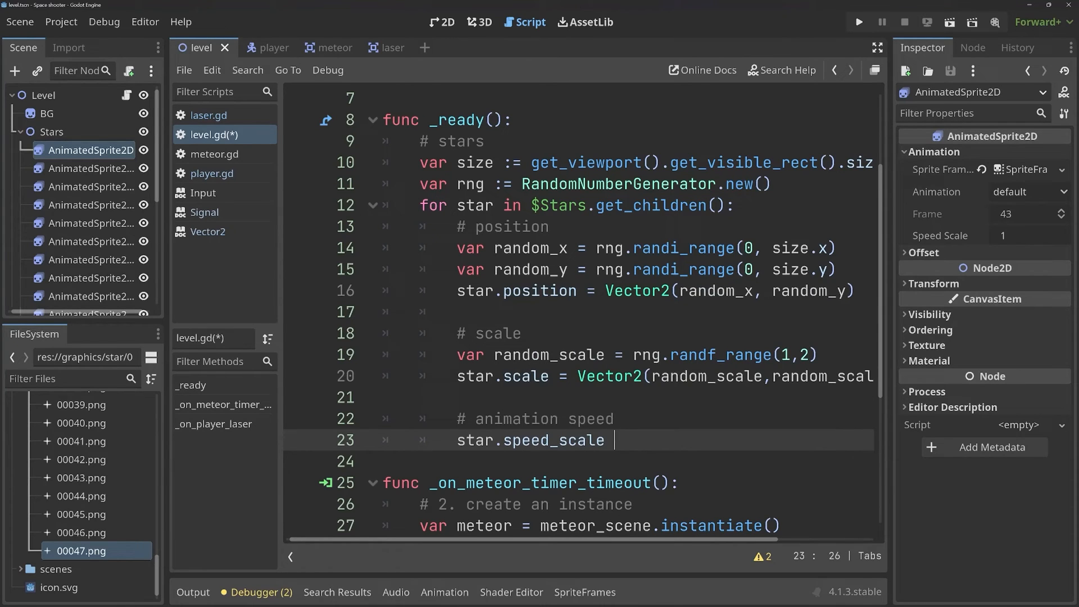
pyautogui.write('=')
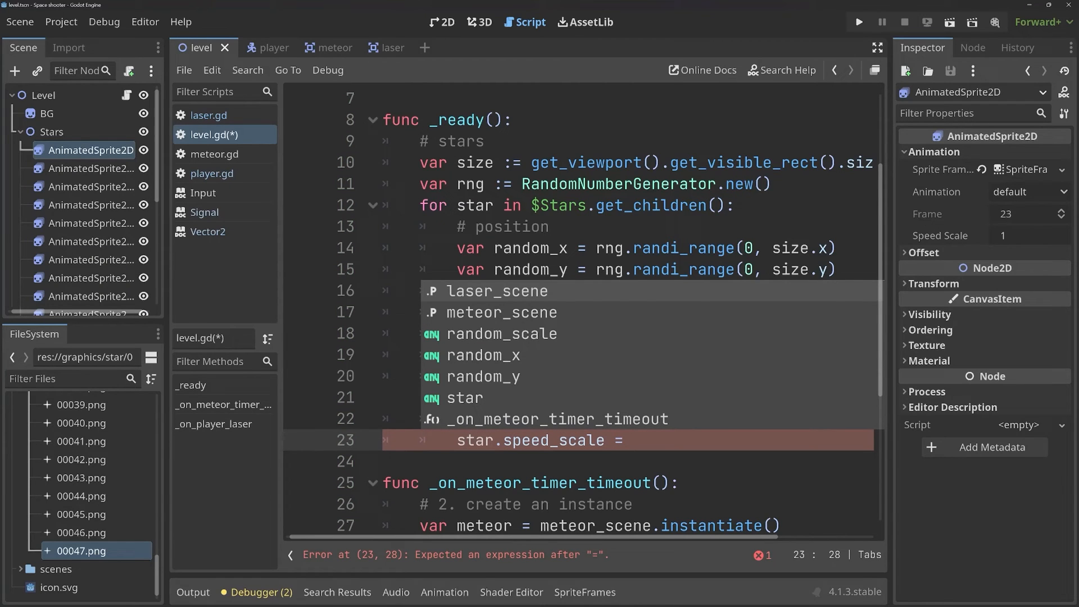
pyautogui.write('ram')
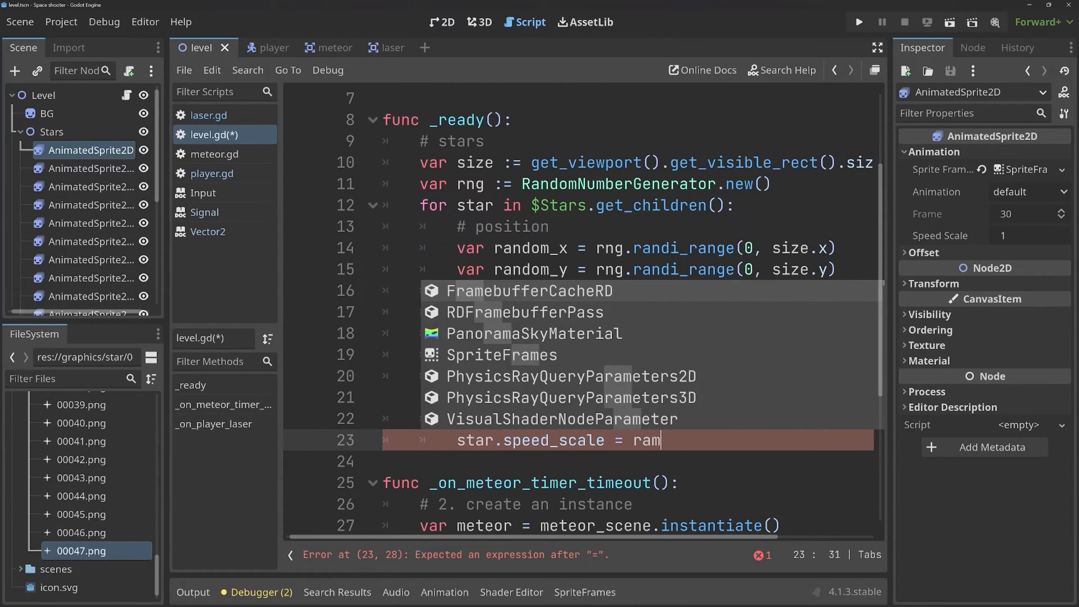
pyautogui.write('ng.r')
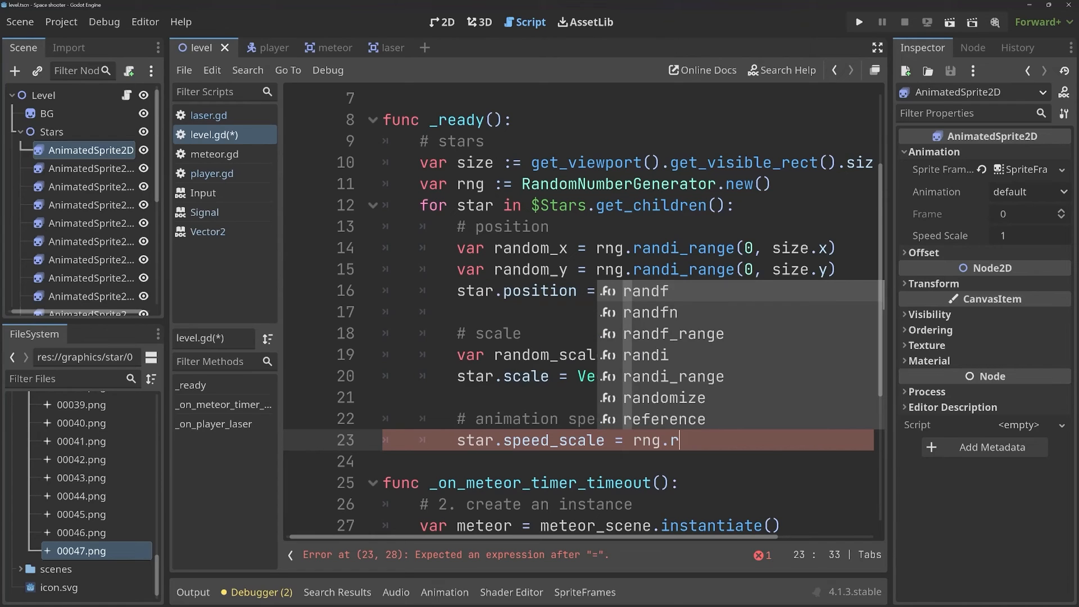
pyautogui.click(678, 332)
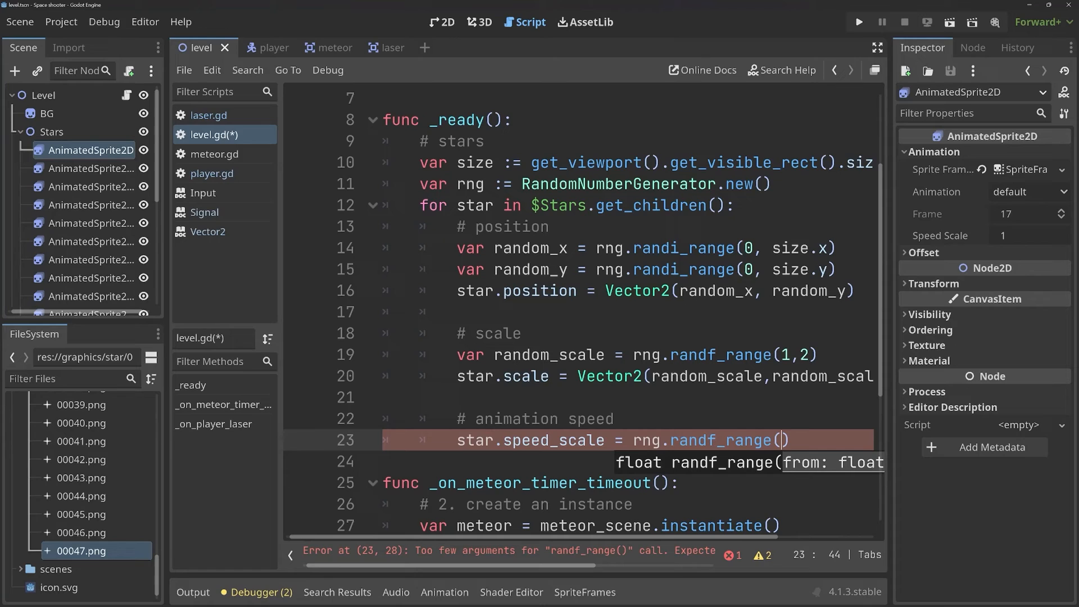
pyautogui.write('0.6,')
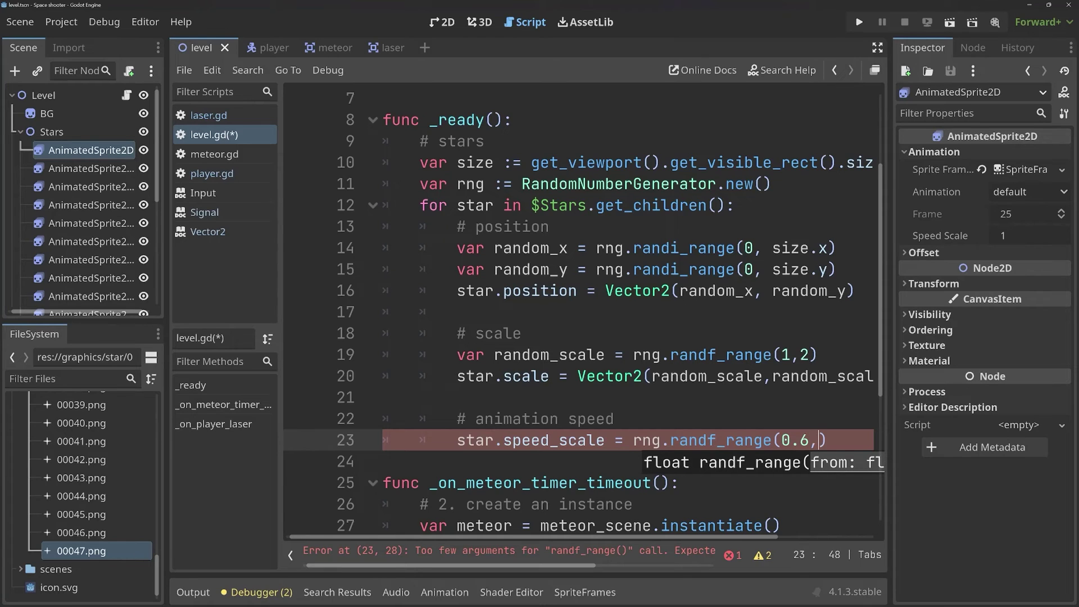
pyautogui.write('1.4')
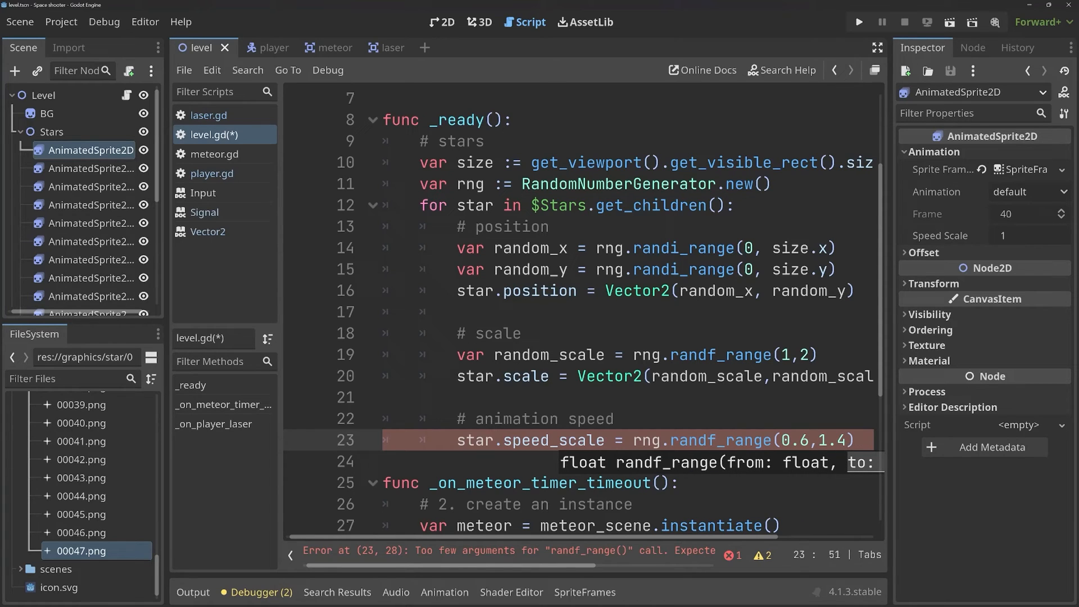
pyautogui.click(858, 22)
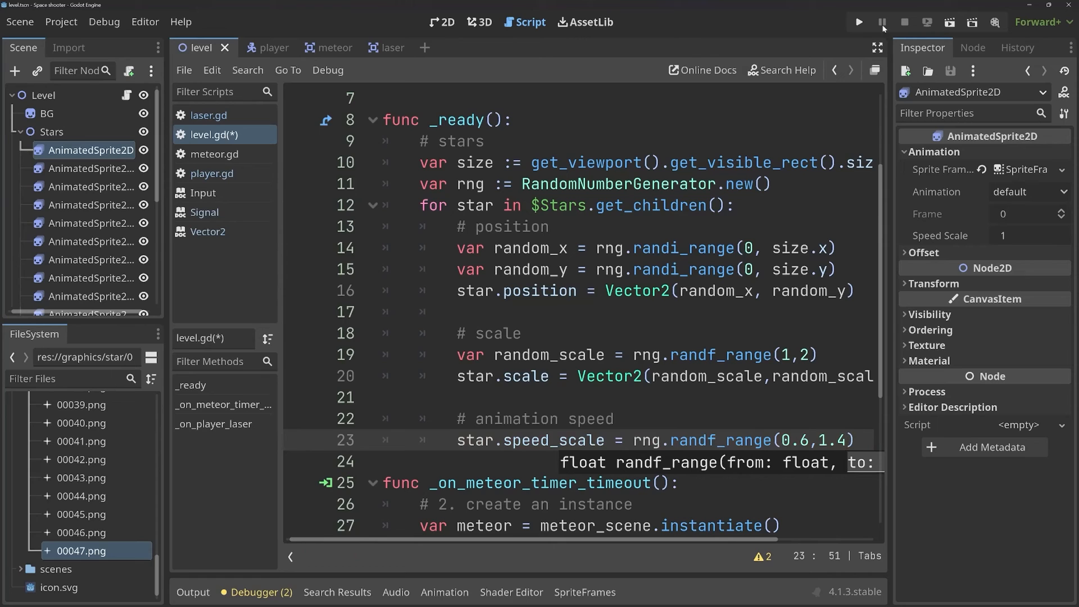
pyautogui.click(857, 22)
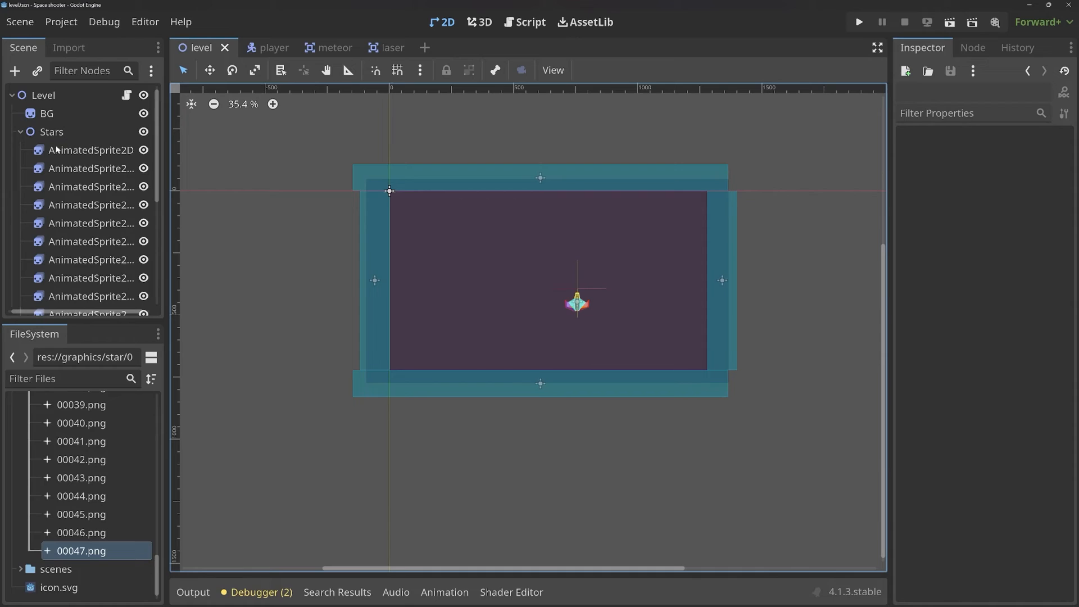
# - Collapse the Stars node list and switch to the laser scene
pyautogui.click(22, 131)
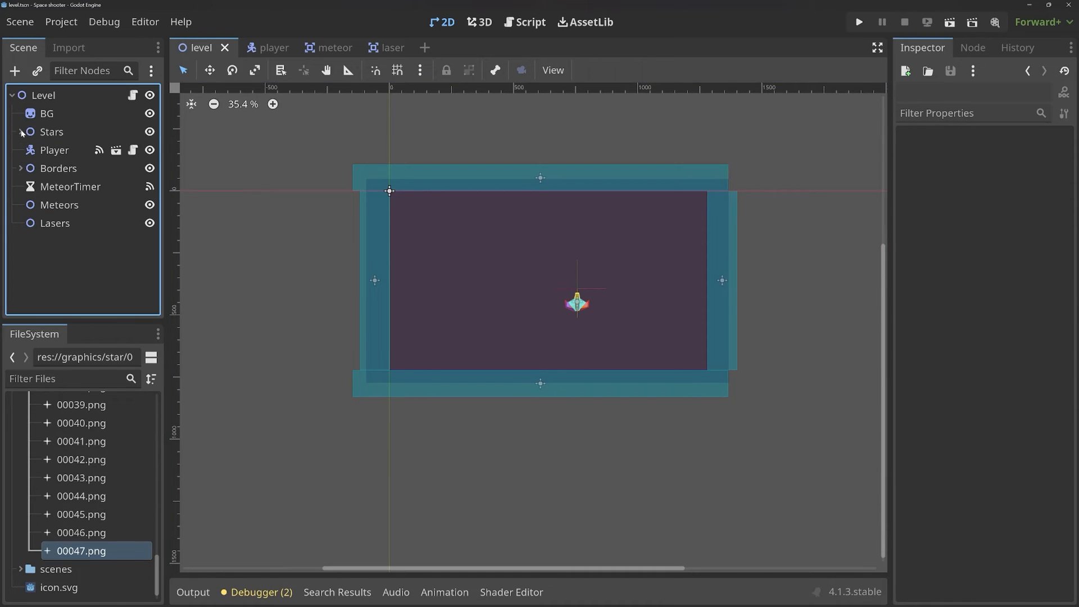
pyautogui.moveTo(58, 167)
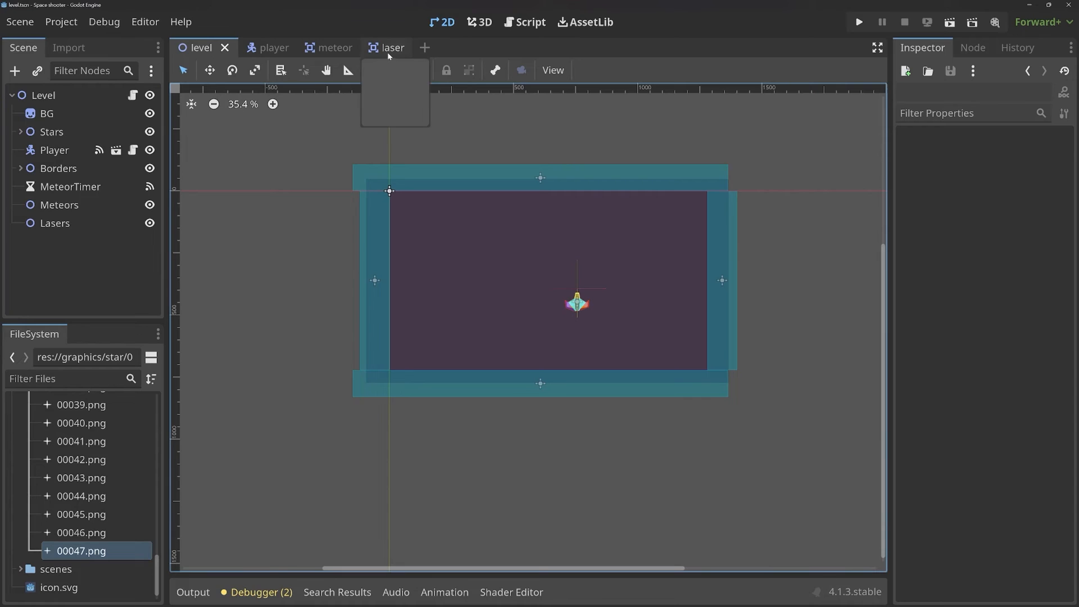
pyautogui.click(392, 47)
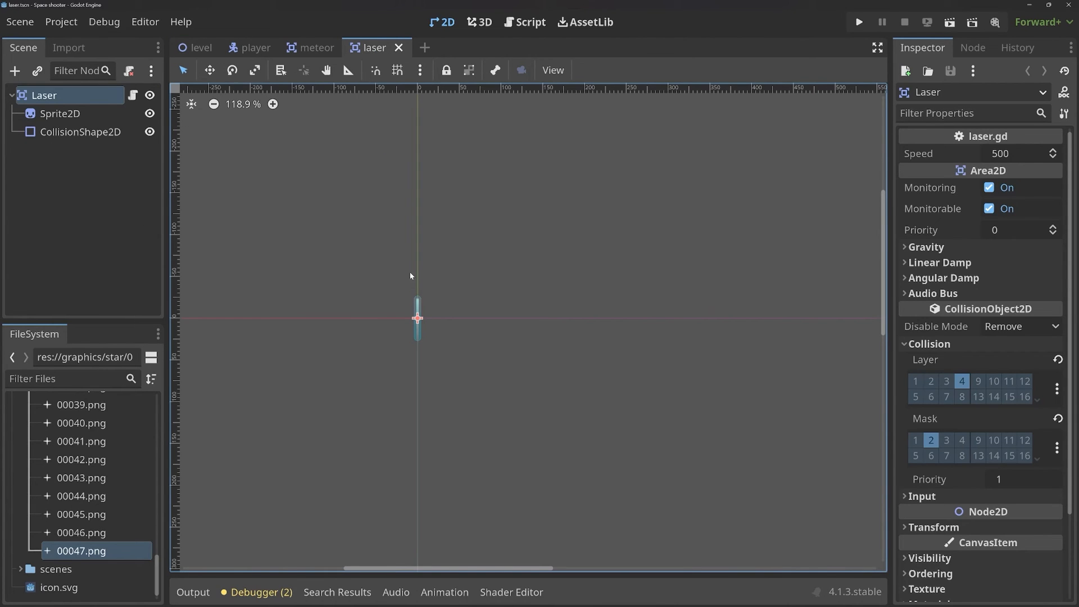
pyautogui.moveTo(430, 310)
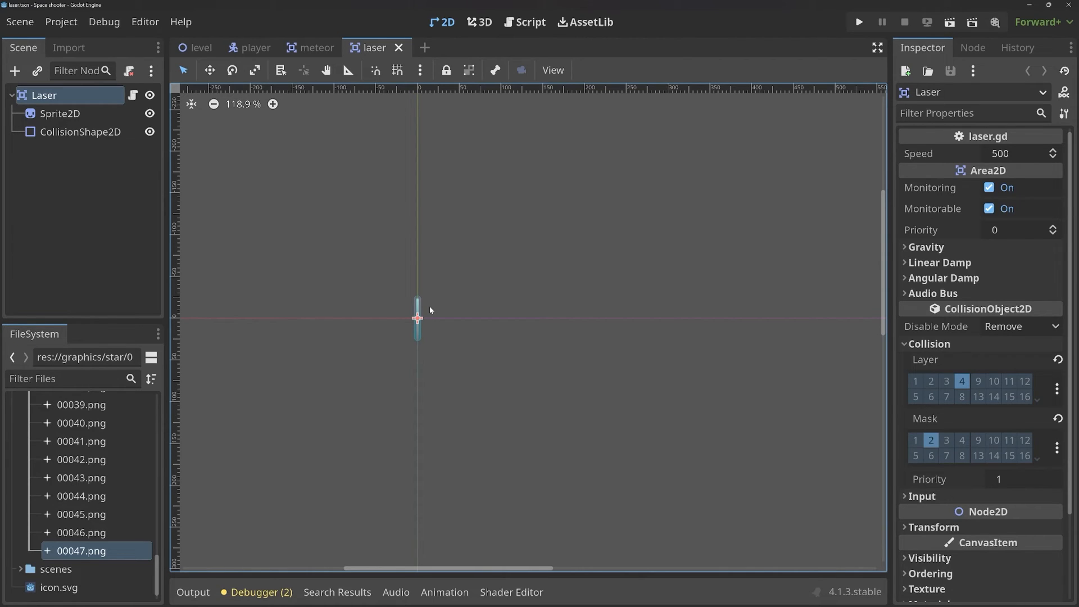
pyautogui.moveTo(310, 211)
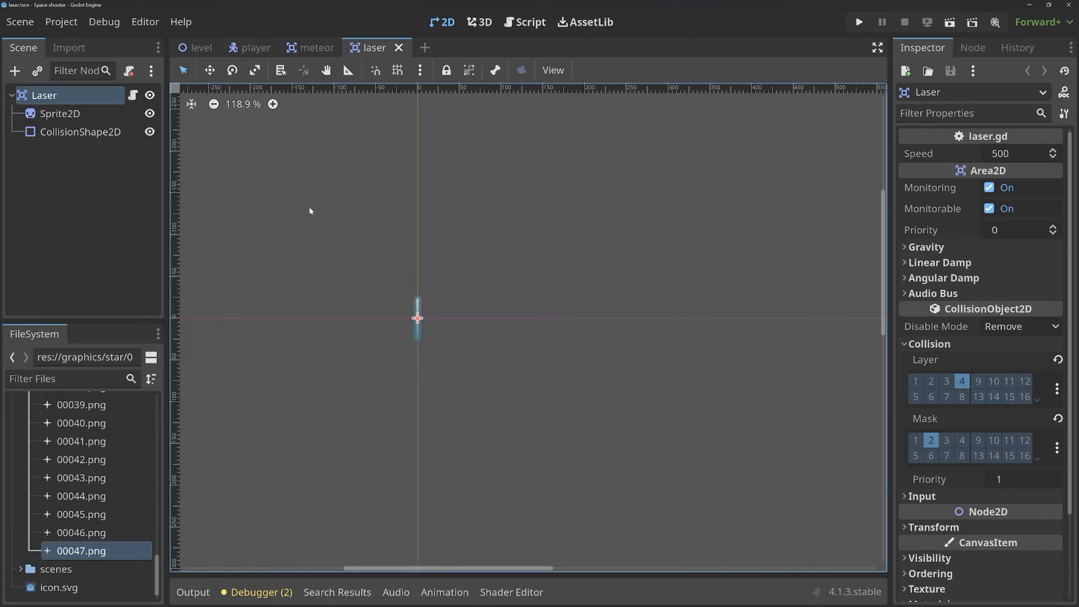
pyautogui.moveTo(777, 203)
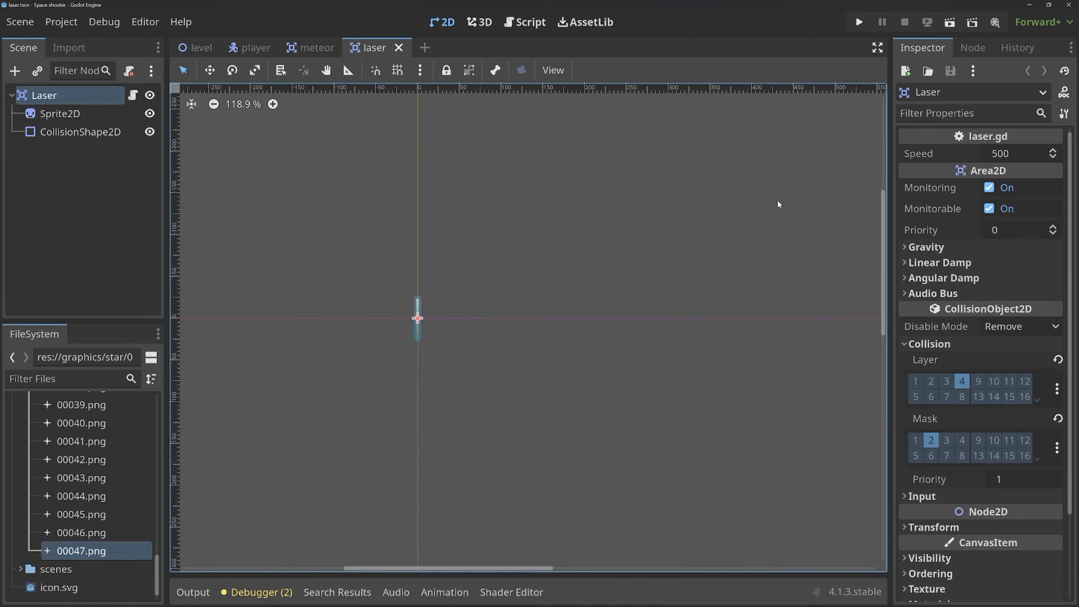
# - Set the laser's Transform scale to 0 to see it vanish, restore it to 1, and open laser.gd
pyautogui.scroll(-3)
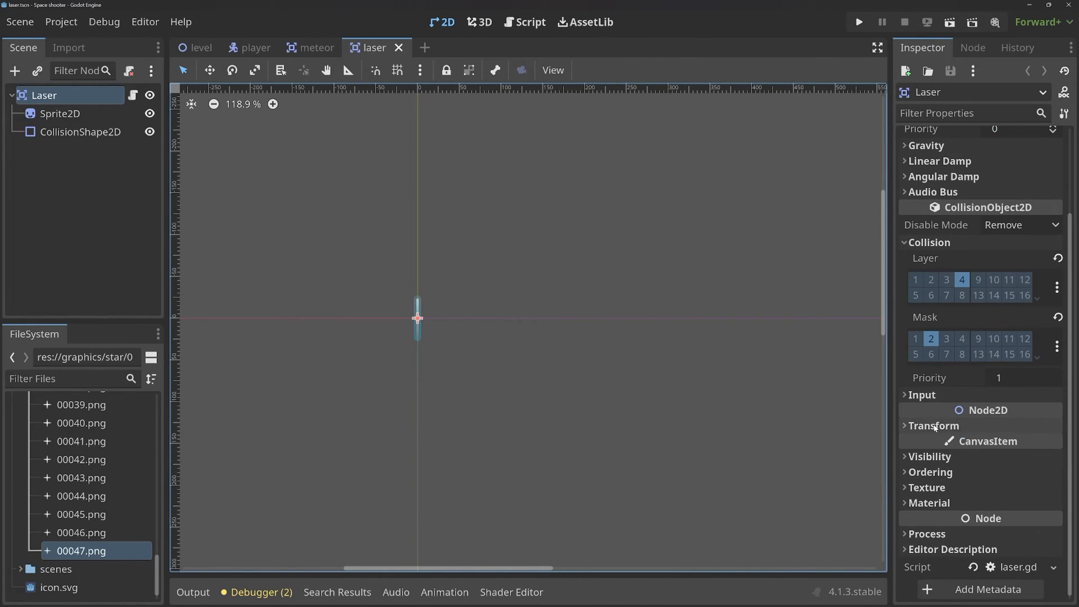
pyautogui.click(933, 425)
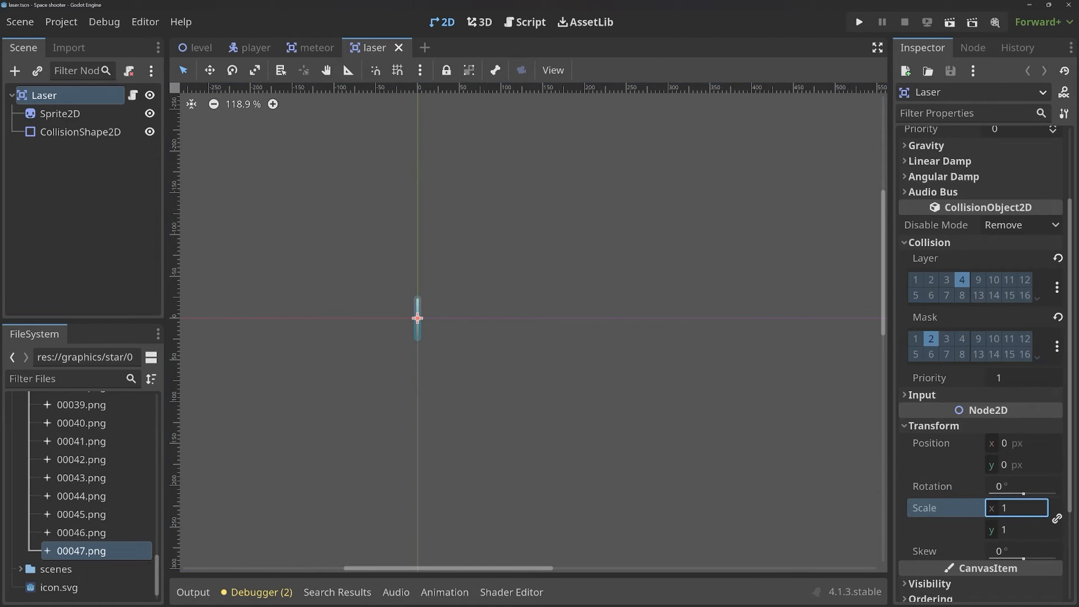
pyautogui.write('0.21')
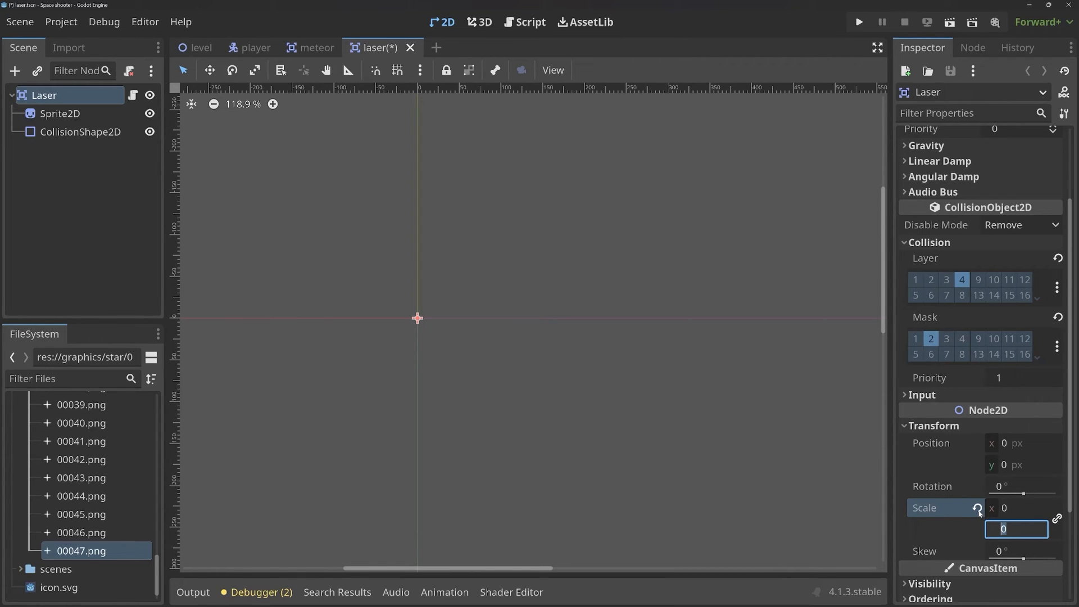
pyautogui.write('1')
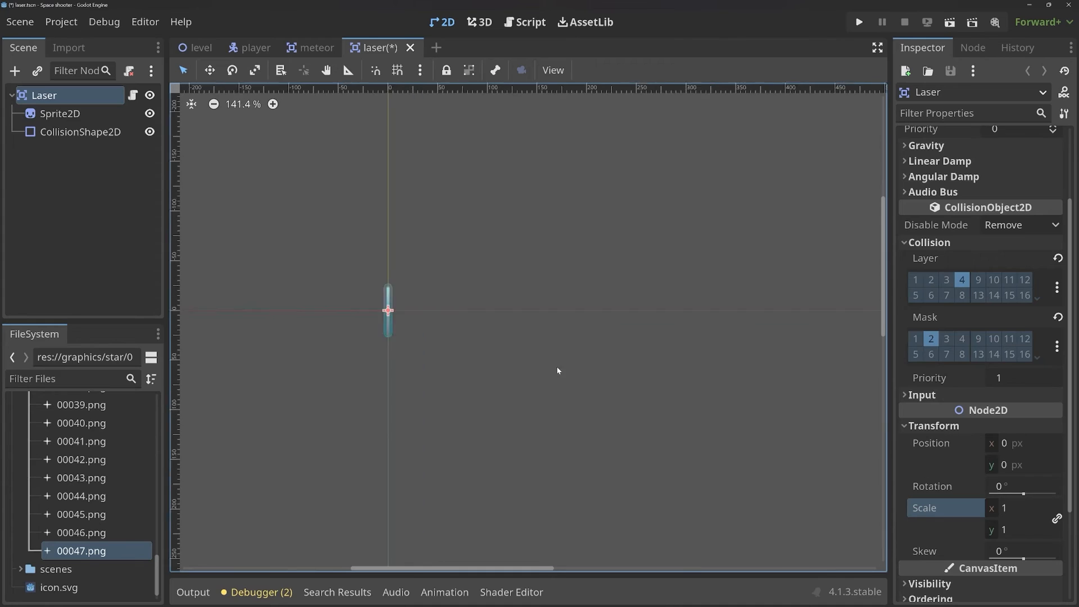
pyautogui.scroll(3)
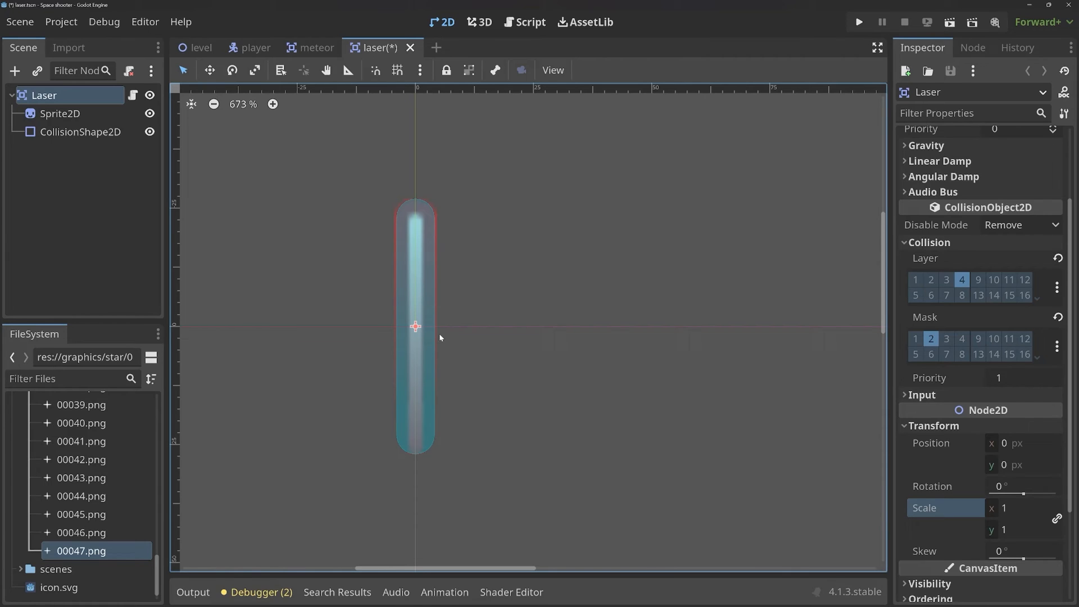
pyautogui.moveTo(932, 485)
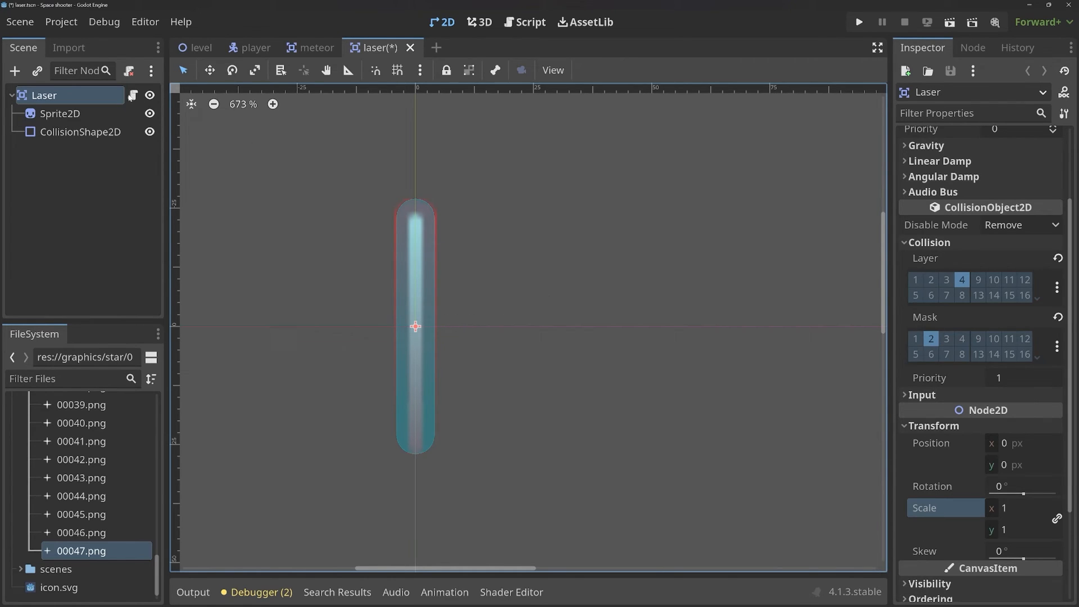
pyautogui.click(529, 21)
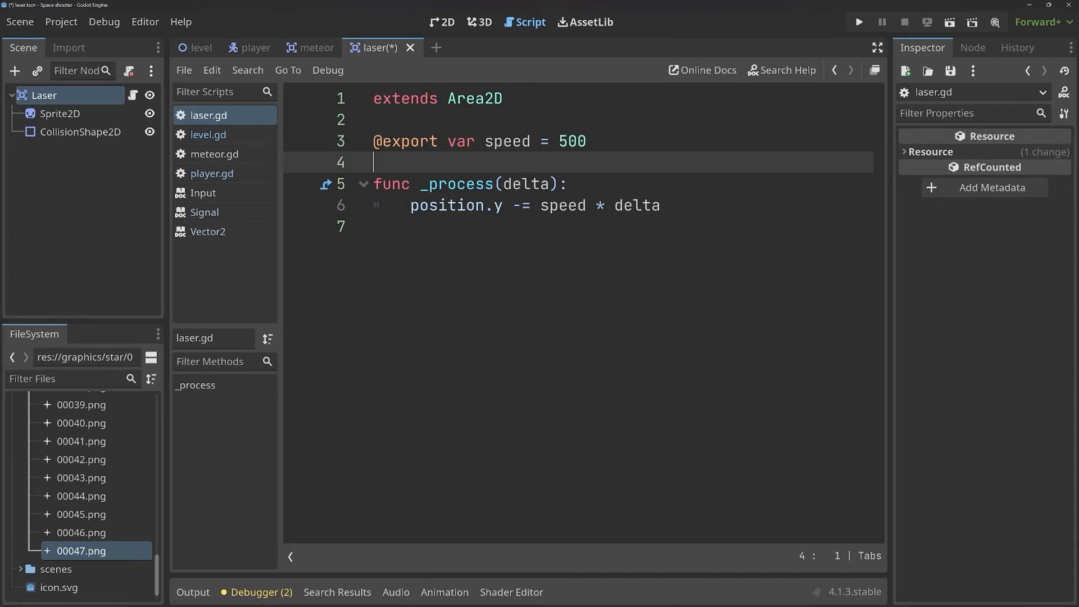
# - Add func _ready() setting $Sprite2D.scale = Vector2(0,0), test-run and close the game
pyautogui.write('func')
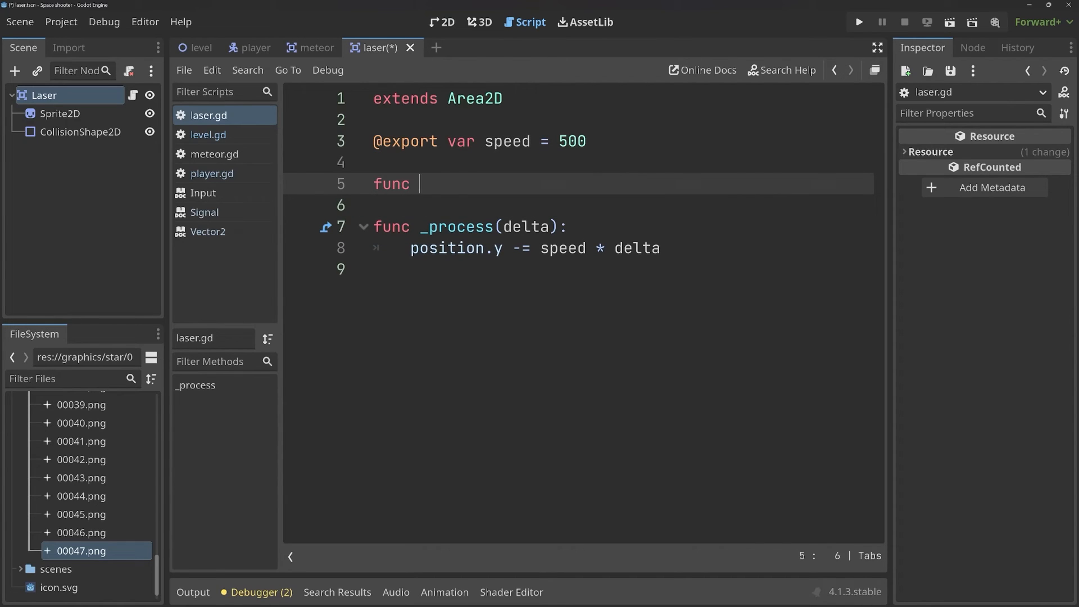
pyautogui.write('_ready():')
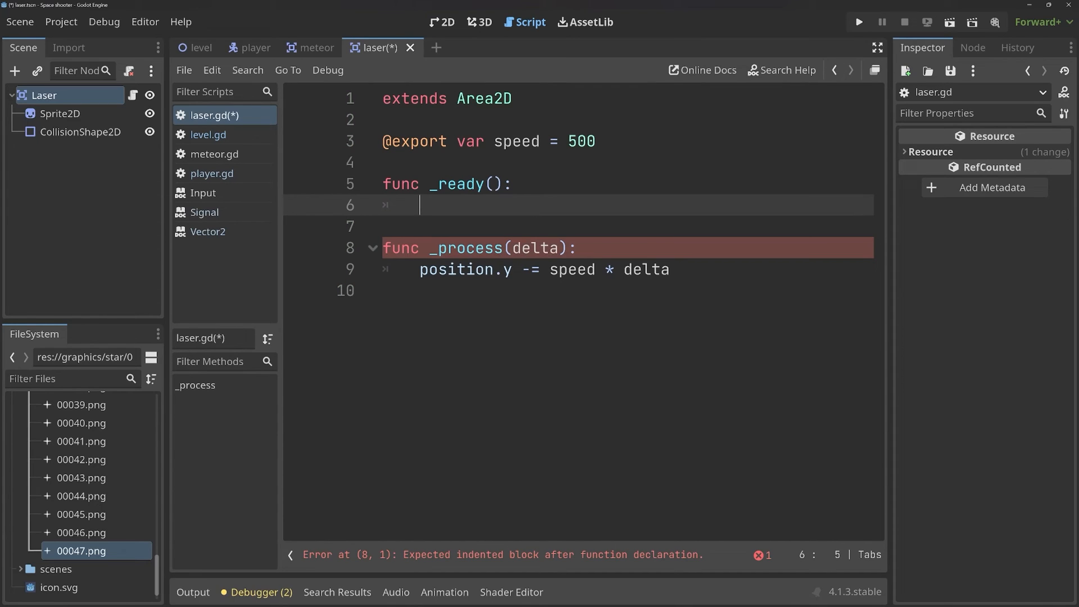
pyautogui.write('$')
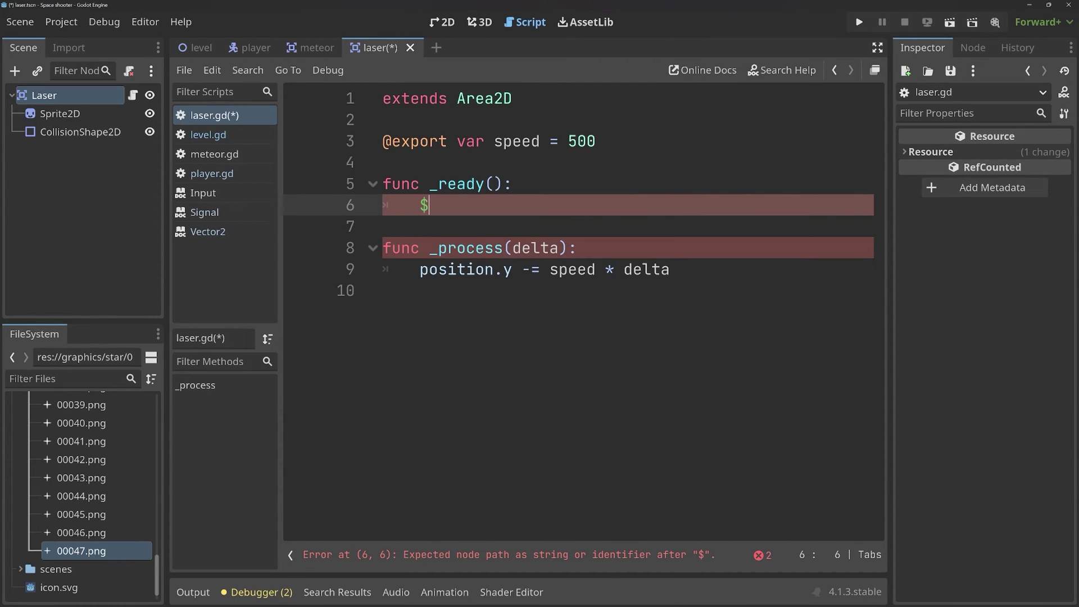
pyautogui.write('Sprite')
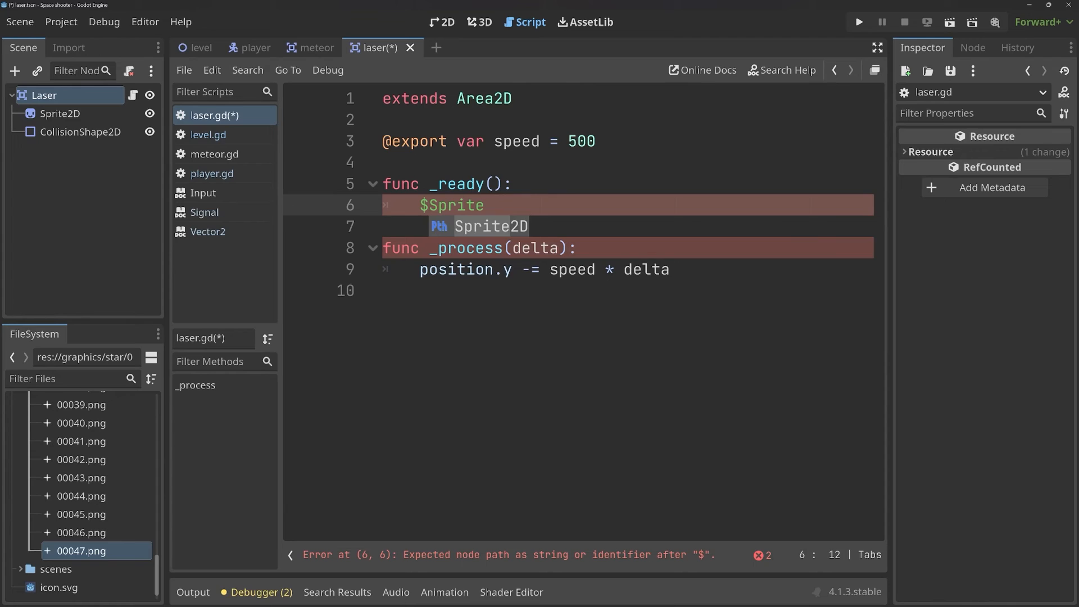
pyautogui.write('2D.scale')
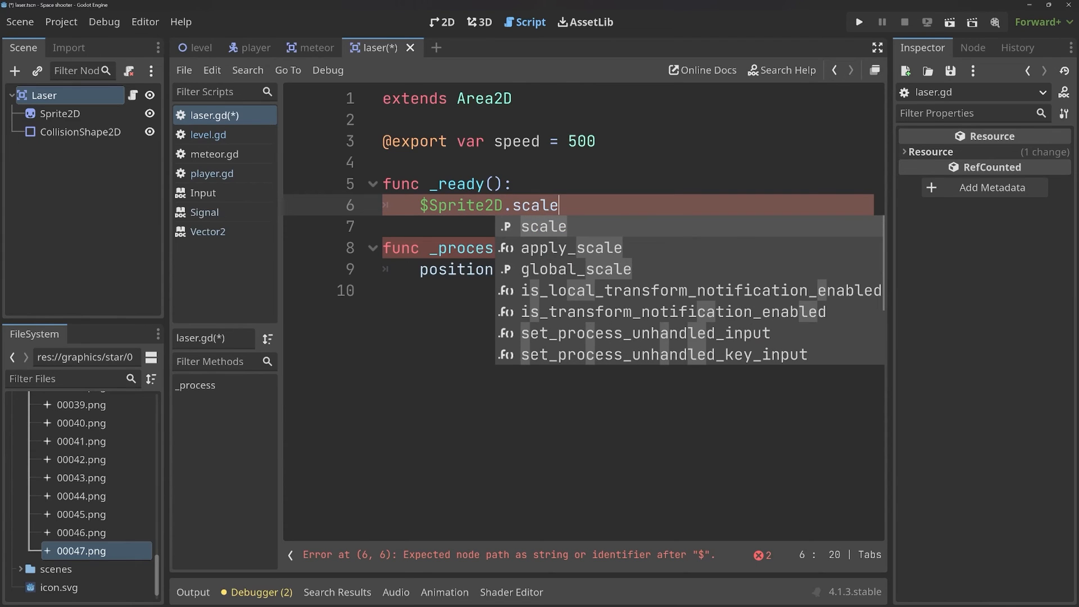
pyautogui.write('= Vector2(')
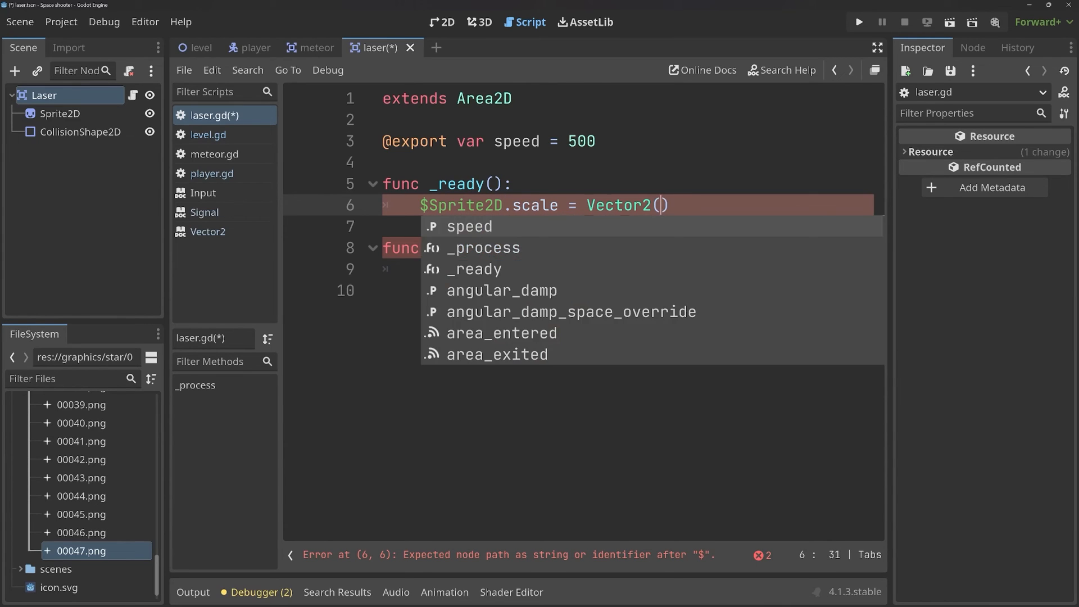
pyautogui.write('0,0')
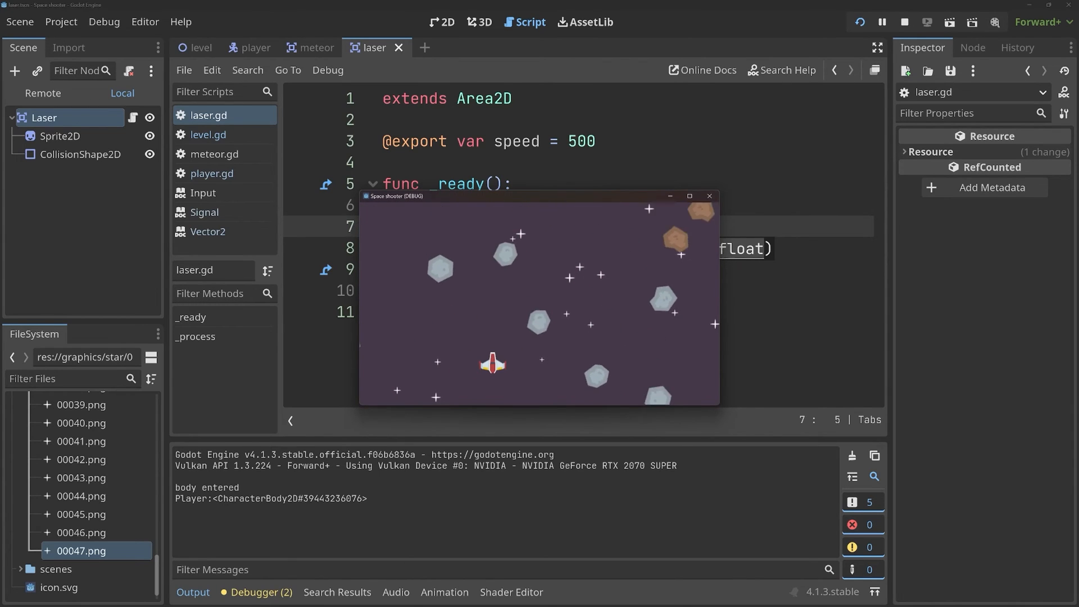
pyautogui.click(904, 21)
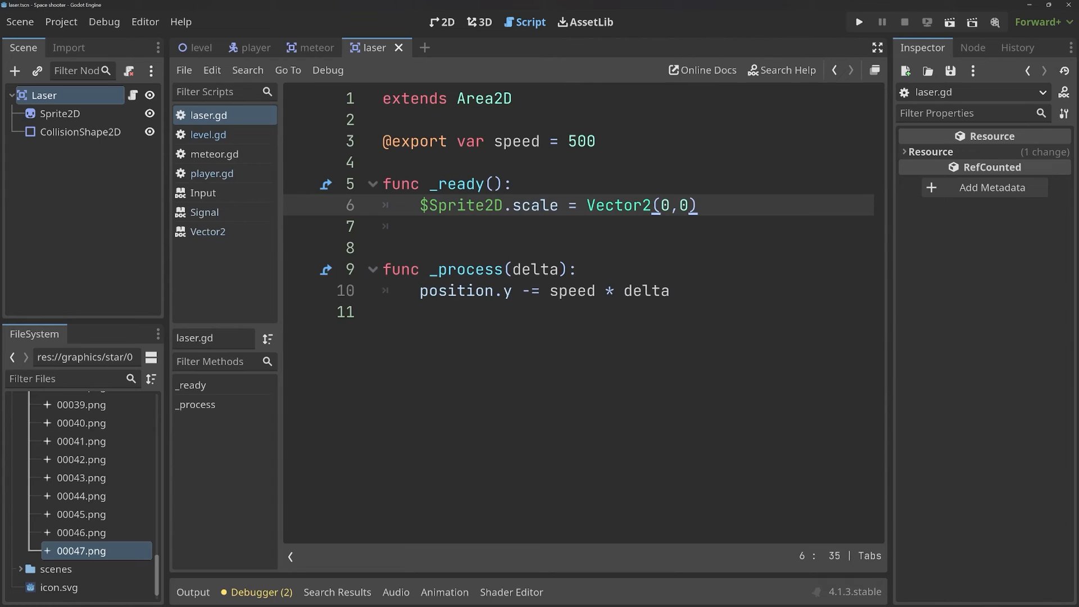
# - On the empty line in _ready, add var tween = create_tween()
pyautogui.click(642, 205)
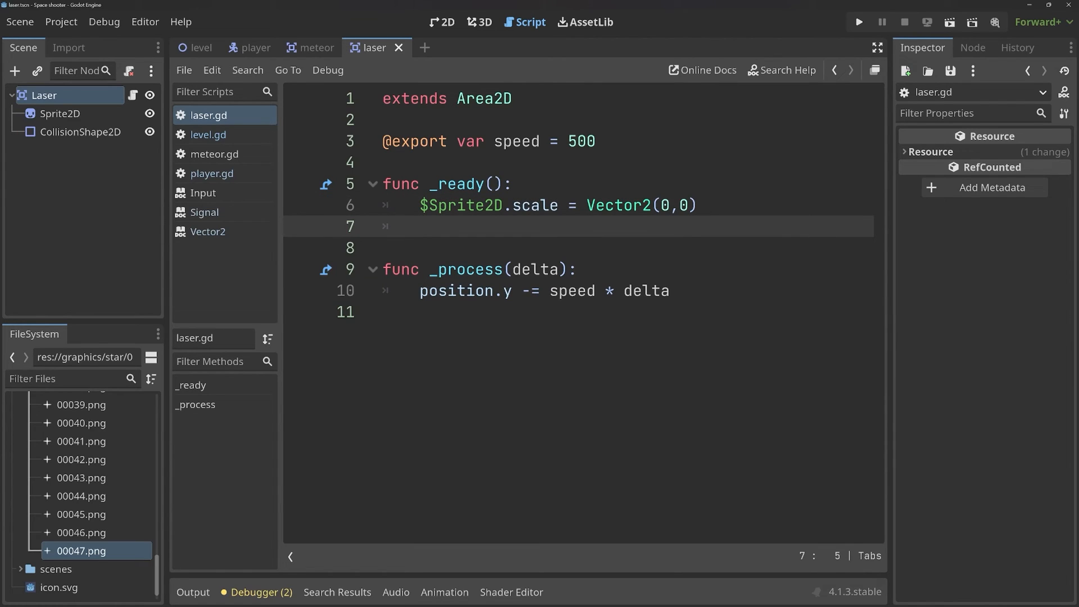
pyautogui.click(419, 226)
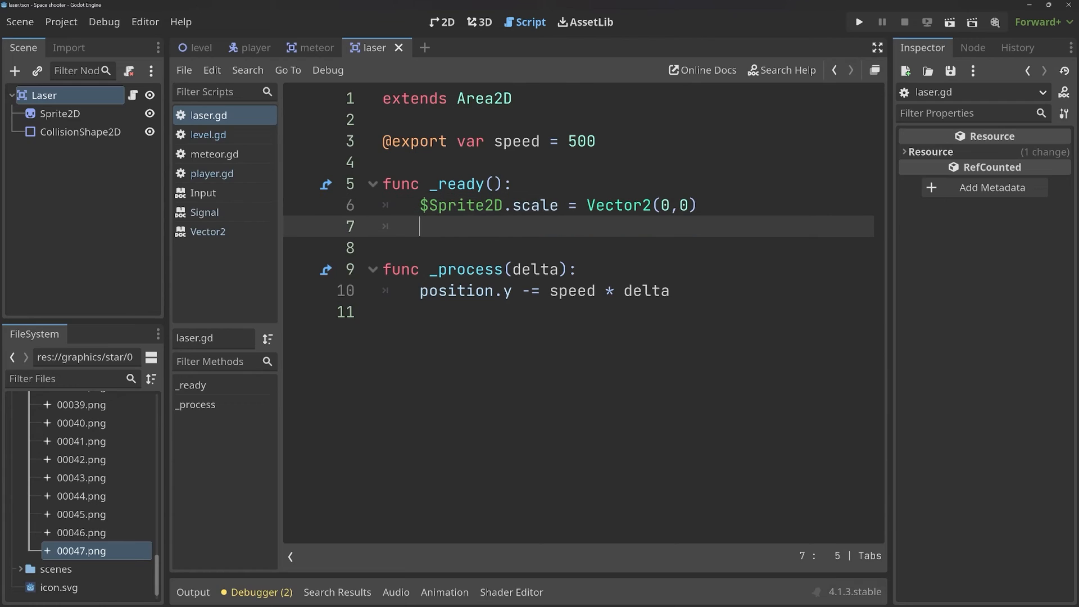
pyautogui.write('var')
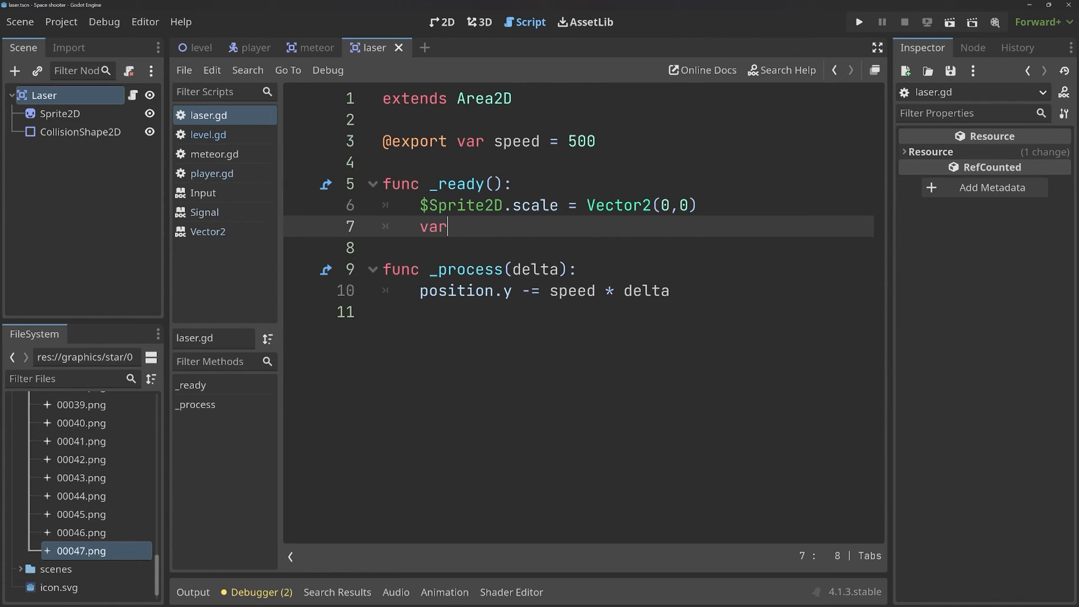
pyautogui.write('tween')
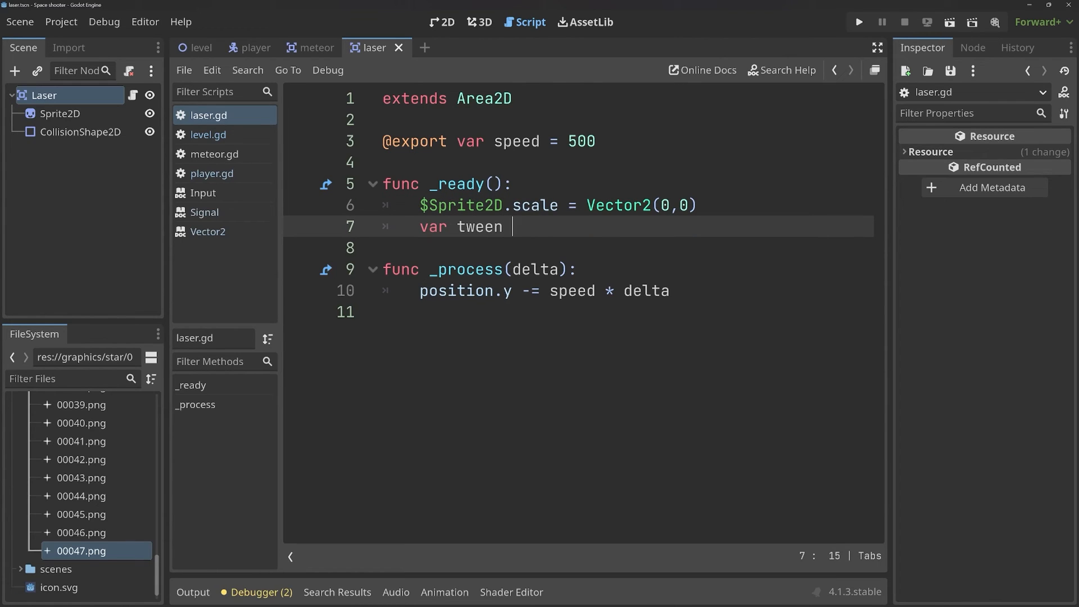
pyautogui.write('= create_tween(')
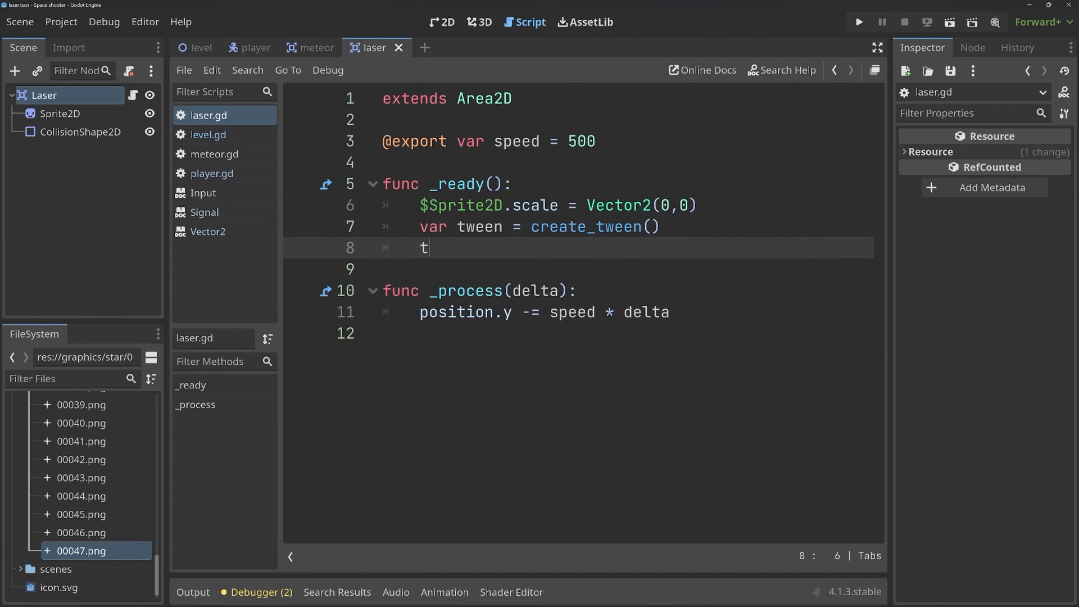
# - Add tween.tween_property($Sprite2D, 'scale', Vector2(1,1), 1) to grow the laser sprite
pyautogui.write('ween.')
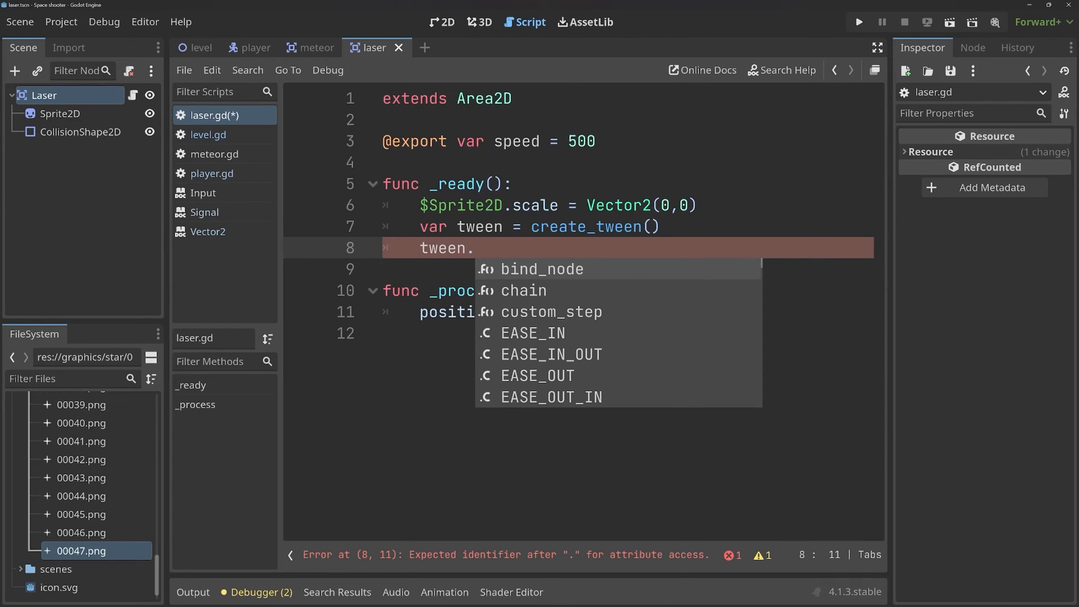
pyautogui.write('tween')
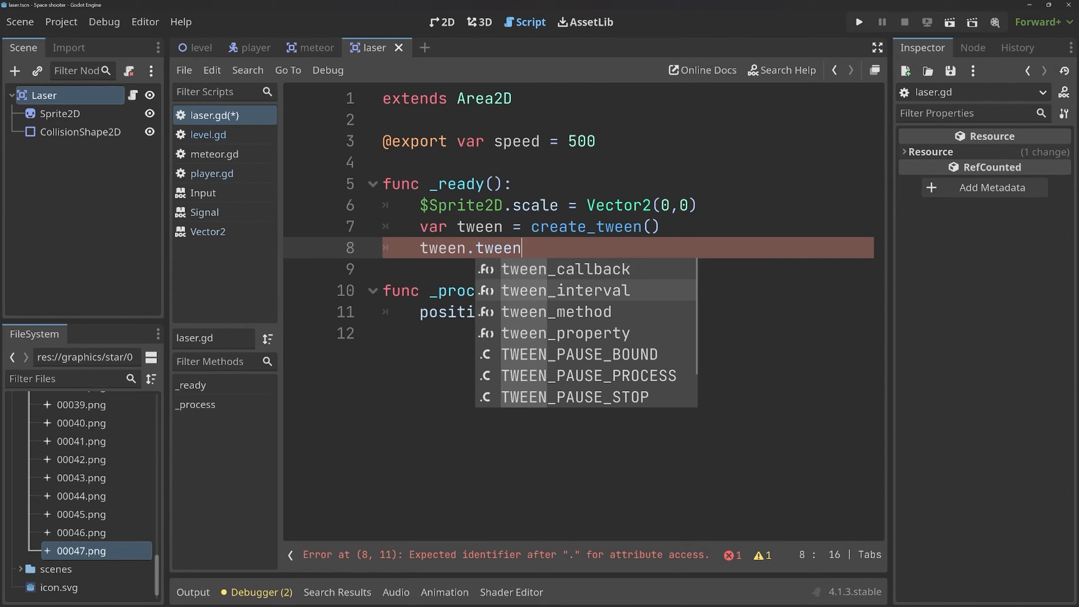
pyautogui.click(564, 333)
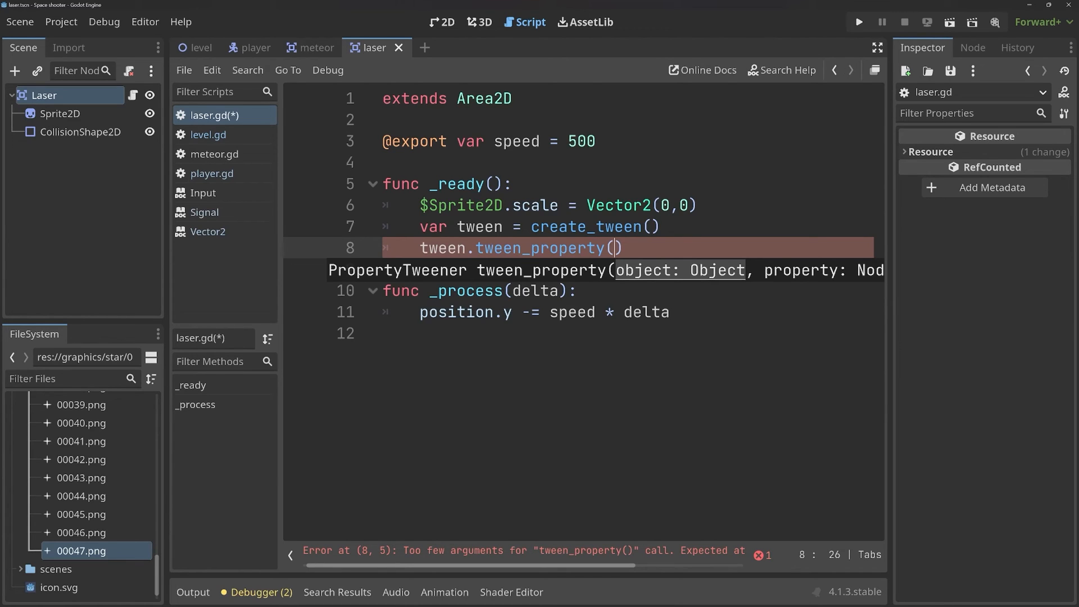
pyautogui.write('$sp')
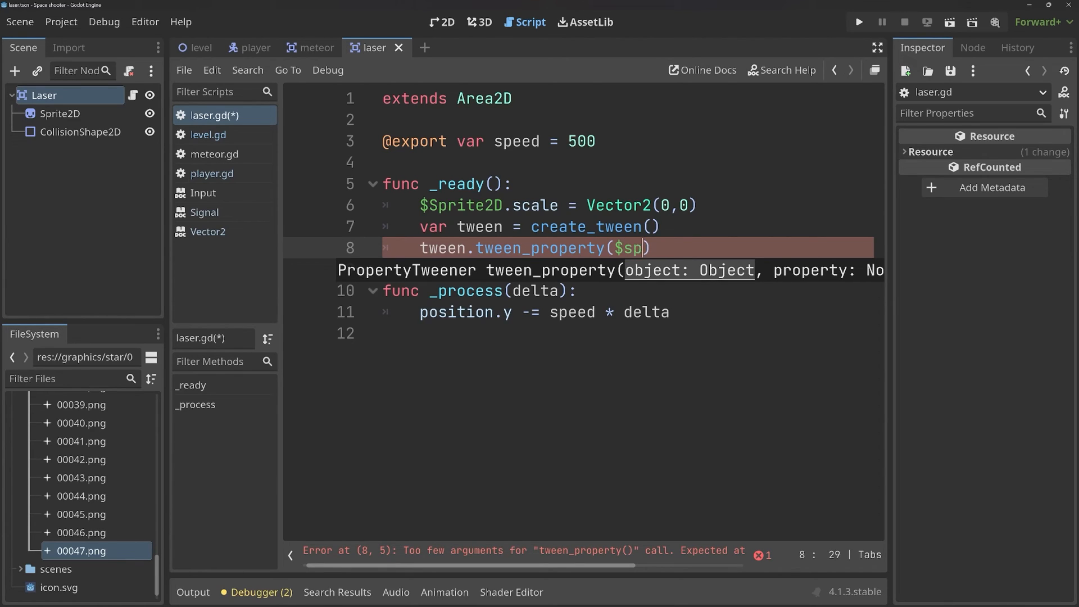
pyautogui.write('rite2D')
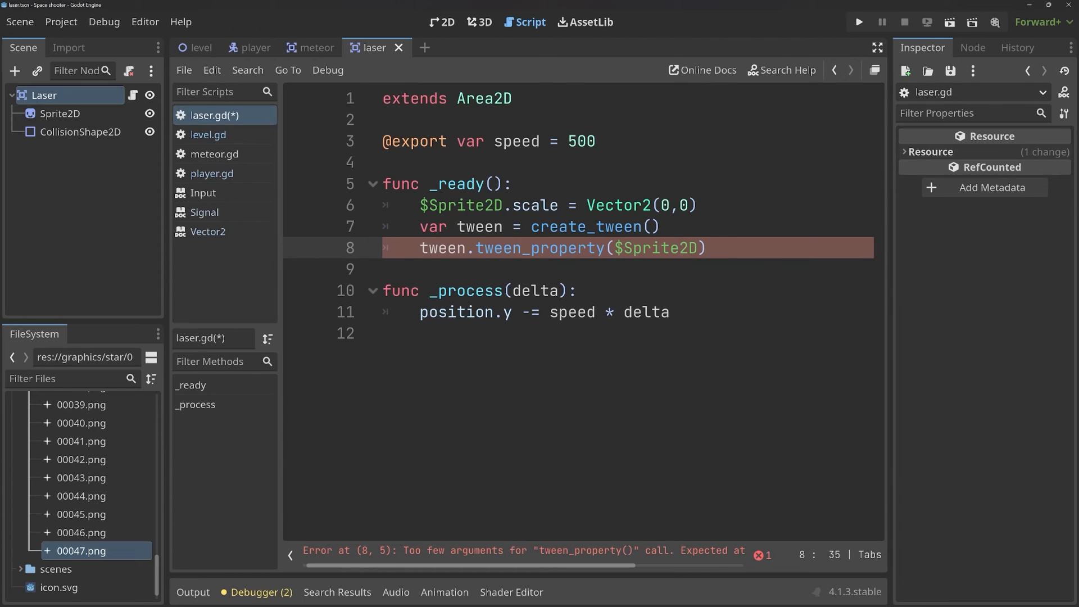
pyautogui.write(',')
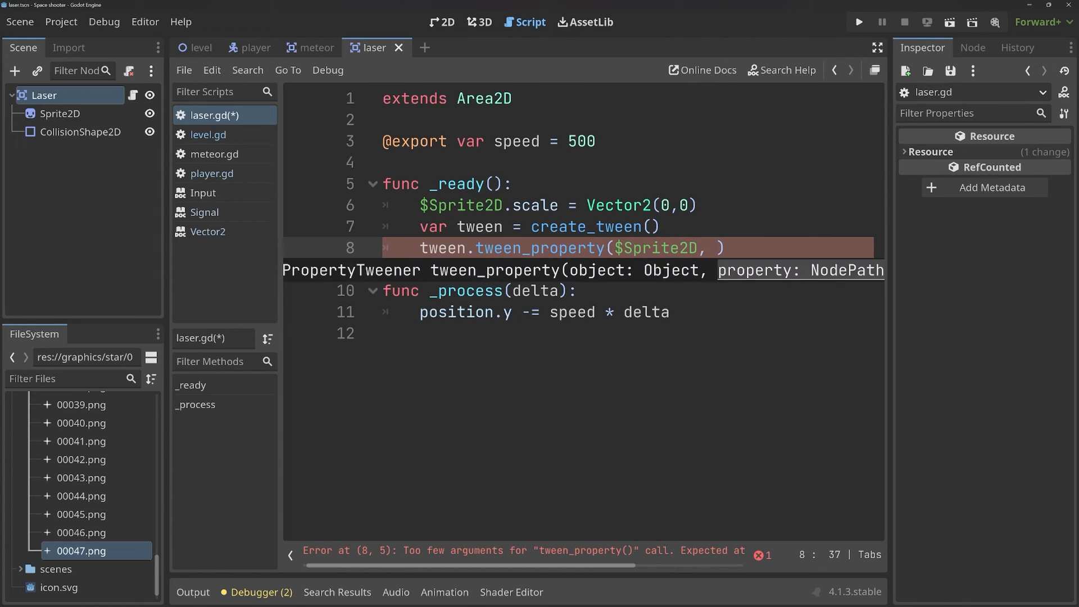
pyautogui.write("'sca")
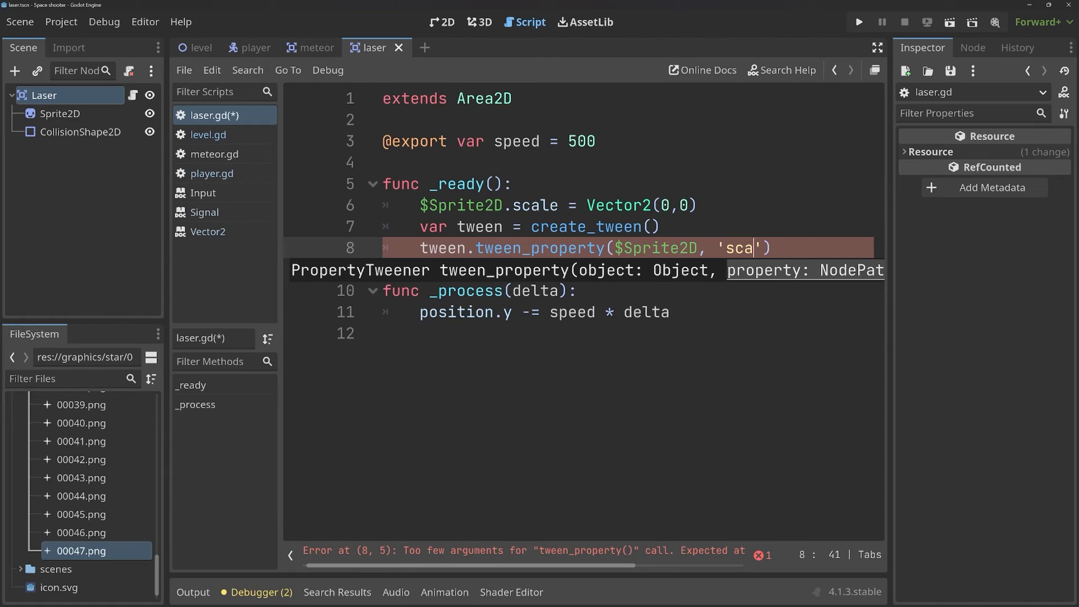
pyautogui.write("le',")
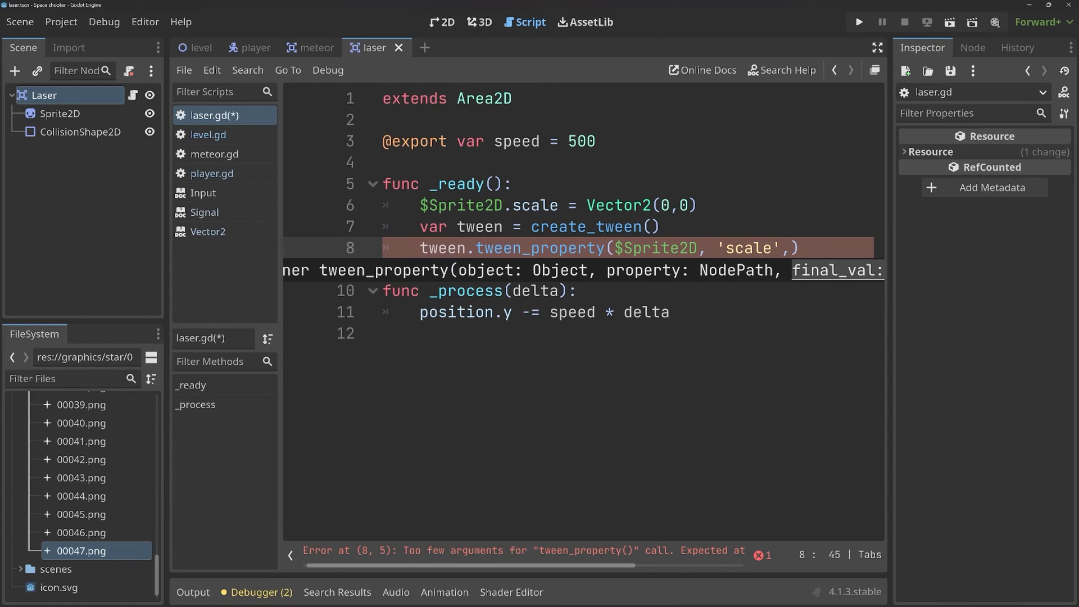
pyautogui.write('Vector2(1,1')
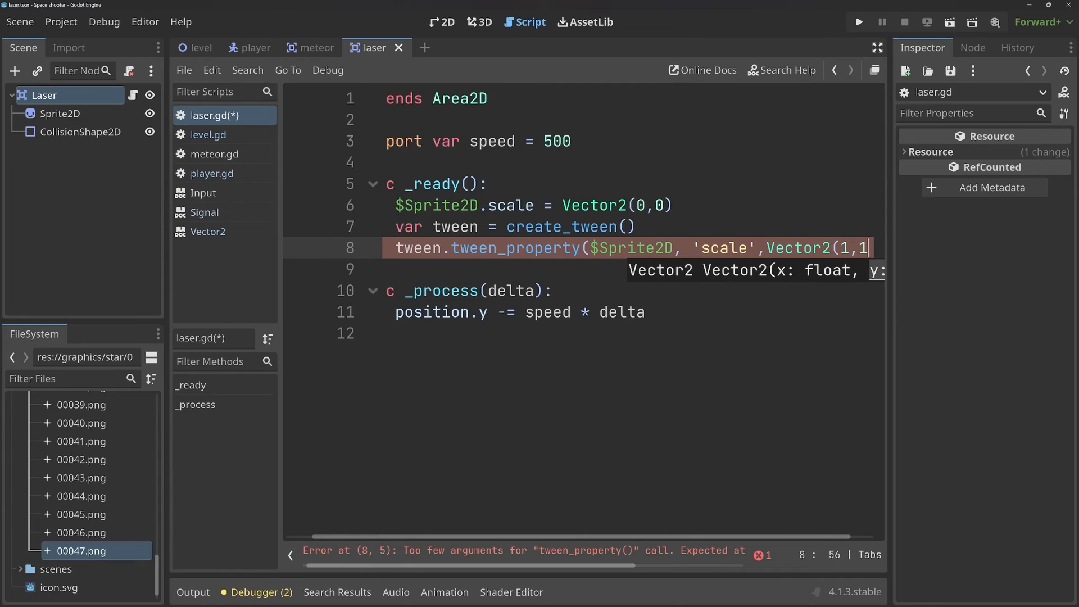
pyautogui.write(',')
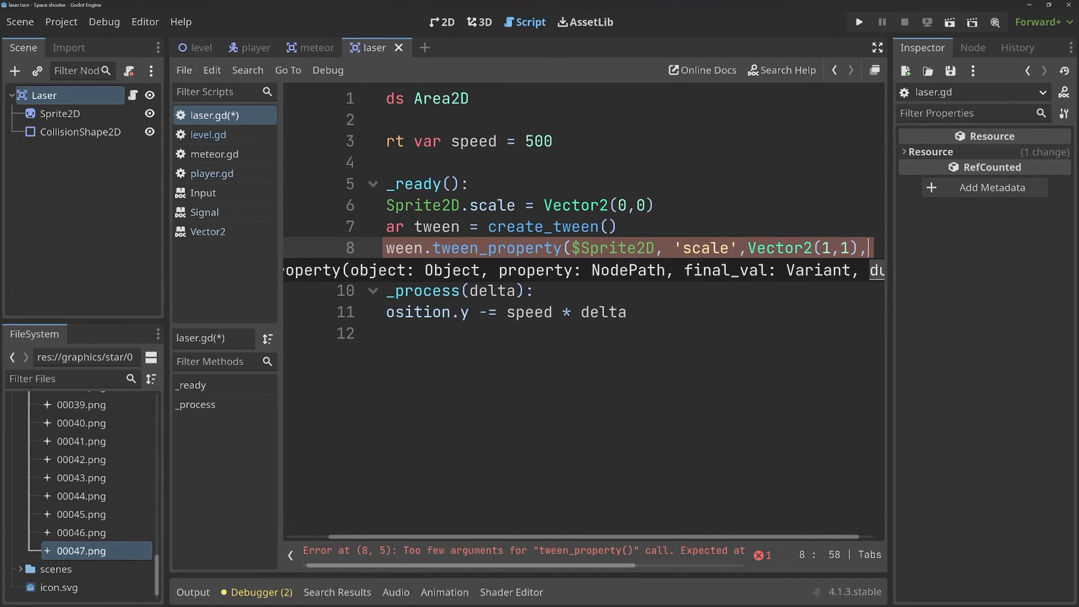
pyautogui.click(877, 47)
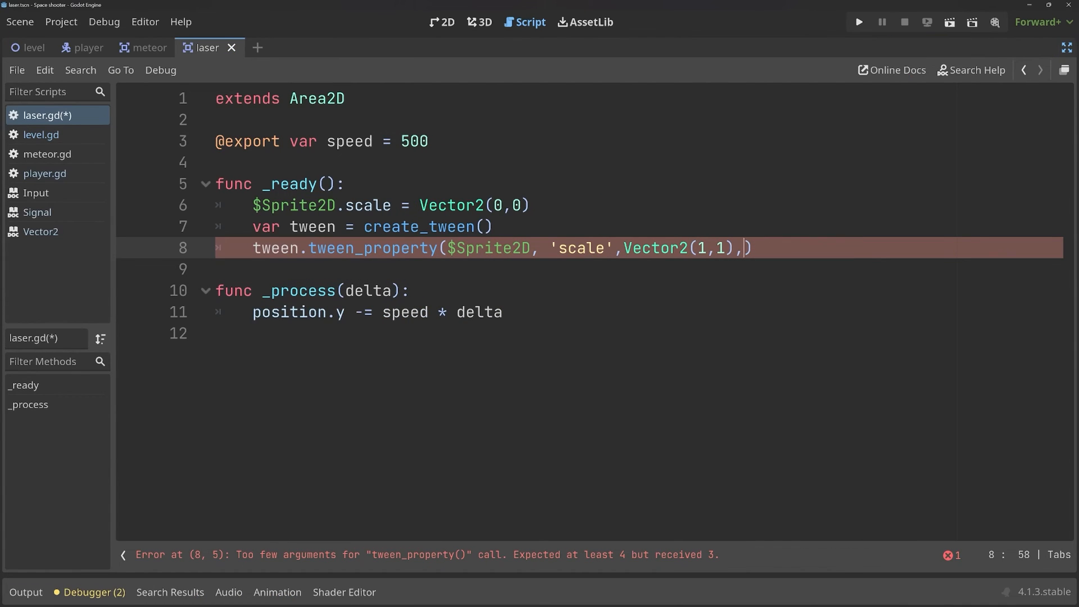
pyautogui.write('1')
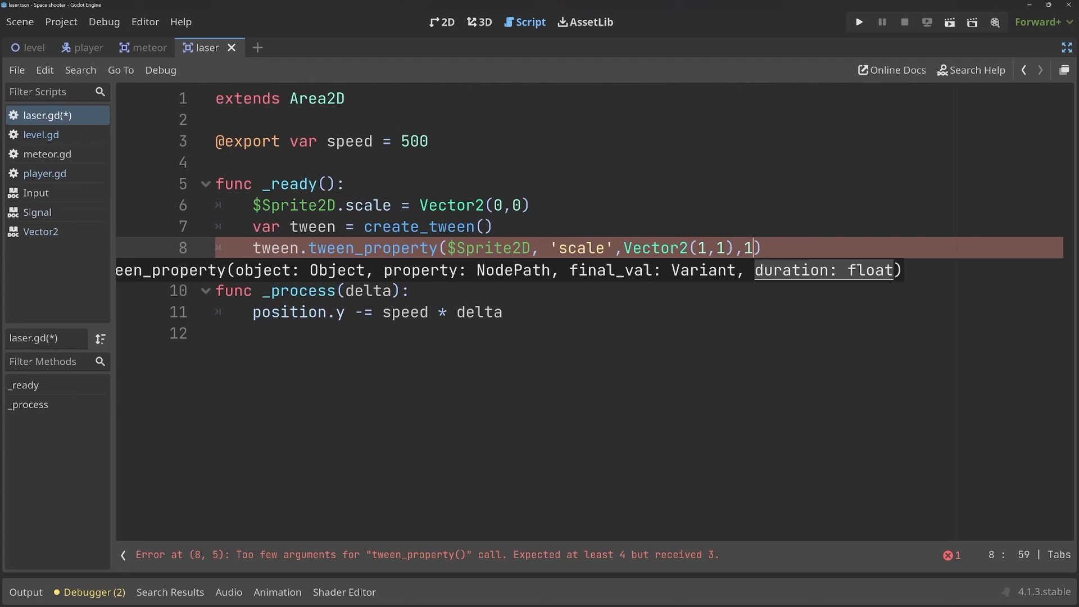
# - Test-run the laser, shorten the tween duration to 0.2 seconds, and test the quicker growth
pyautogui.click(857, 22)
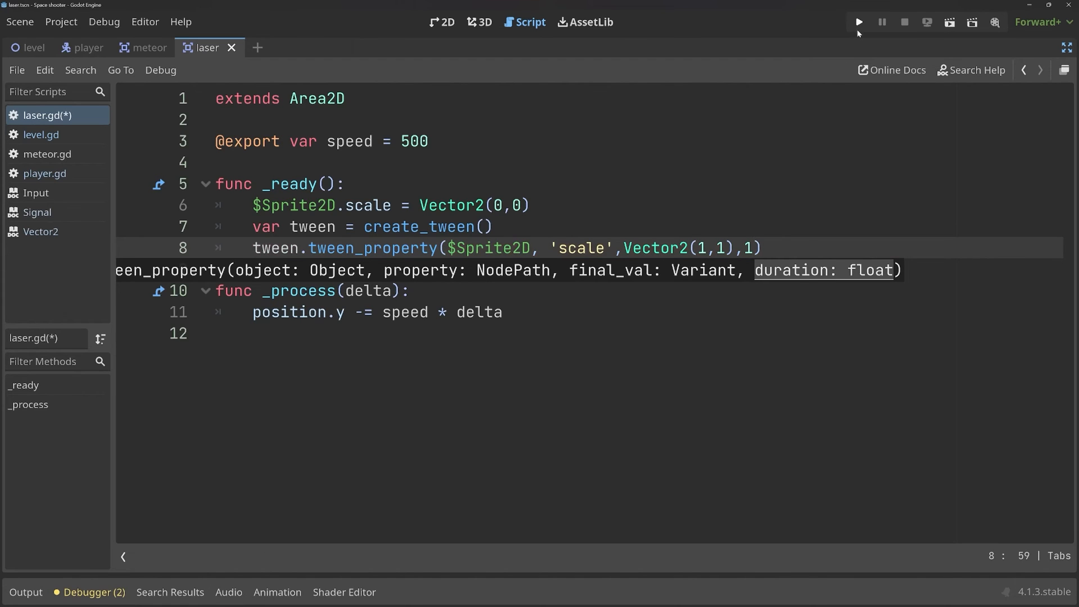
pyautogui.click(858, 21)
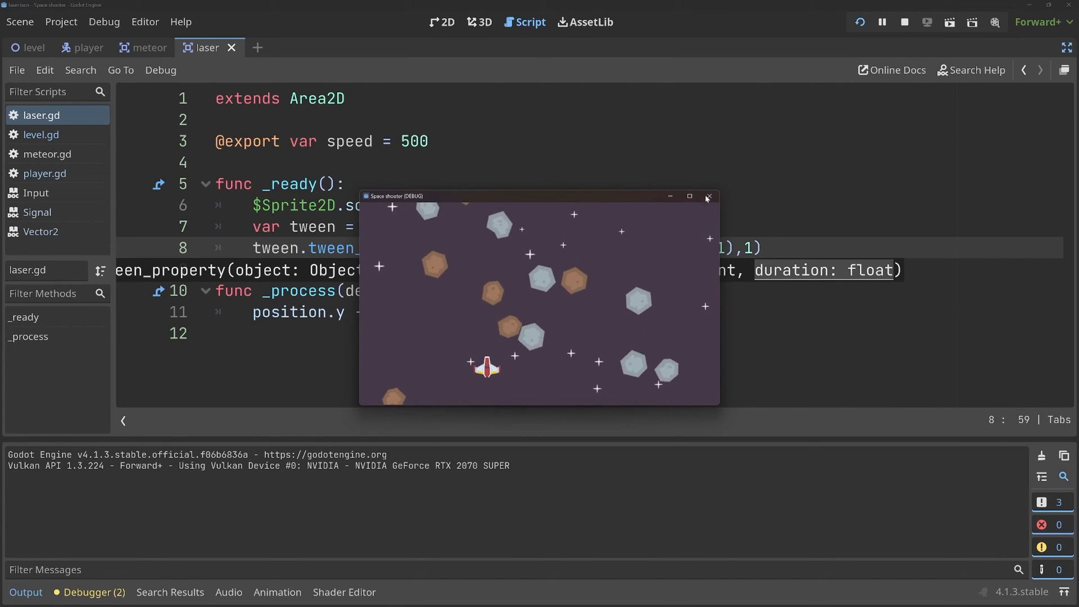
pyautogui.click(707, 197)
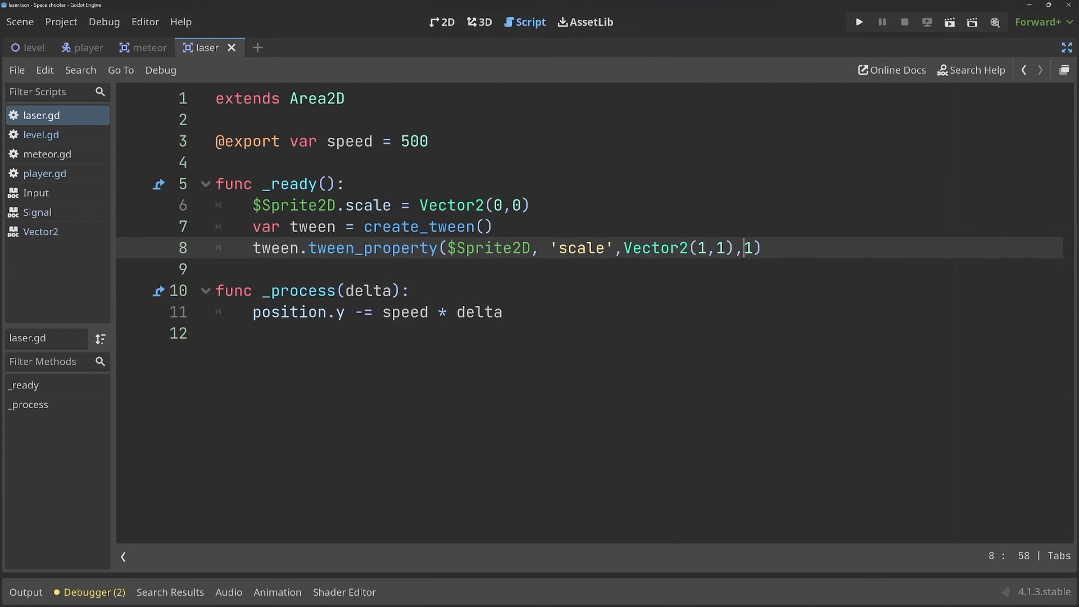
pyautogui.write('0.')
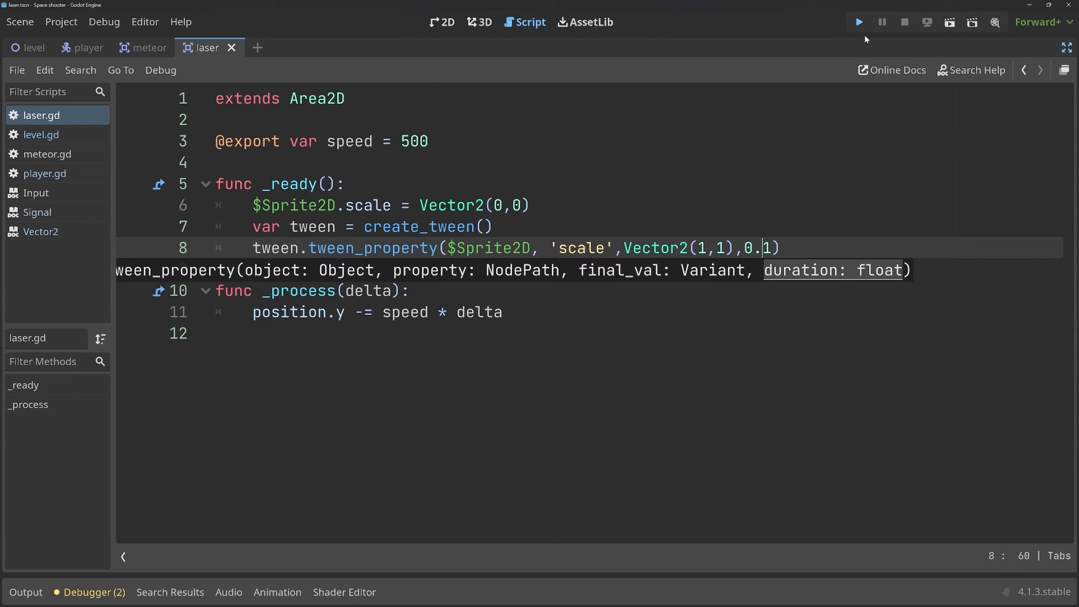
pyautogui.click(856, 22)
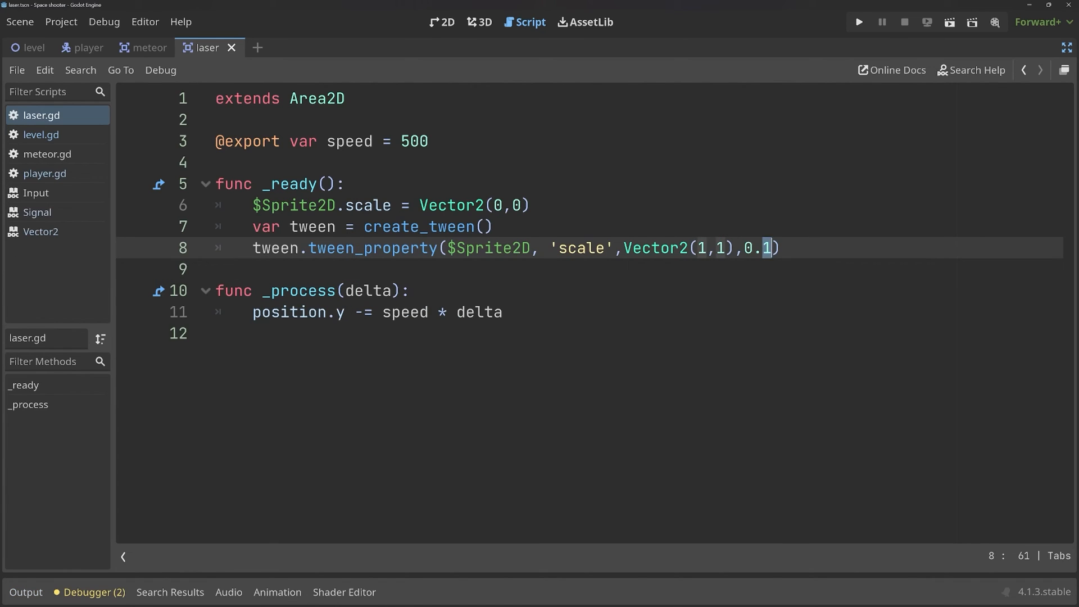
pyautogui.click(857, 23)
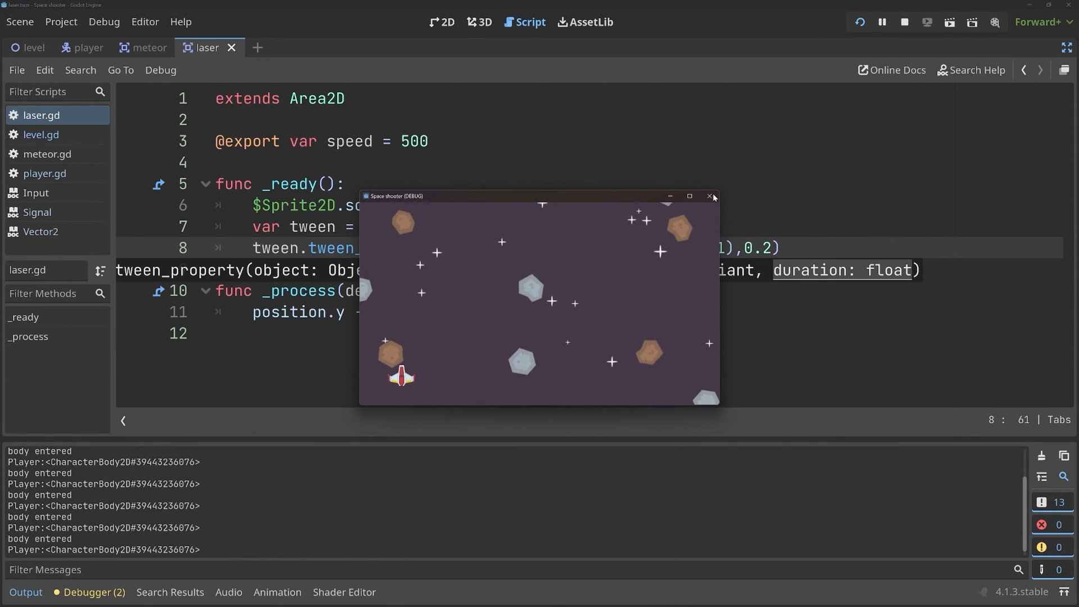
pyautogui.click(709, 195)
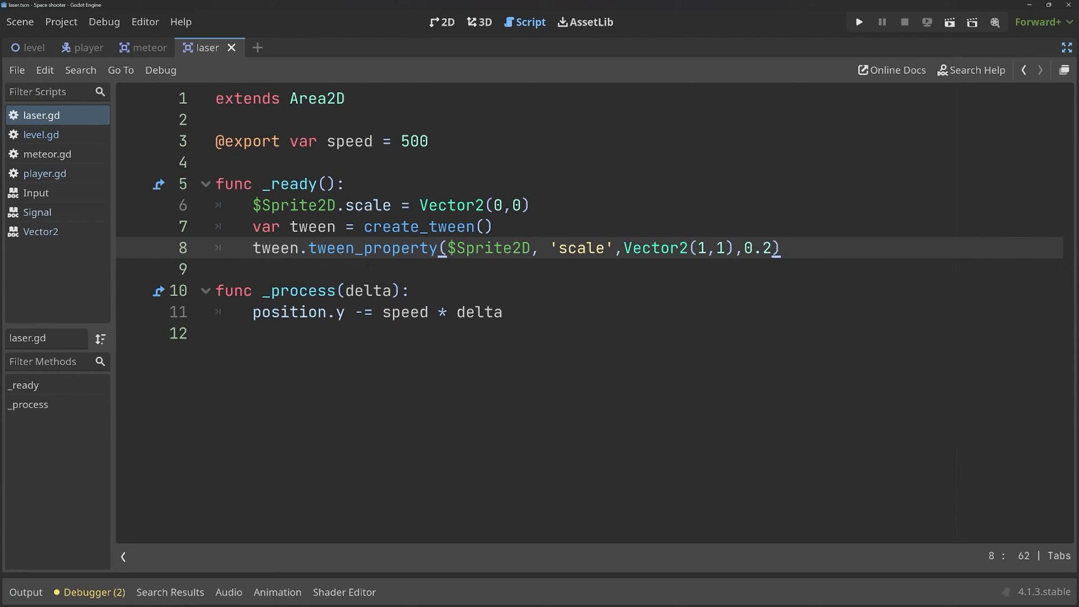
pyautogui.write('.')
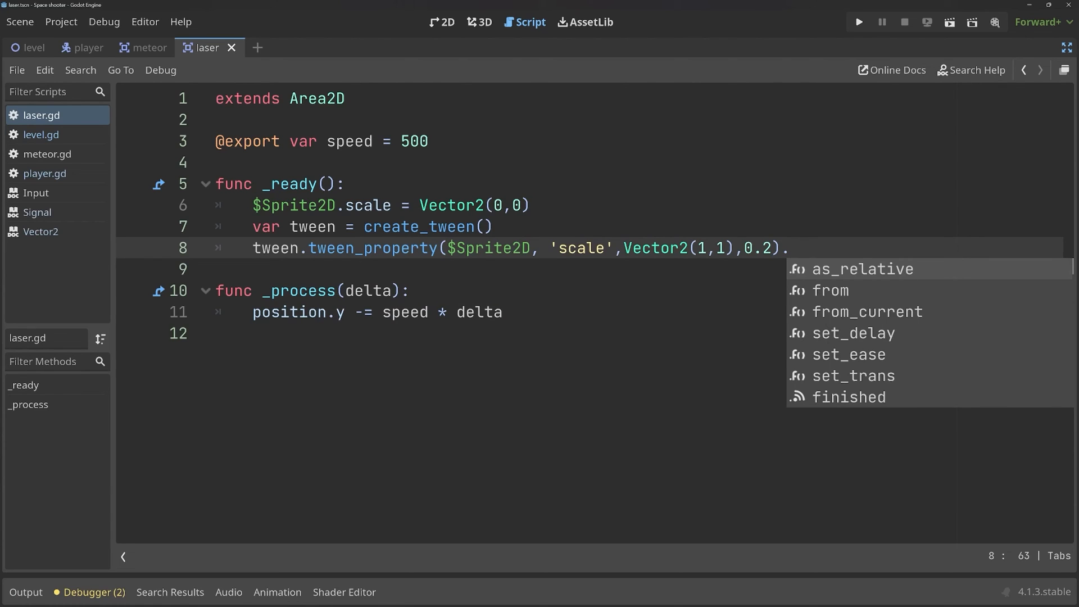
pyautogui.write('from(')
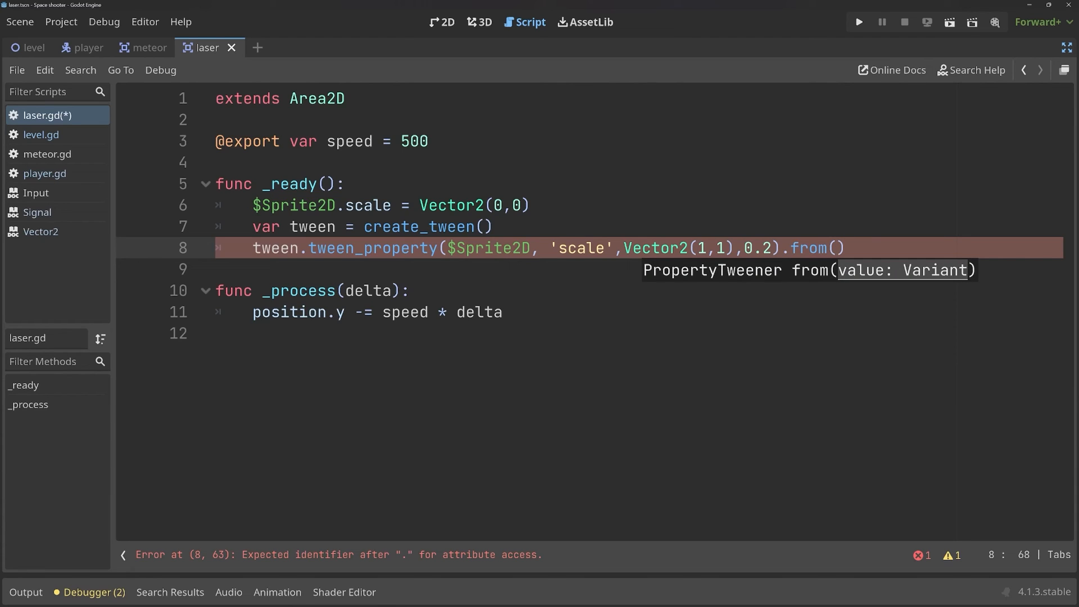
pyautogui.write('Vectr')
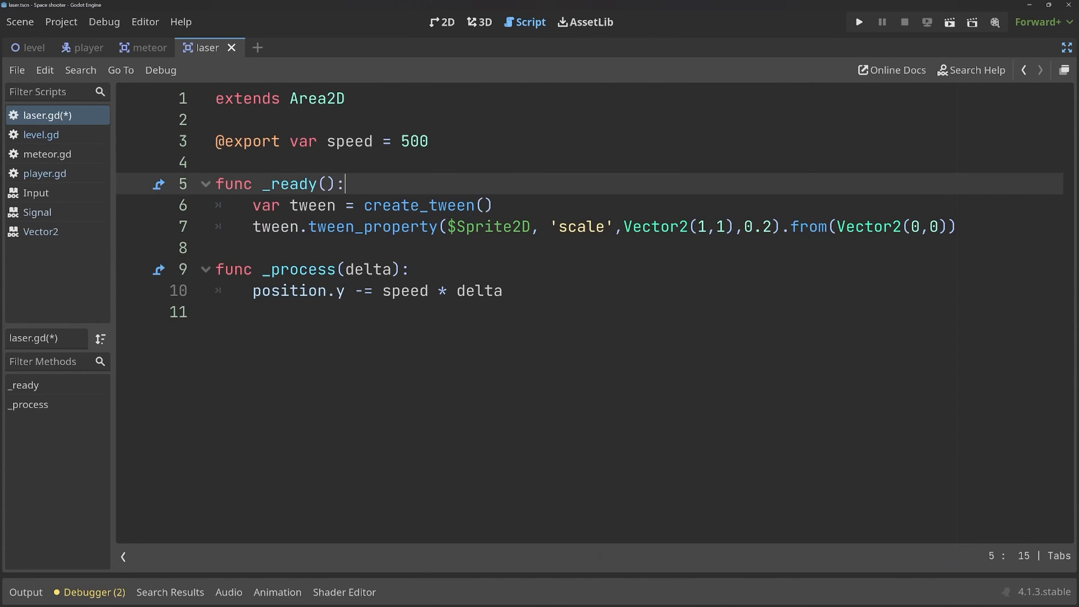
pyautogui.click(858, 22)
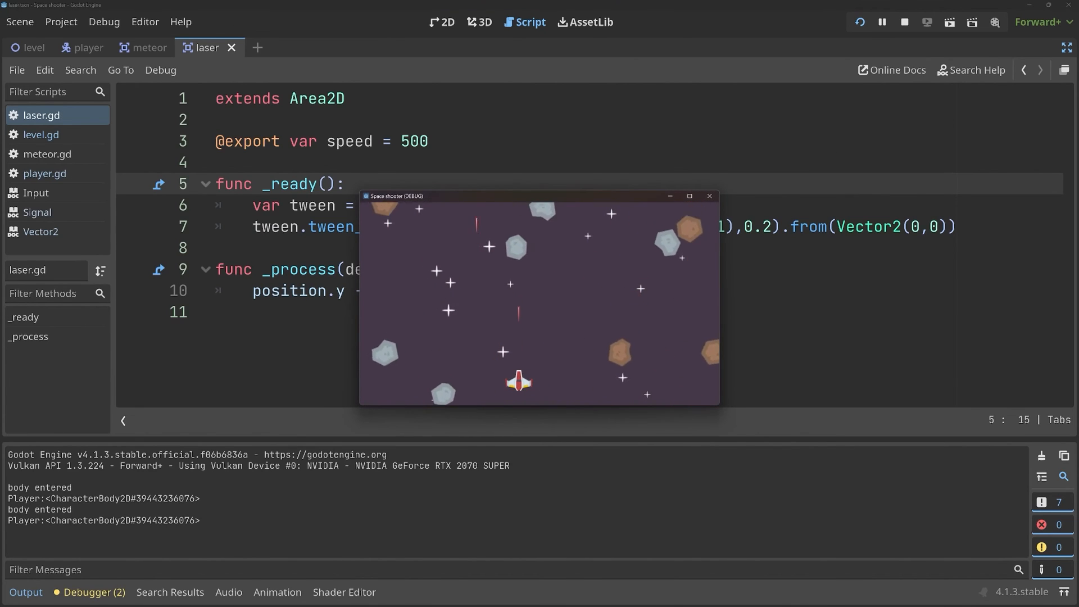
pyautogui.click(903, 22)
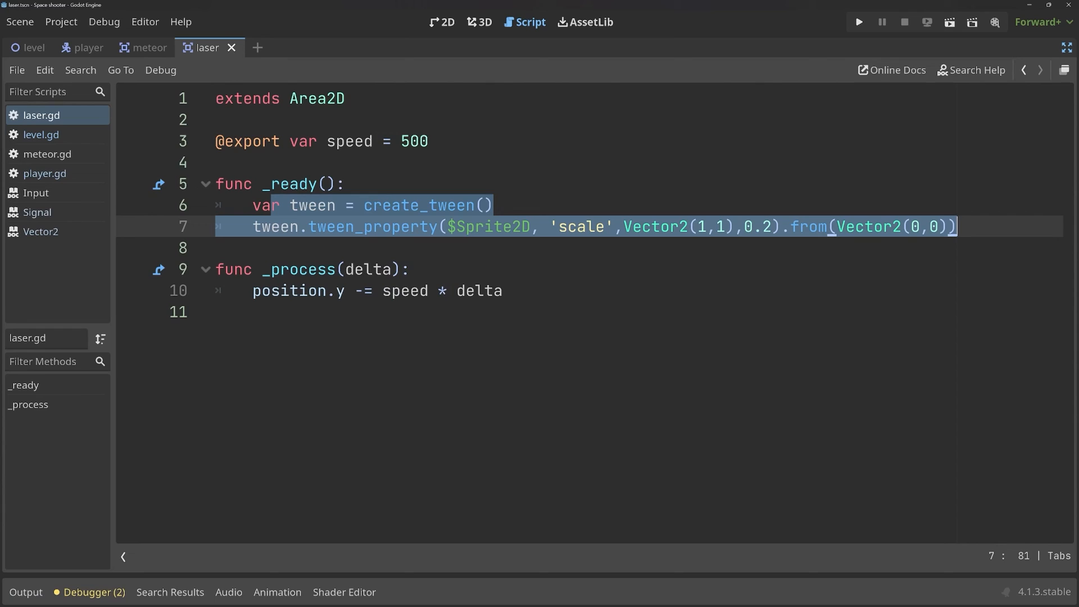
pyautogui.doubleClick(580, 225)
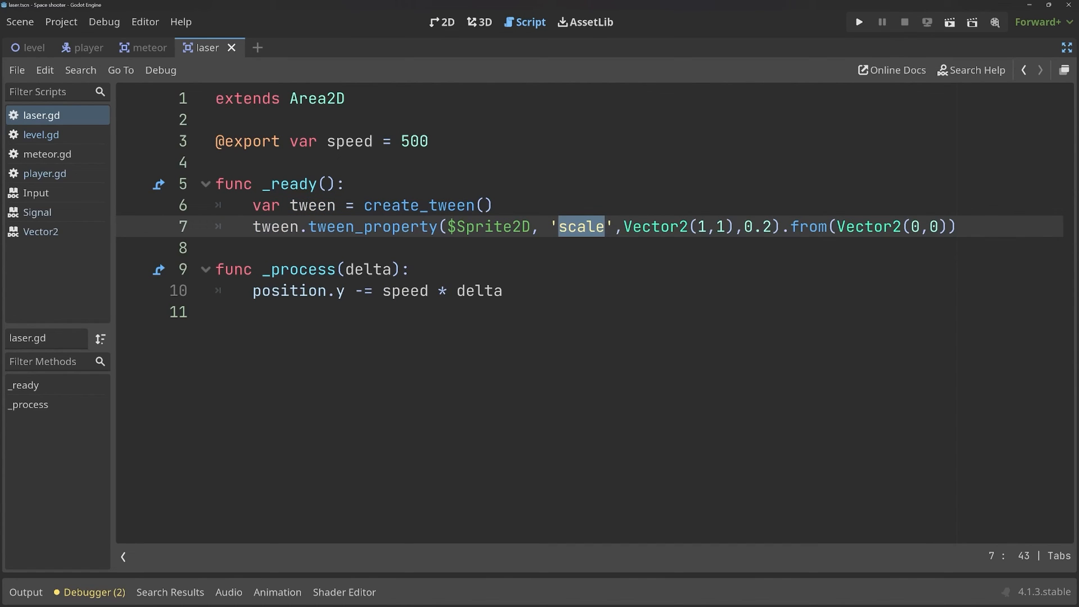
pyautogui.doubleClick(488, 225)
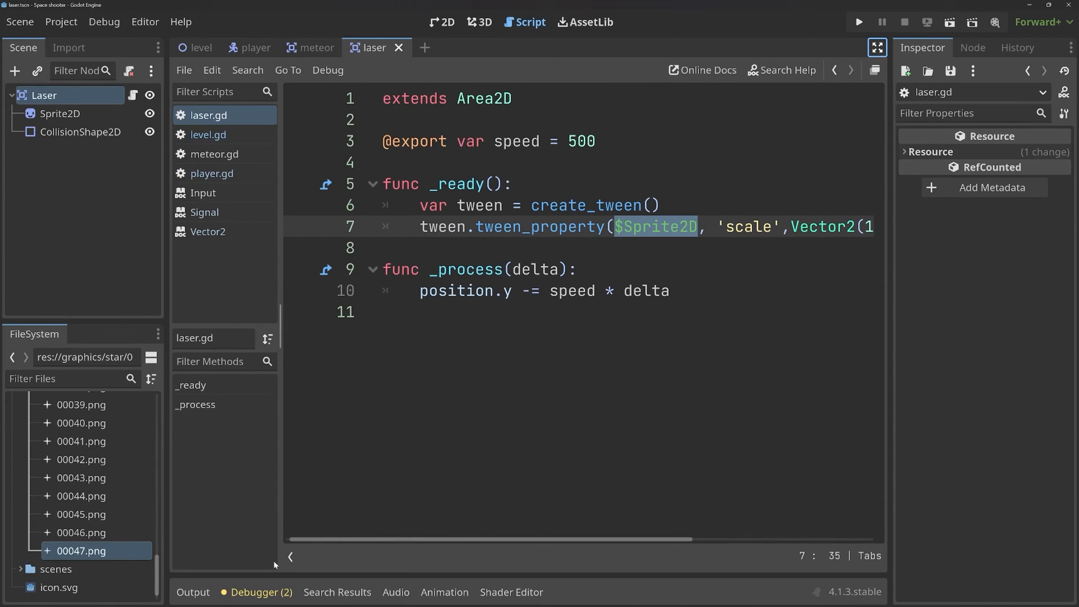
# - View the Debugger errors list and jump to the level.gd line causing the narrowing warning
pyautogui.click(261, 592)
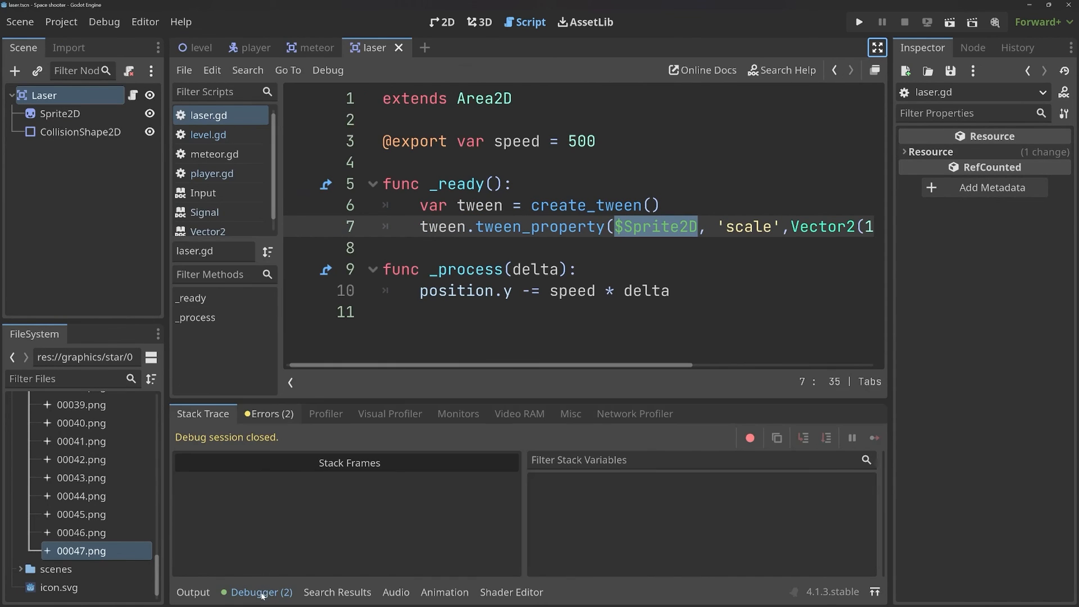
pyautogui.click(269, 414)
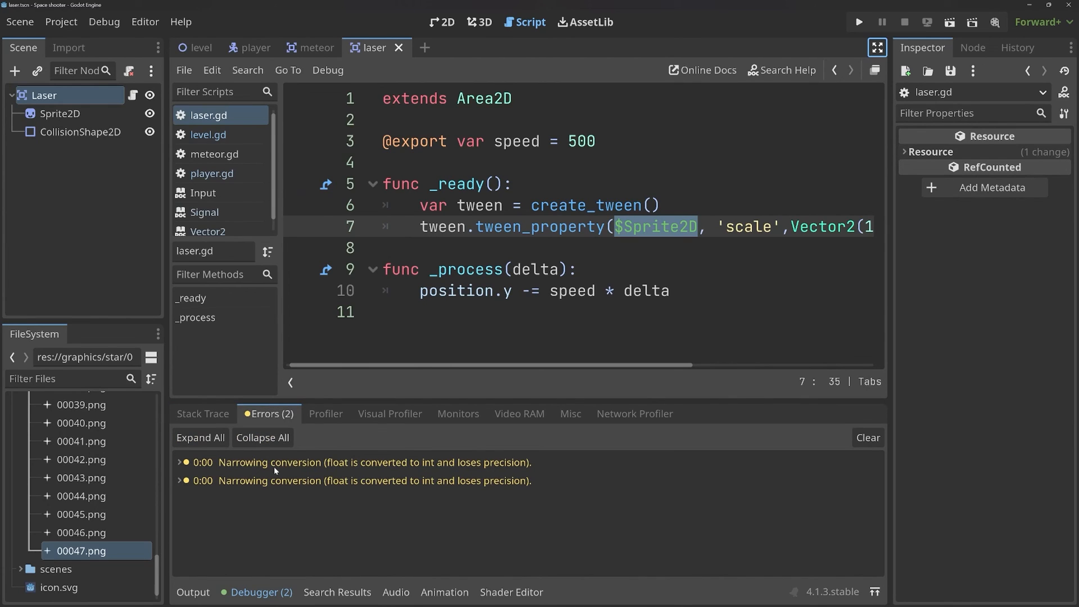
pyautogui.moveTo(388, 470)
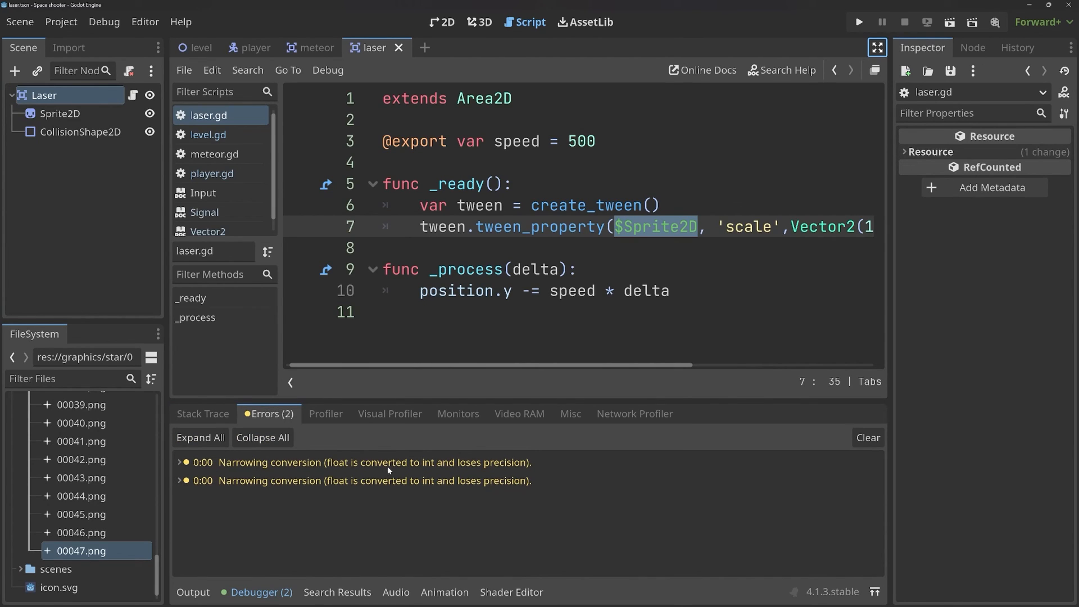
pyautogui.click(374, 462)
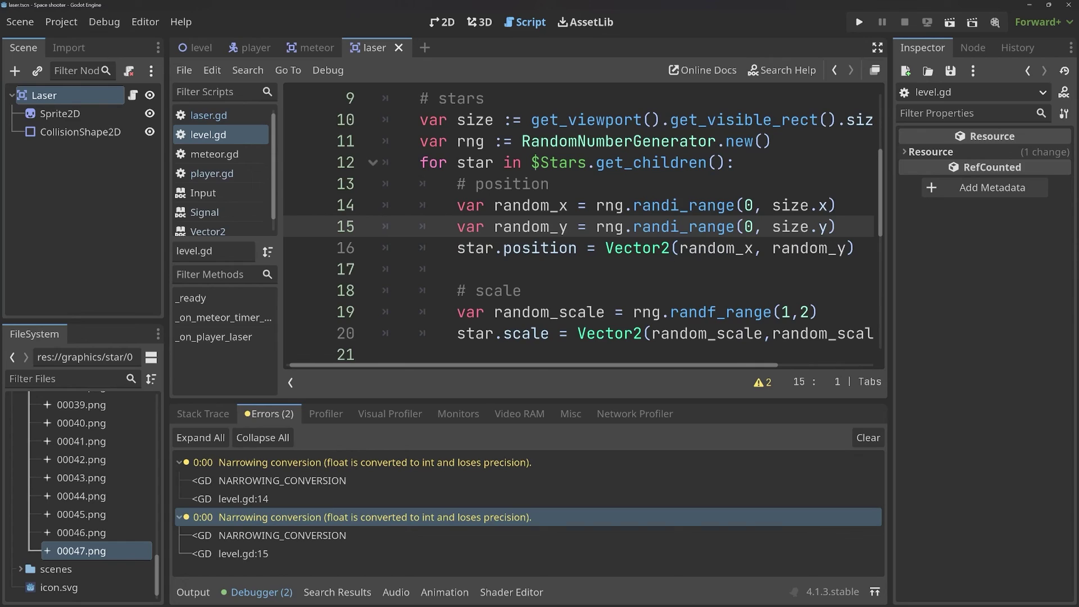
# - Wrap size.x and size.y in int() for the star randi_range calls, then run the game to check the warnings
pyautogui.click(773, 205)
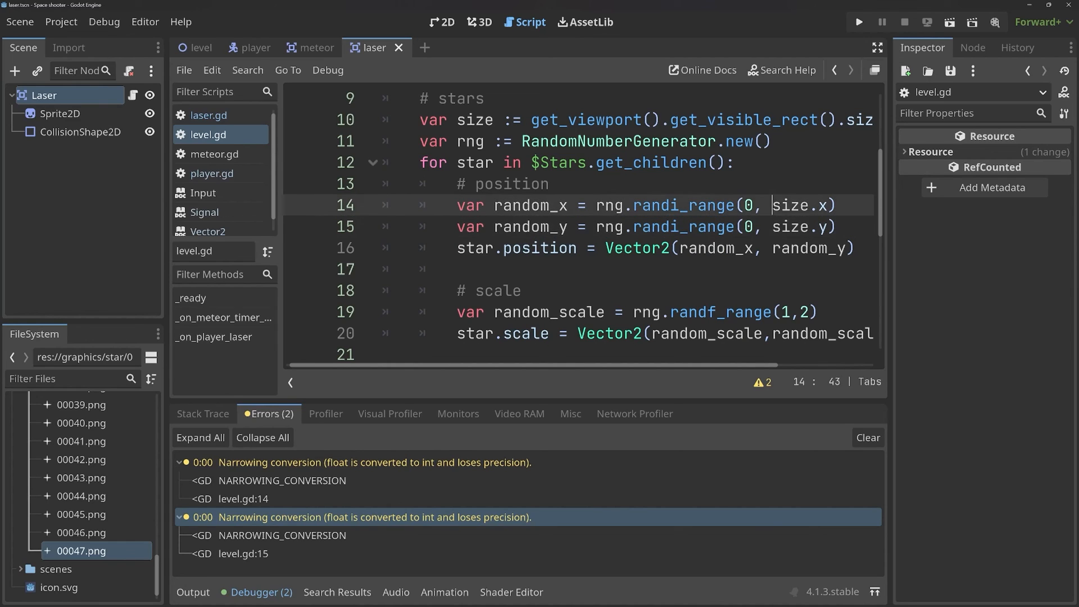
pyautogui.doubleClick(801, 204)
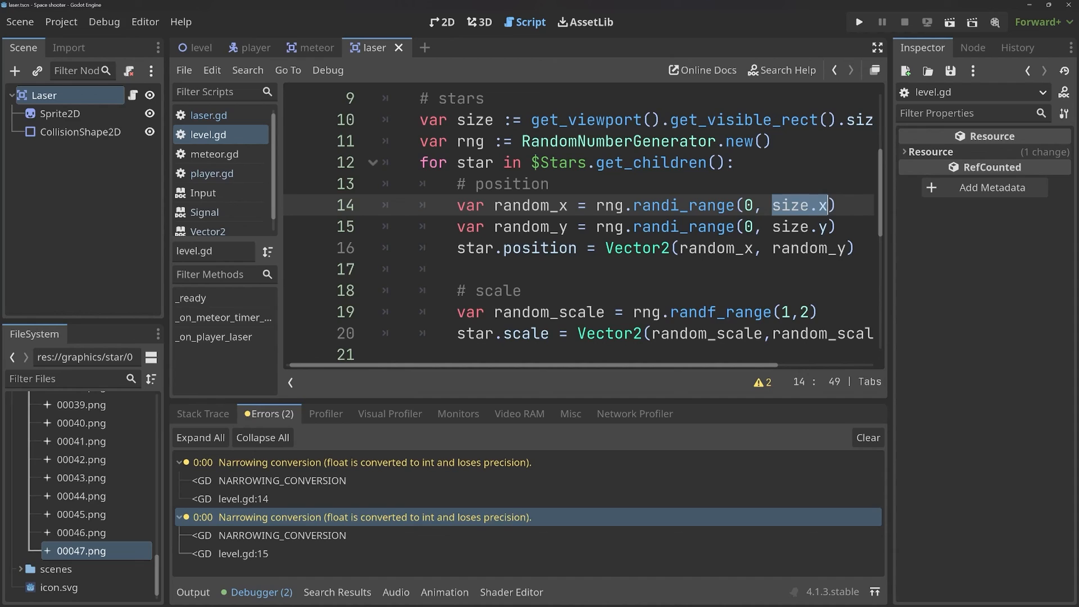
pyautogui.click(647, 205)
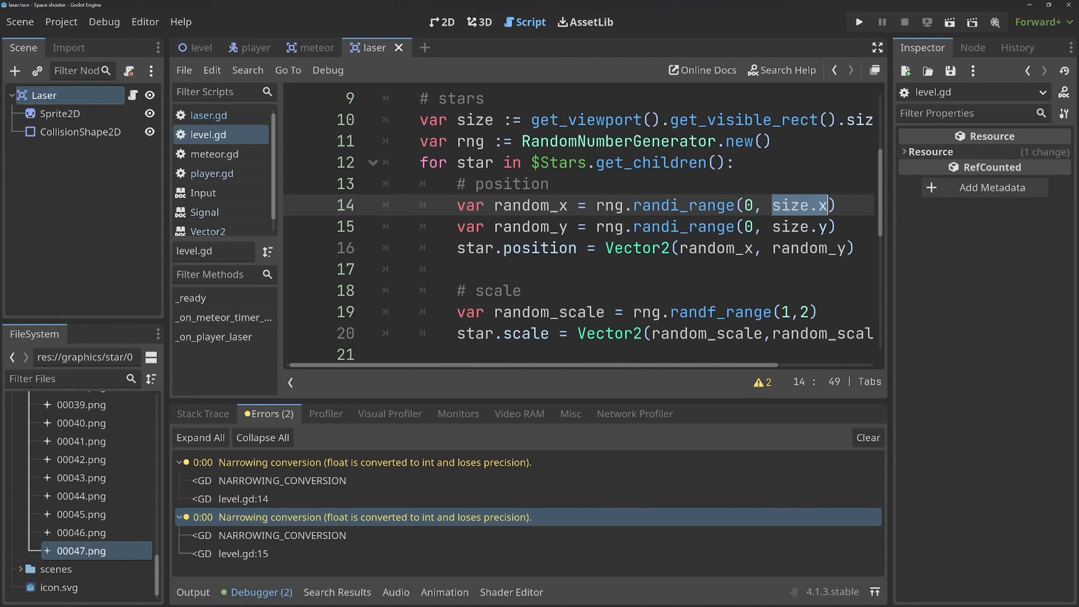
pyautogui.write('(')
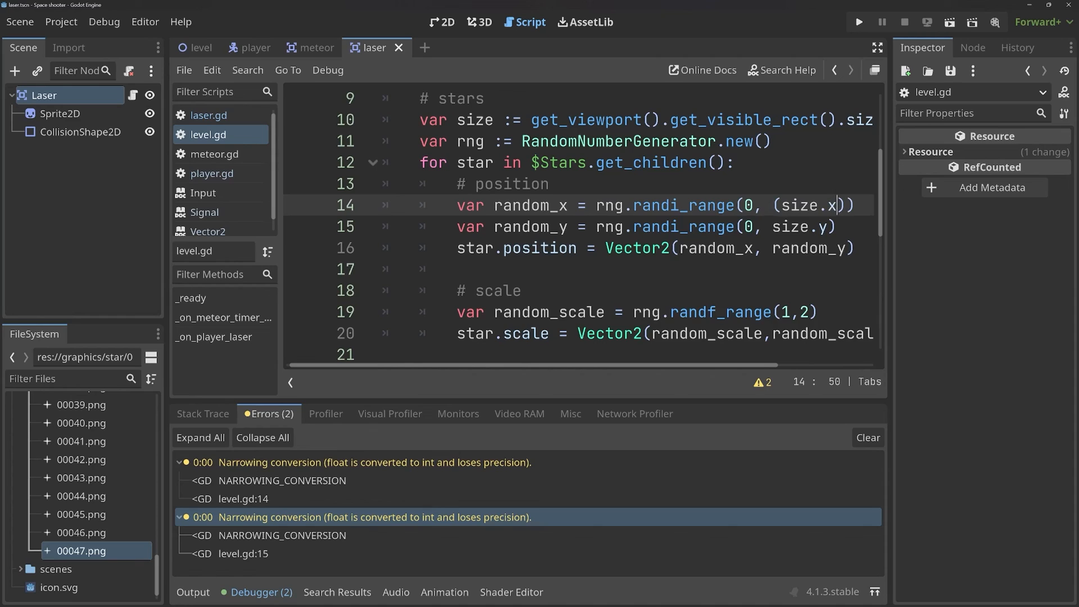
pyautogui.write('int')
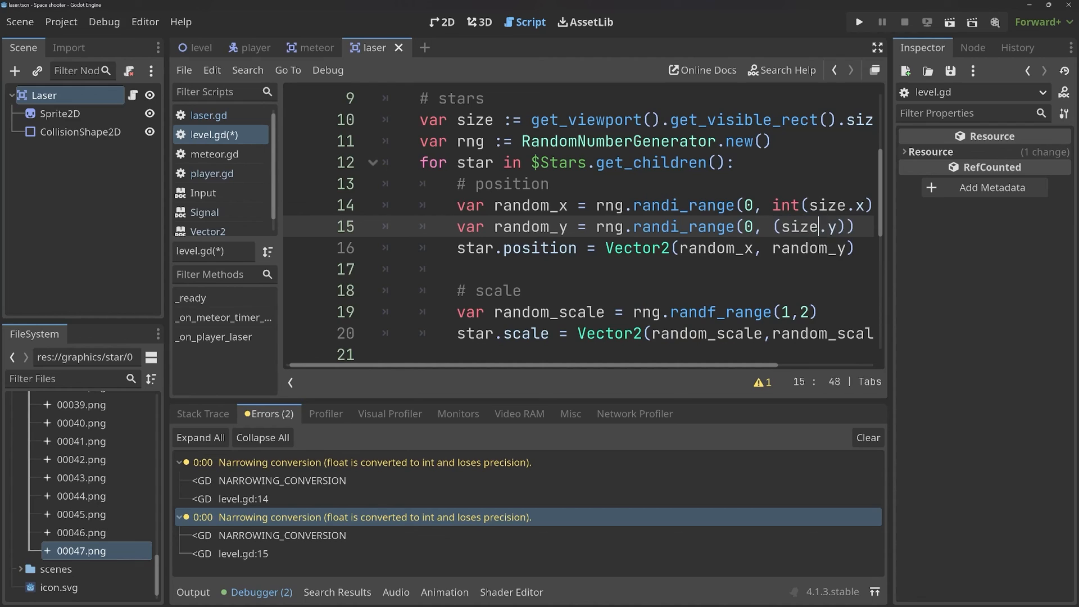
pyautogui.write('int')
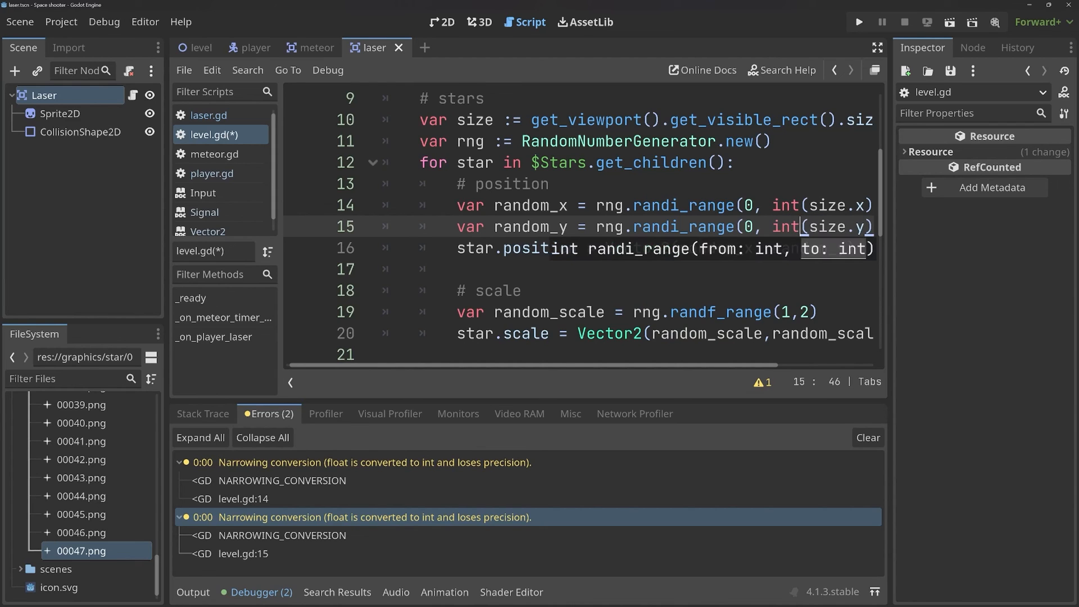
pyautogui.click(857, 22)
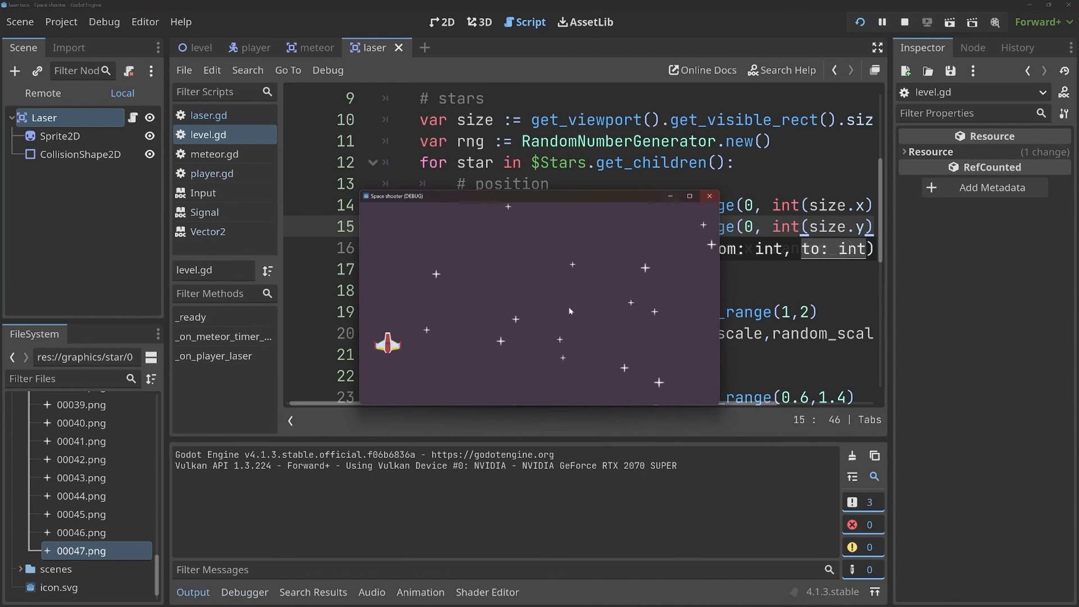
pyautogui.click(904, 21)
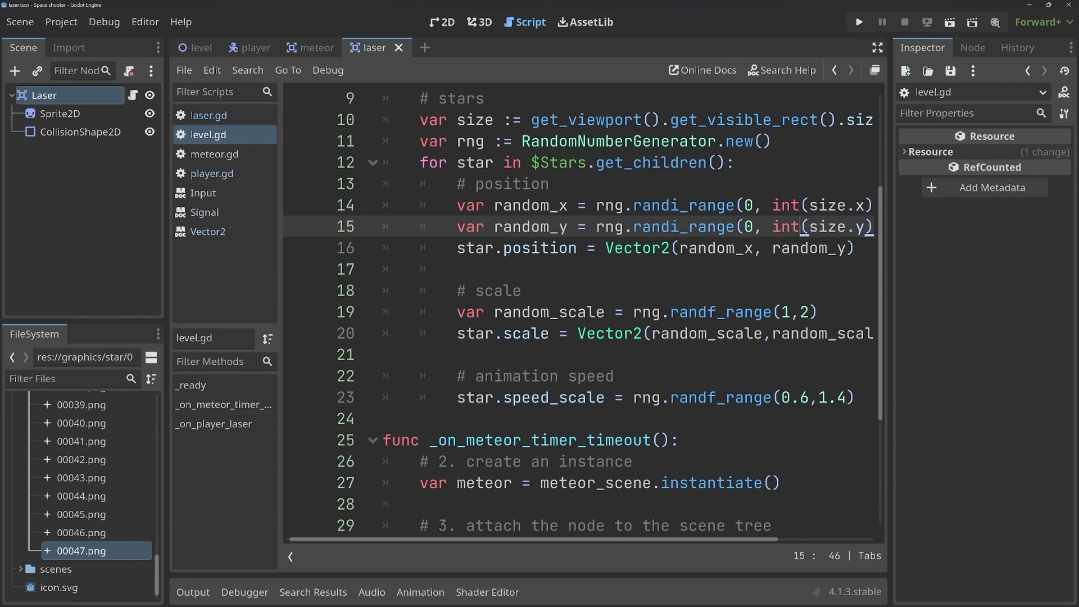
# - Bring the Level scene up in the 2D view
pyautogui.click(443, 23)
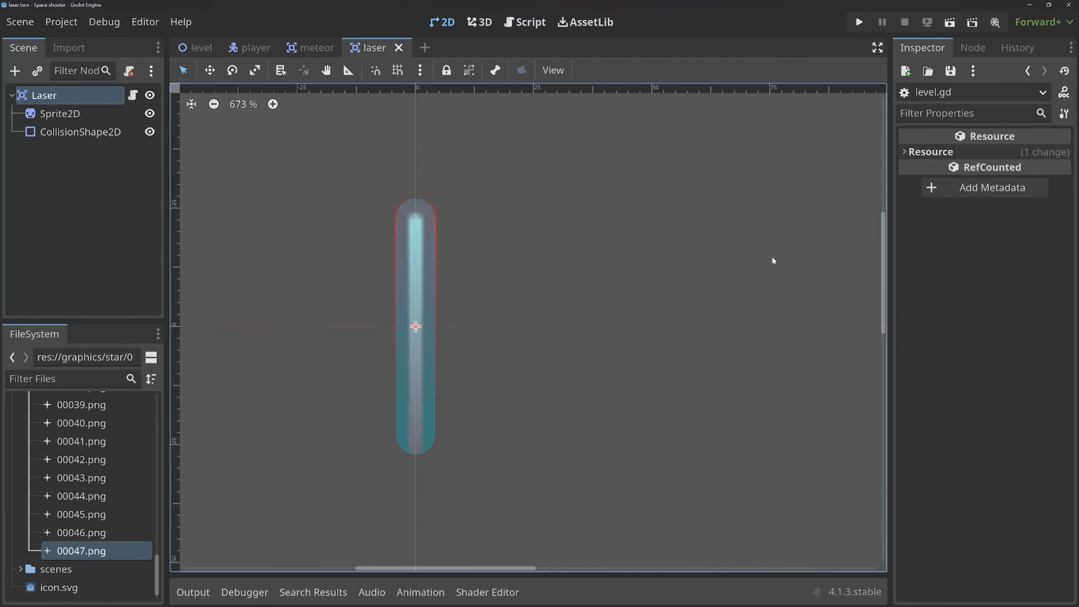
pyautogui.scroll(-3)
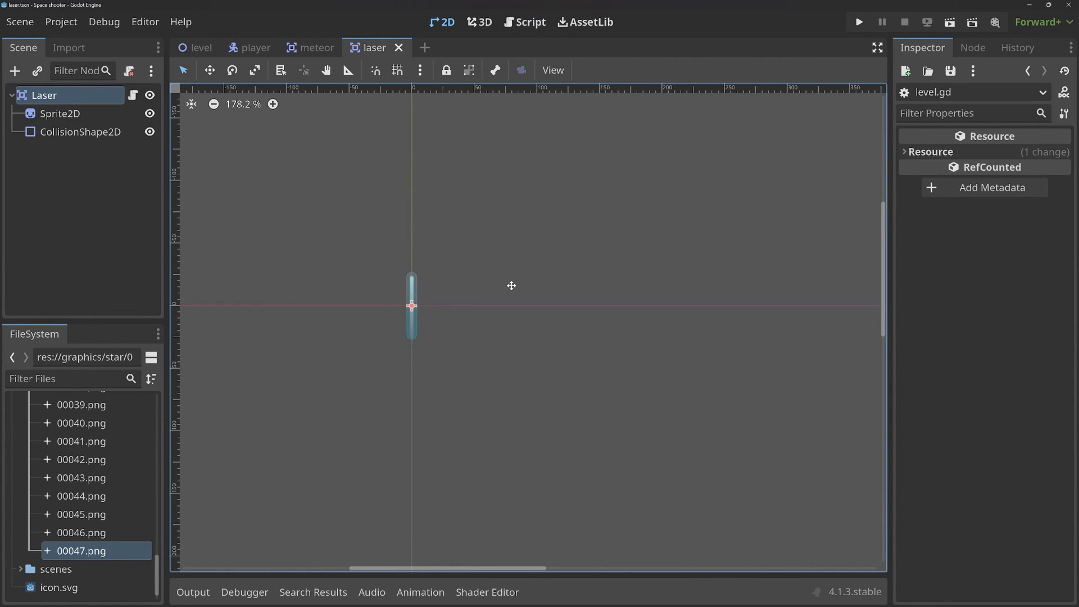
pyautogui.click(200, 47)
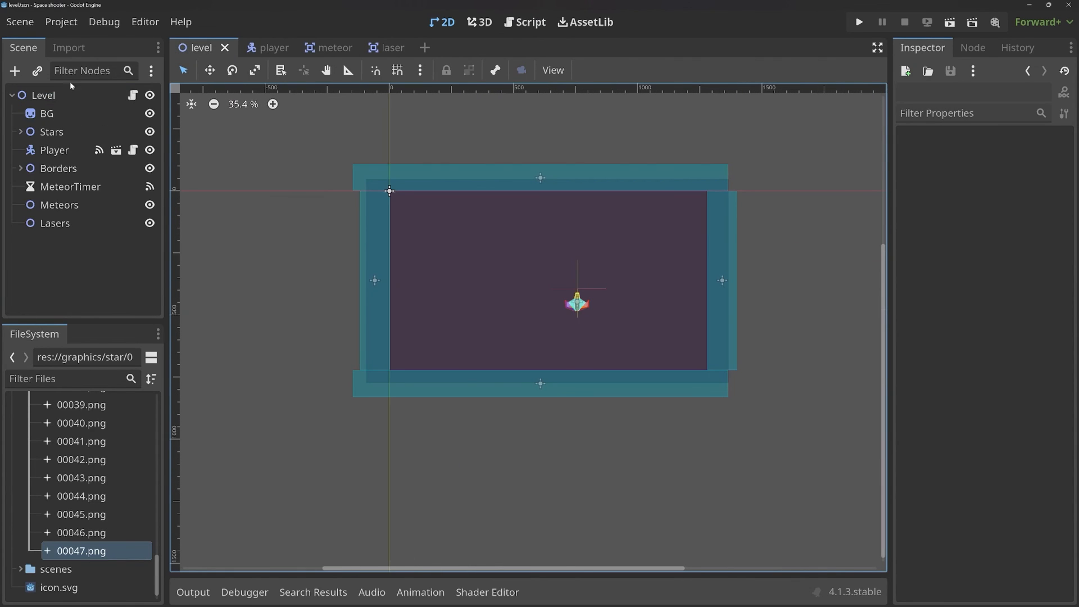
# - Add an AnimationPlayer child to the level with a new_animation
pyautogui.click(14, 71)
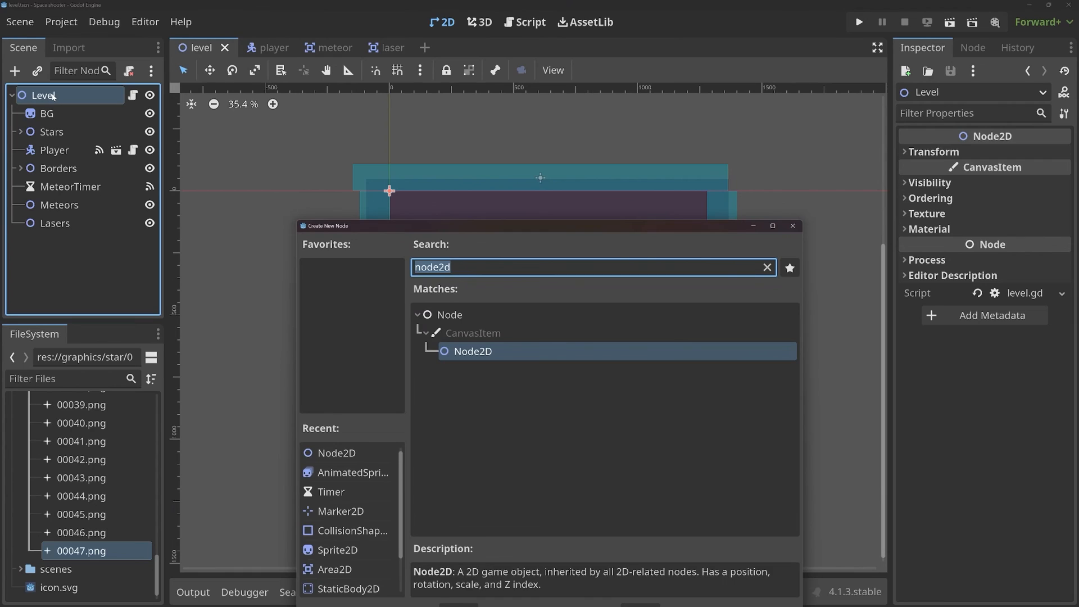
pyautogui.write('animation')
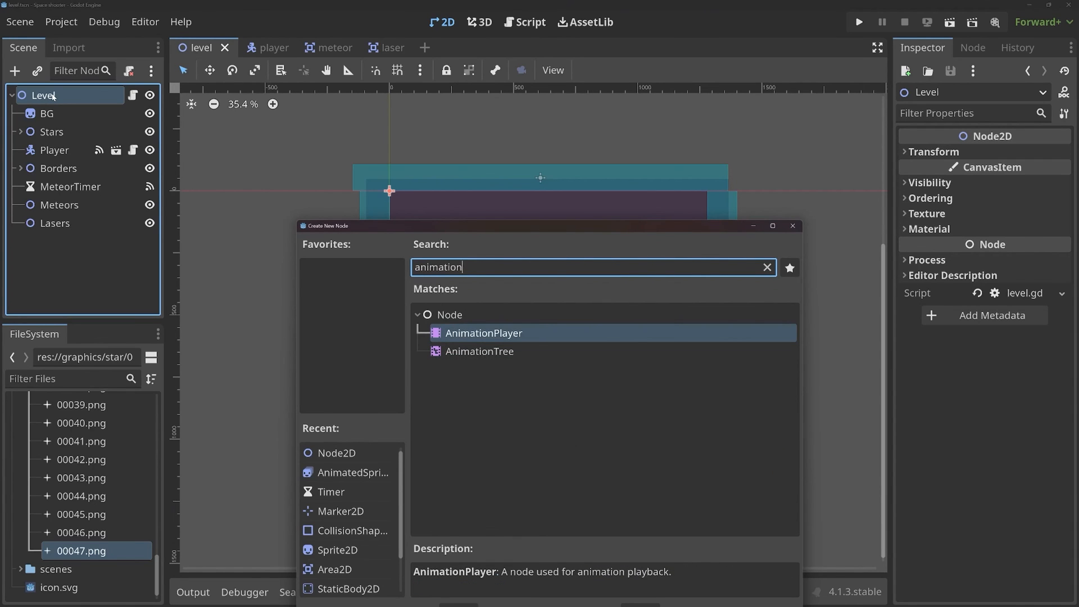
pyautogui.click(477, 350)
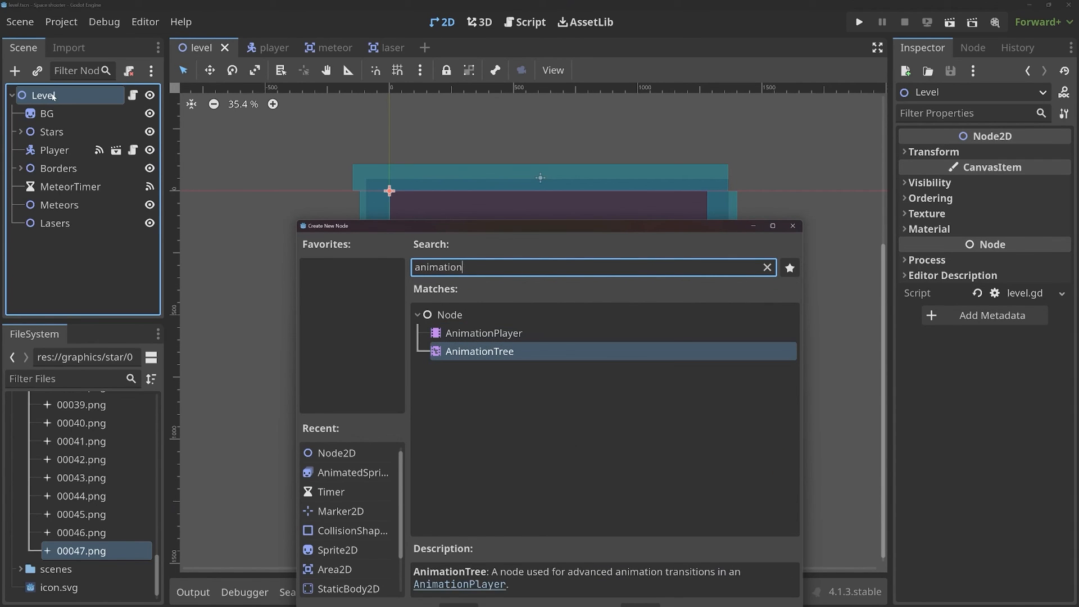
pyautogui.click(483, 332)
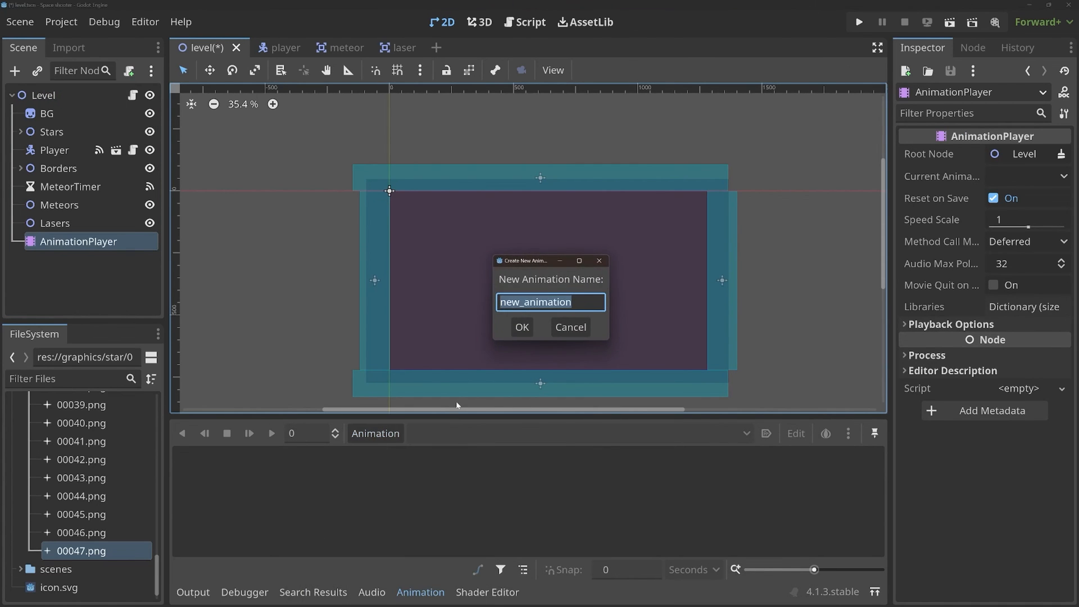
pyautogui.click(520, 327)
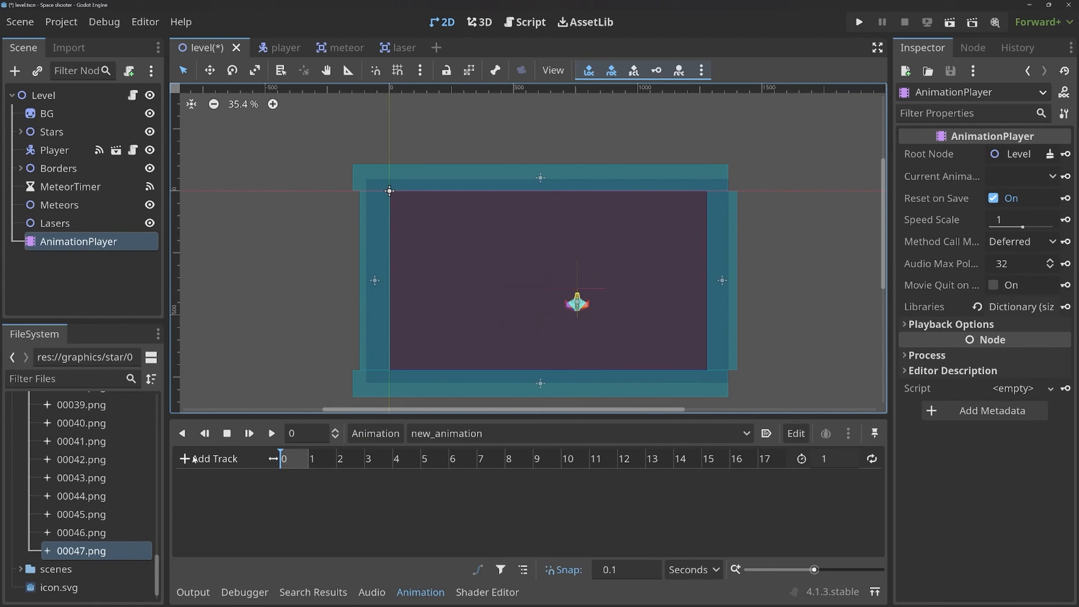
# - Delete the AnimationPlayer node again, confirming the removal
pyautogui.click(214, 458)
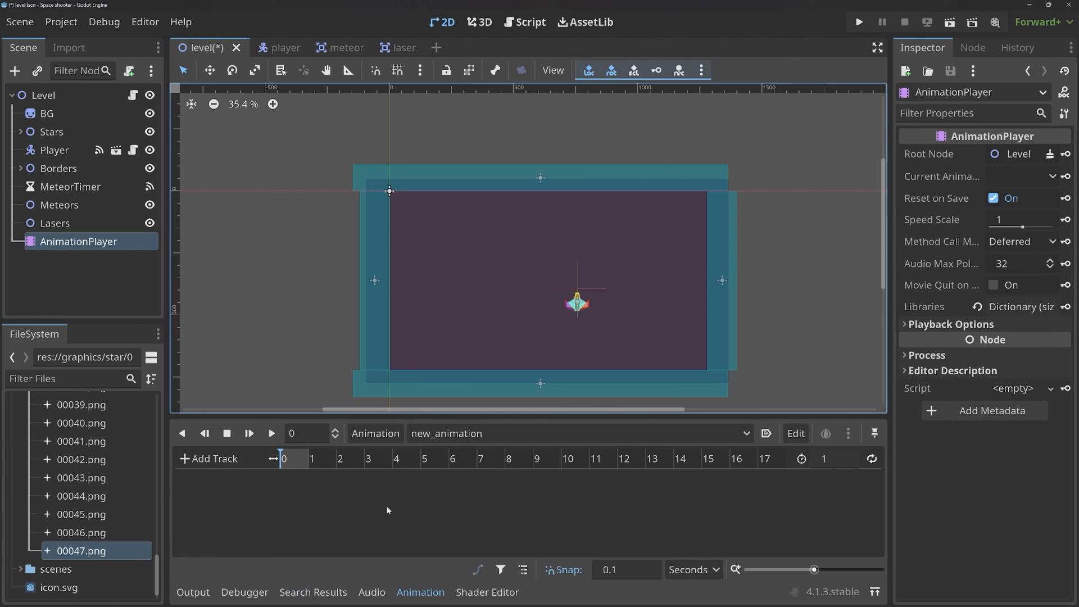
pyautogui.click(419, 592)
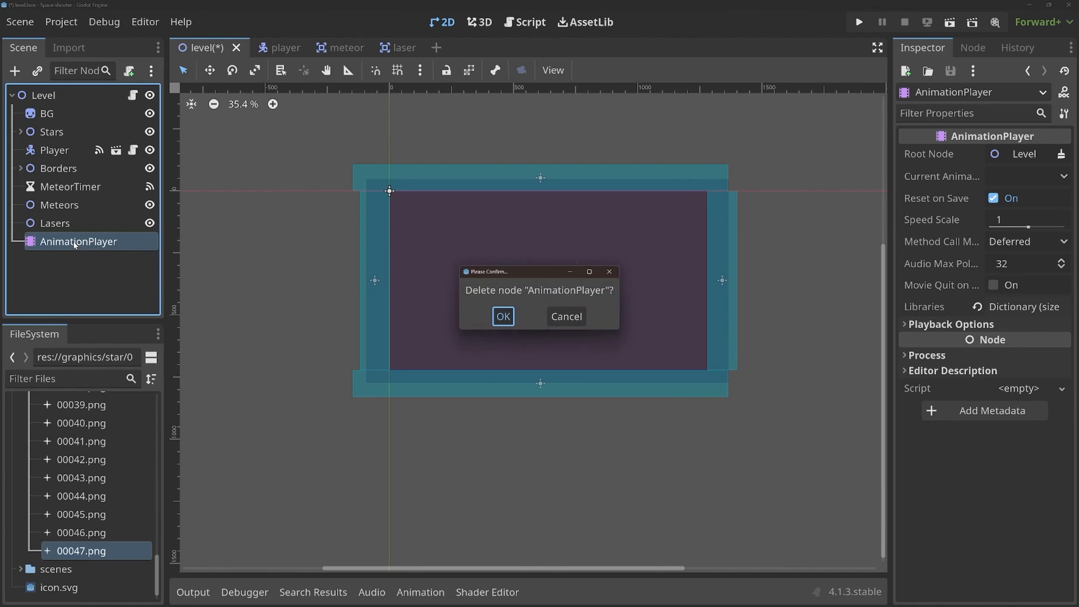
pyautogui.click(503, 315)
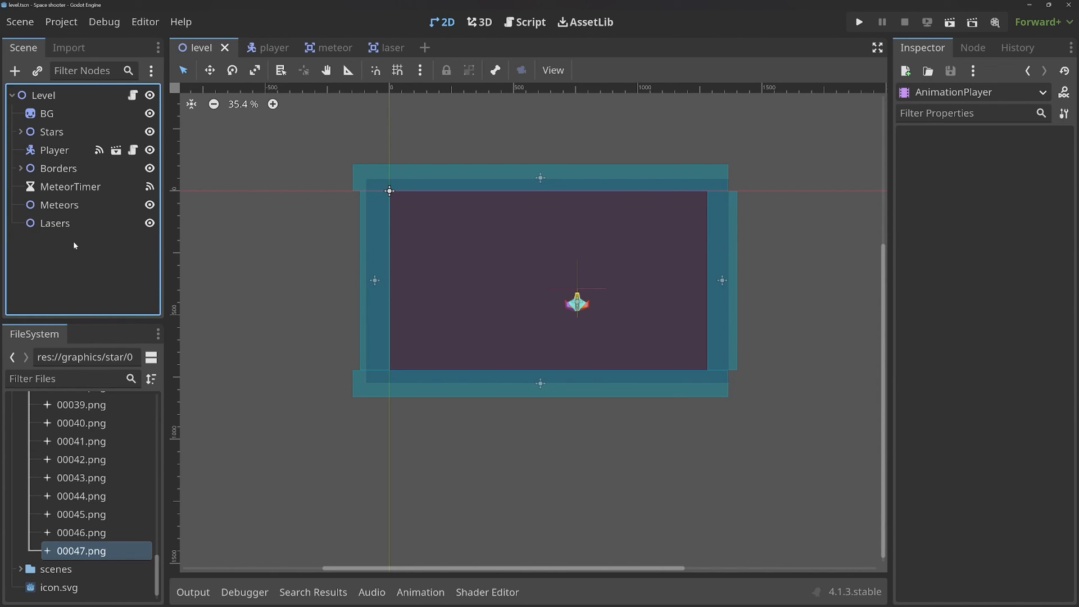